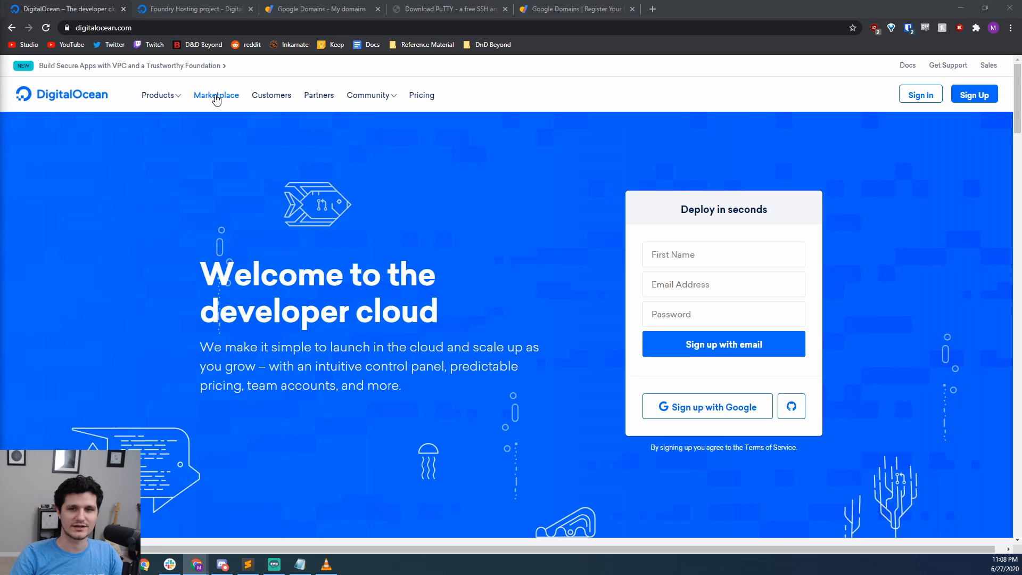
Browse the one-click app marketplace catalog and open the Jitsi Server app details
click(217, 95)
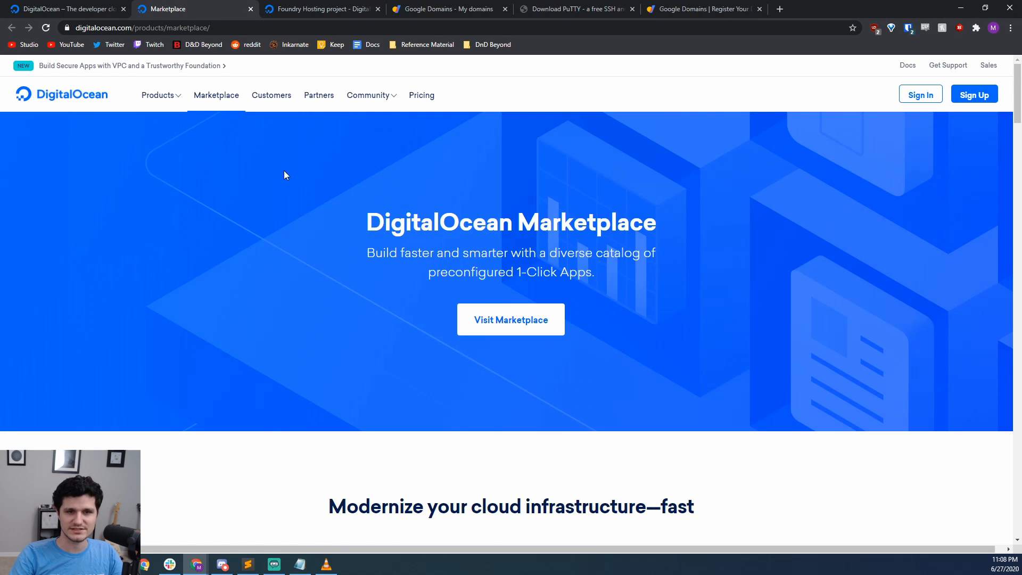
click(511, 319)
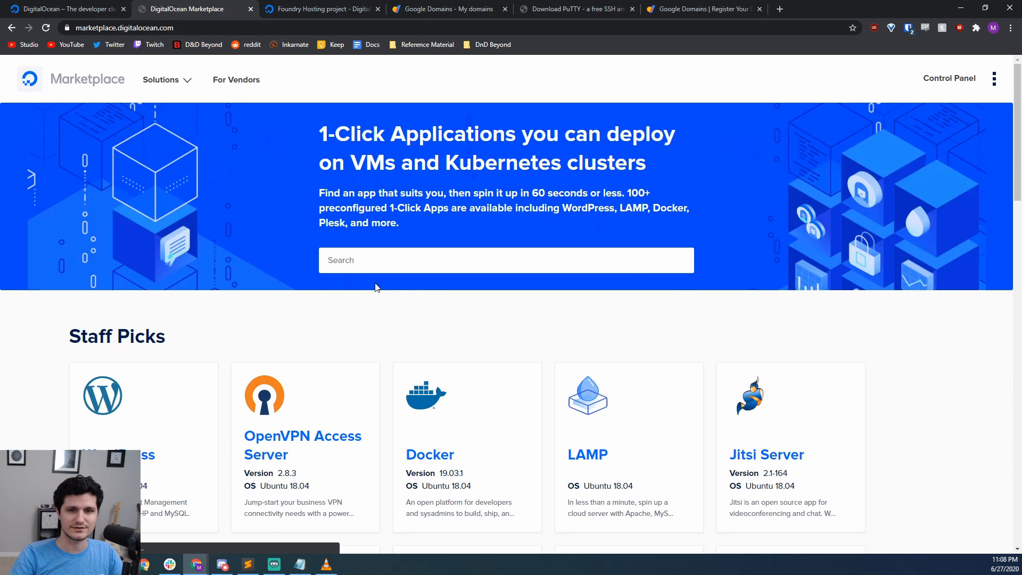
scroll(down, 3)
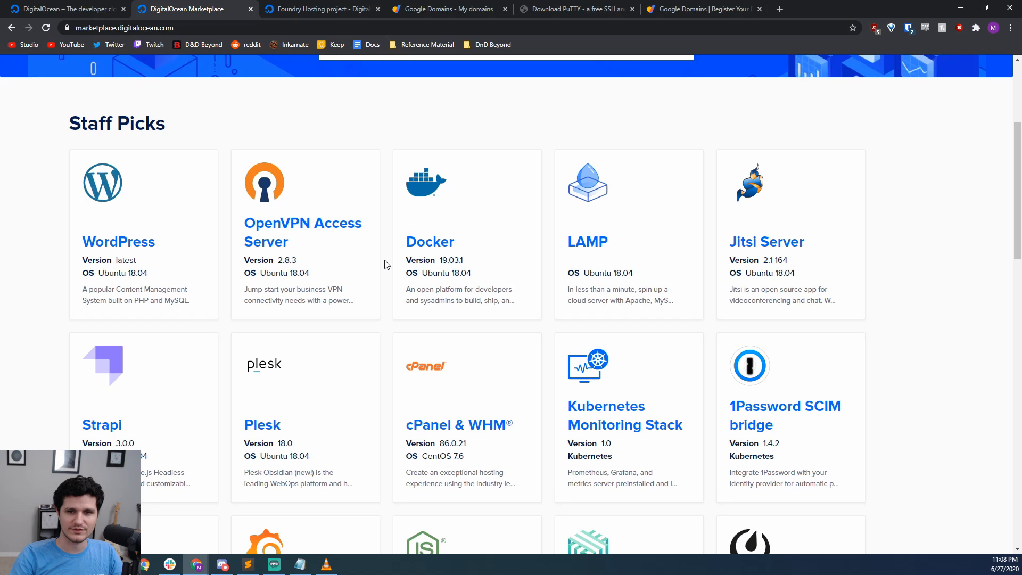
scroll(down, 3)
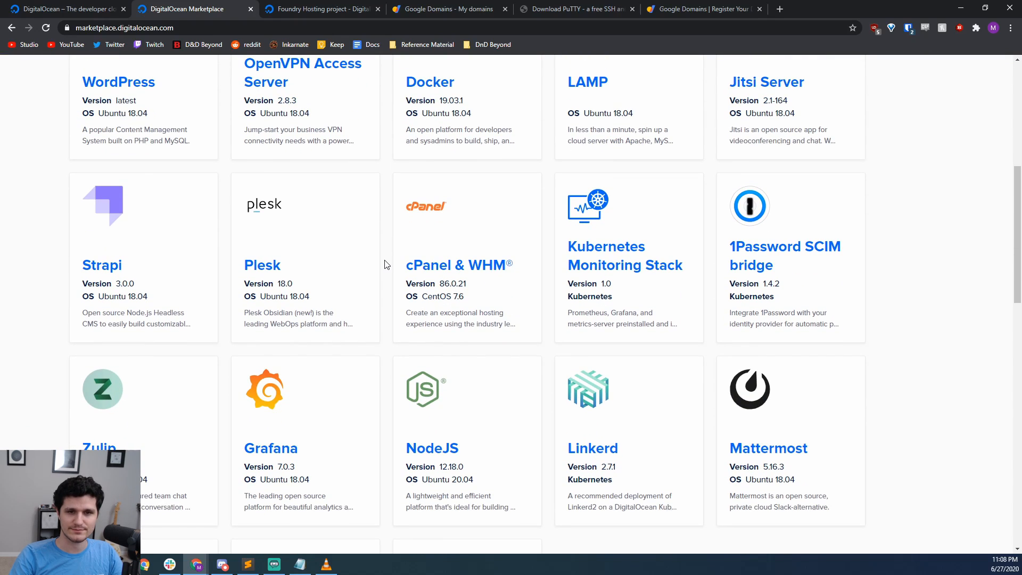
scroll(down, 3)
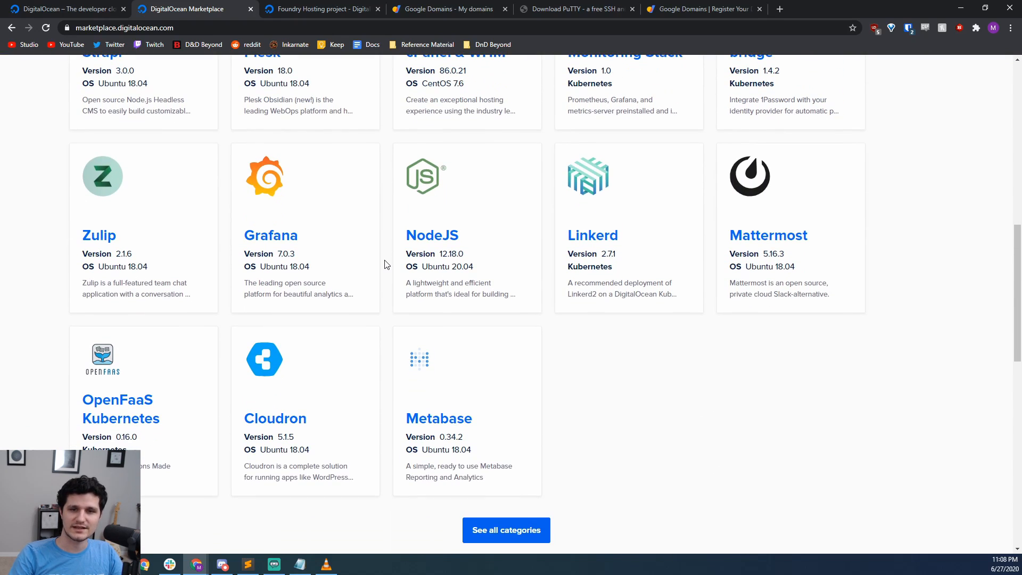
scroll(up, 3)
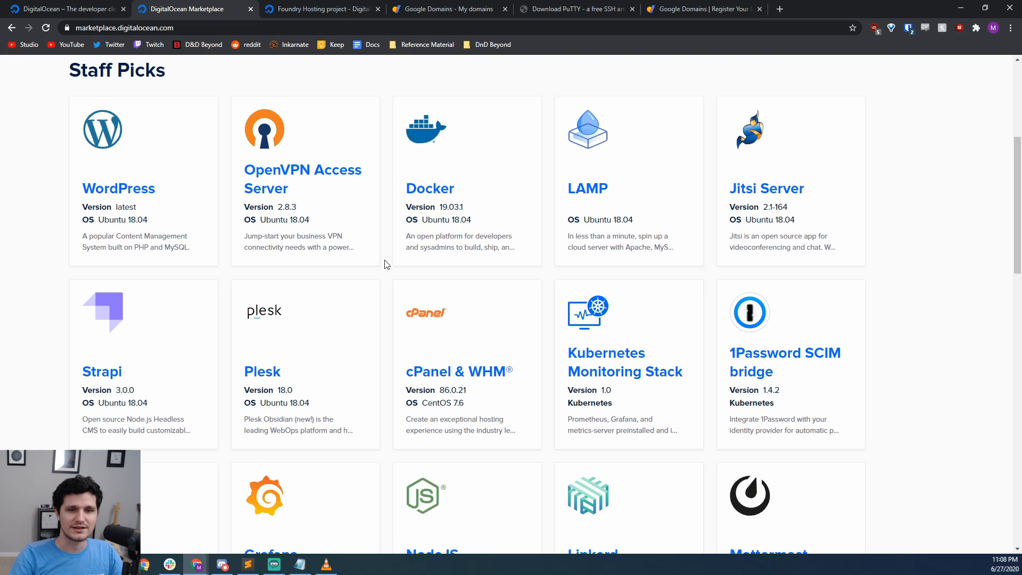
mouse_move(782, 196)
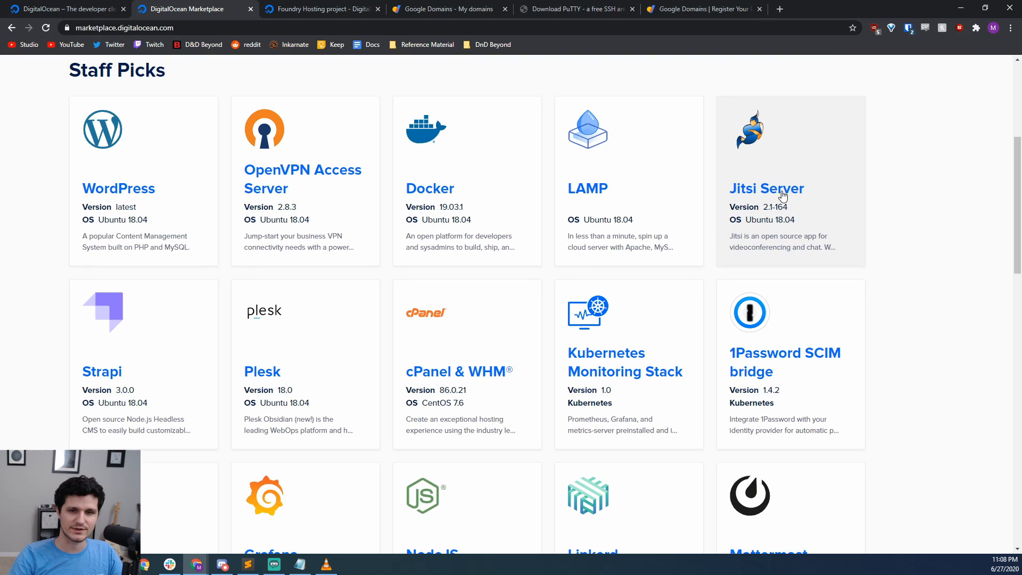
click(767, 189)
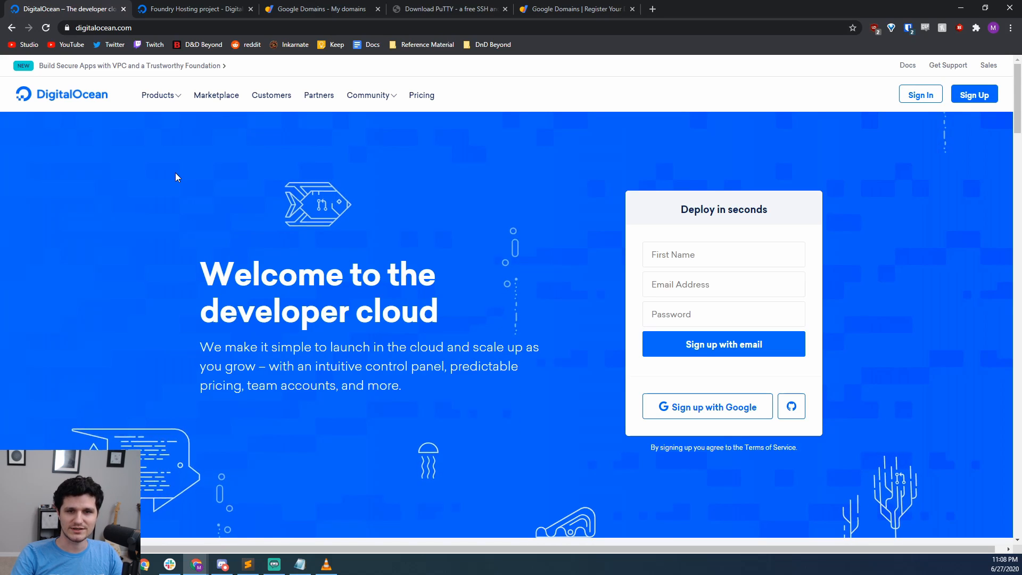
Search Google for 'buy domain name' and open the Google Domains result
text(Buy d)
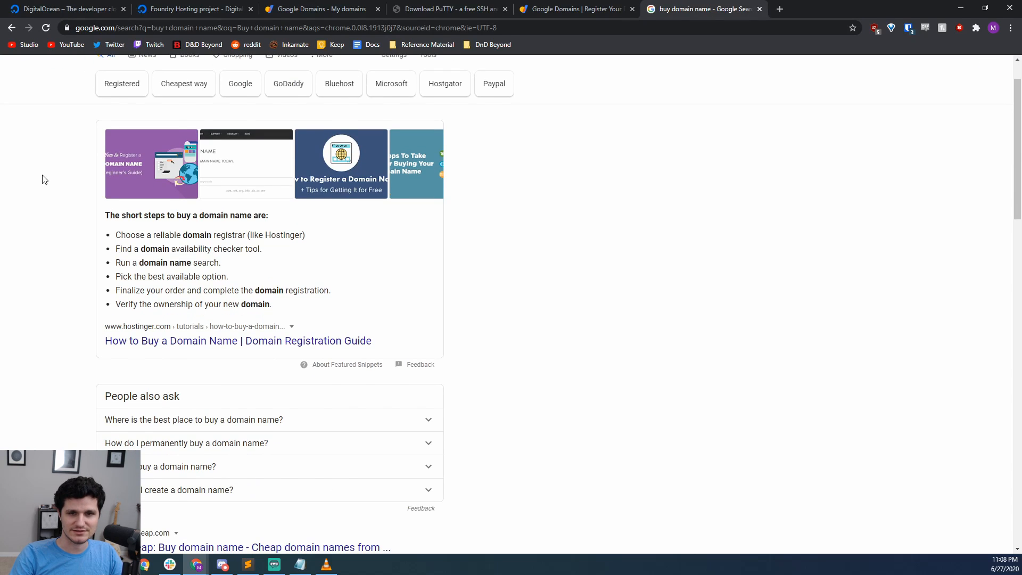
scroll(down, 3)
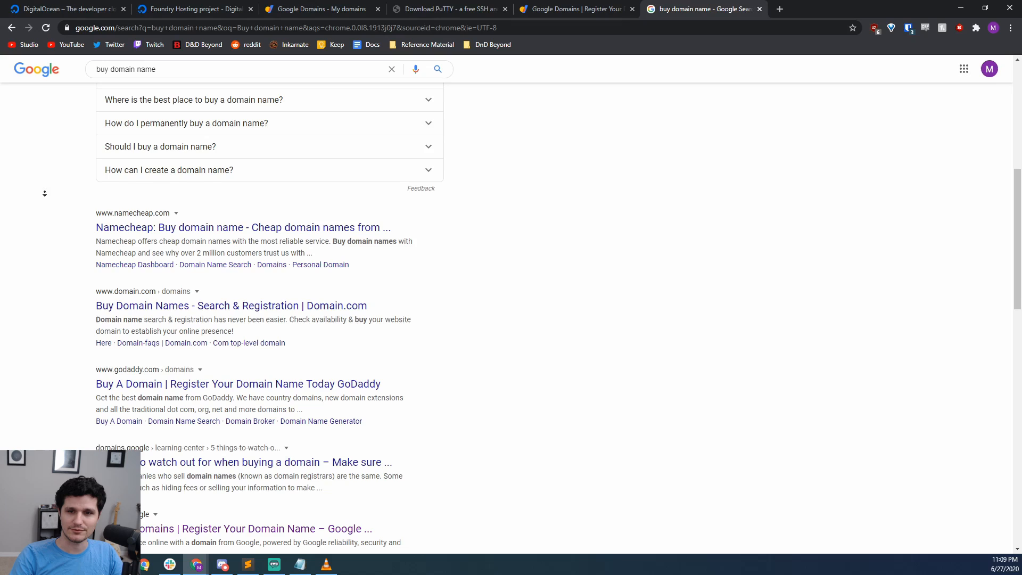
scroll(down, 3)
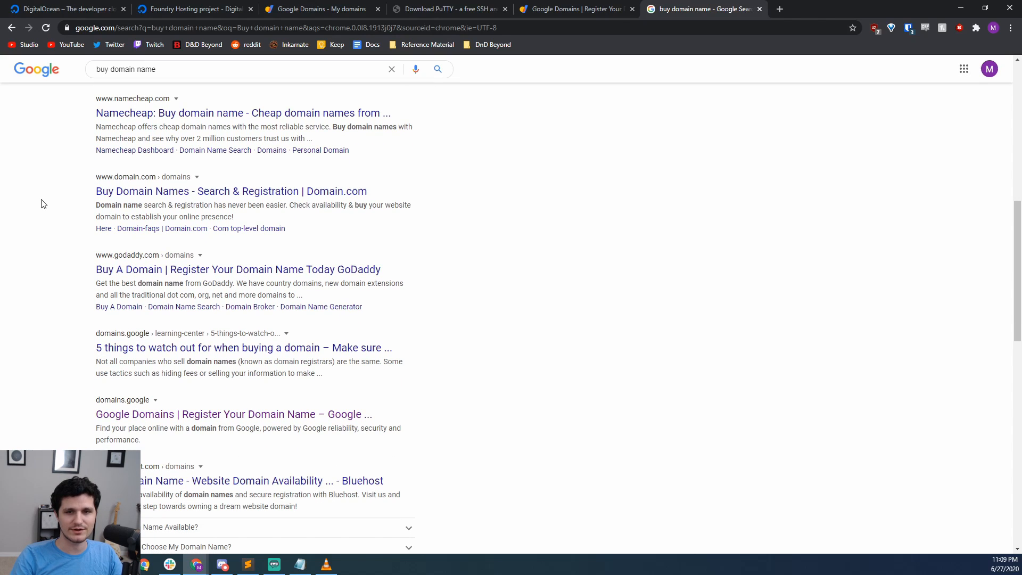
mouse_move(73, 189)
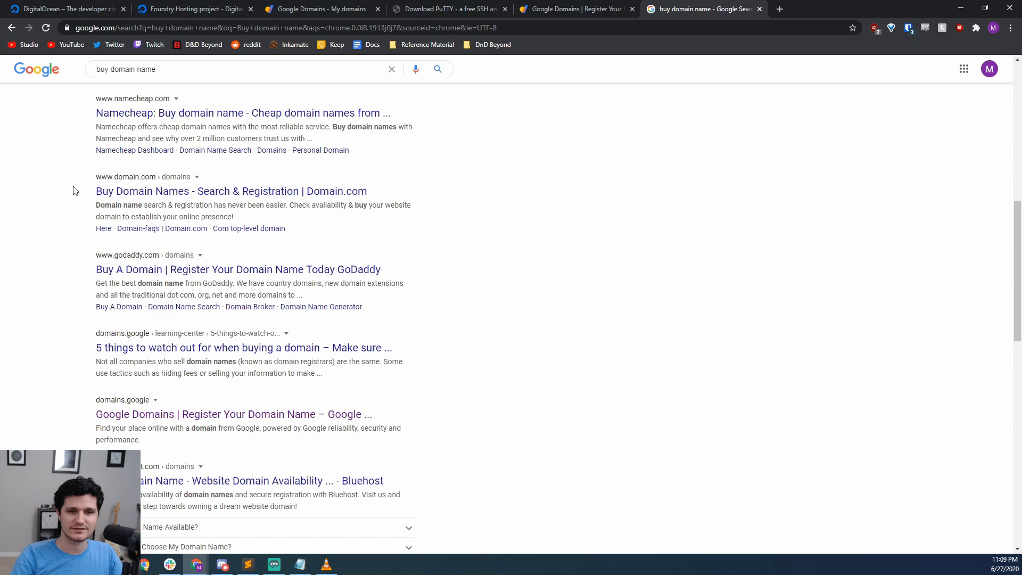
click(233, 414)
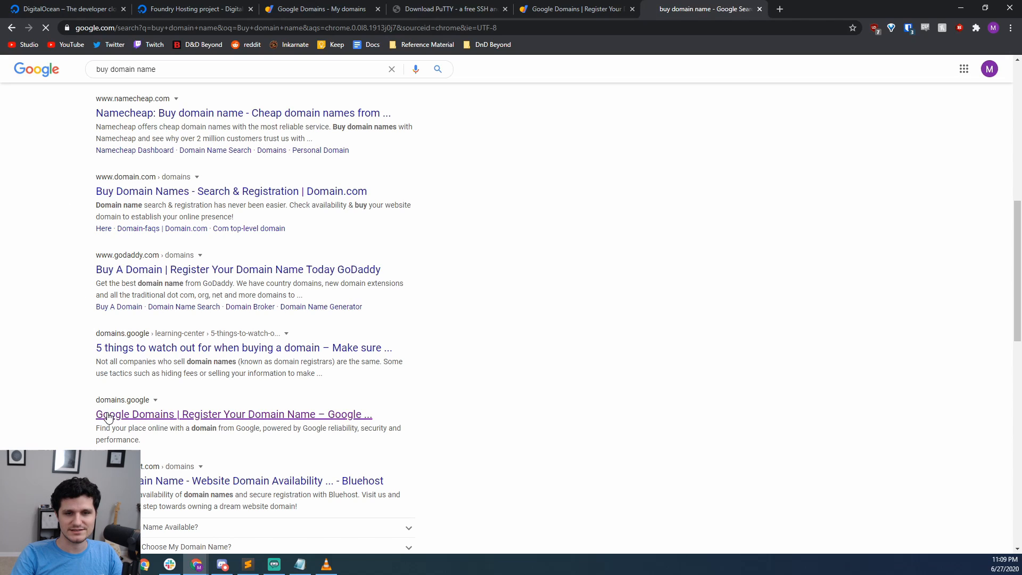
Load the Google Domains homepage, then switch to the PuTTY download page tab
click(235, 415)
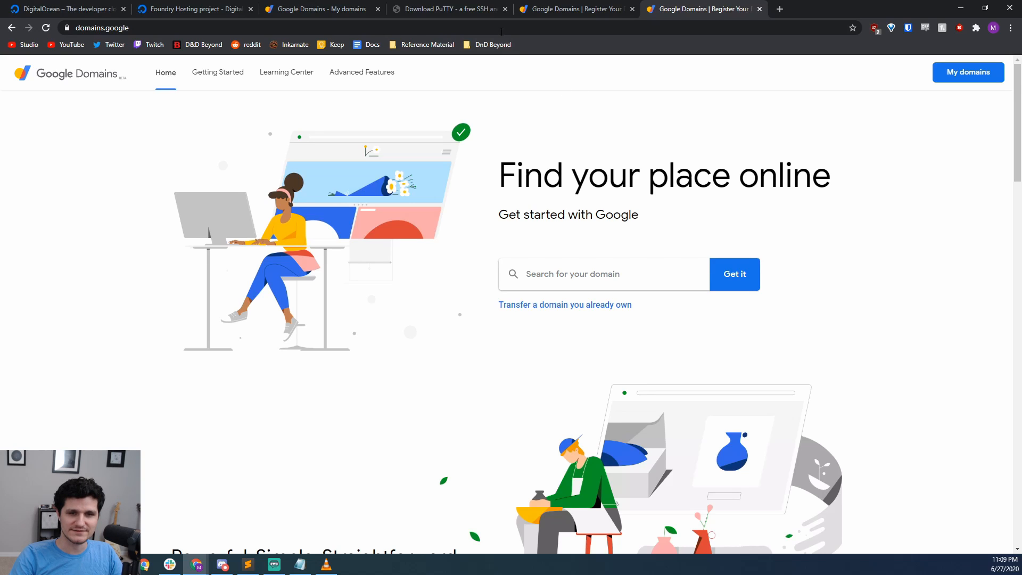
click(447, 9)
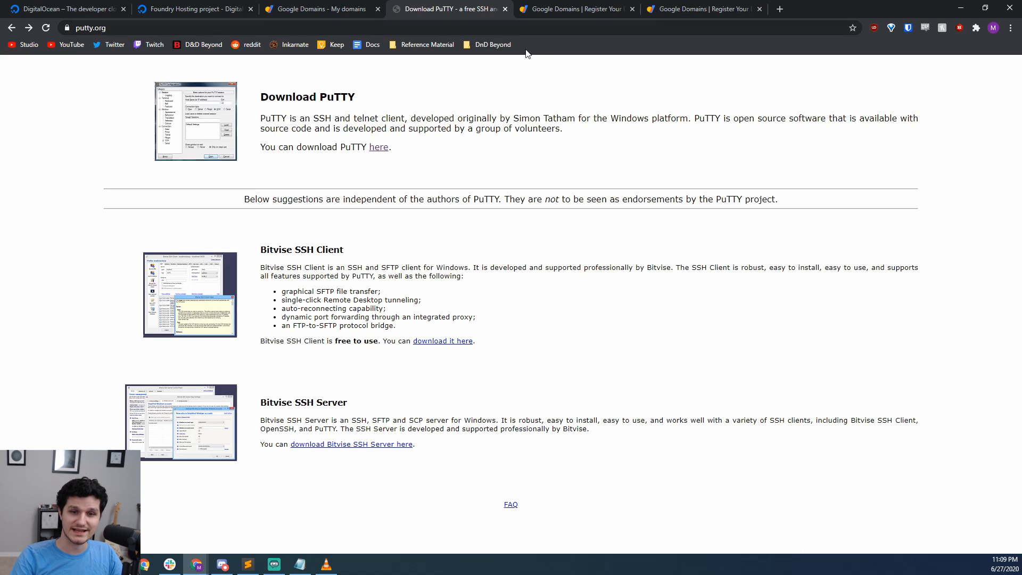
Close the duplicate Google Domains tab and open the latest PuTTY release page
click(757, 8)
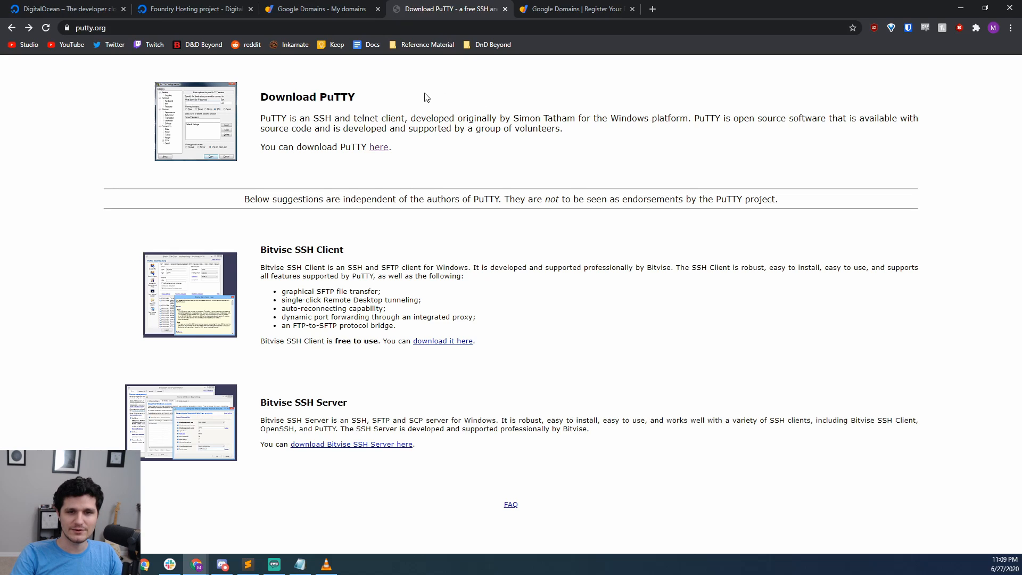
mouse_move(414, 99)
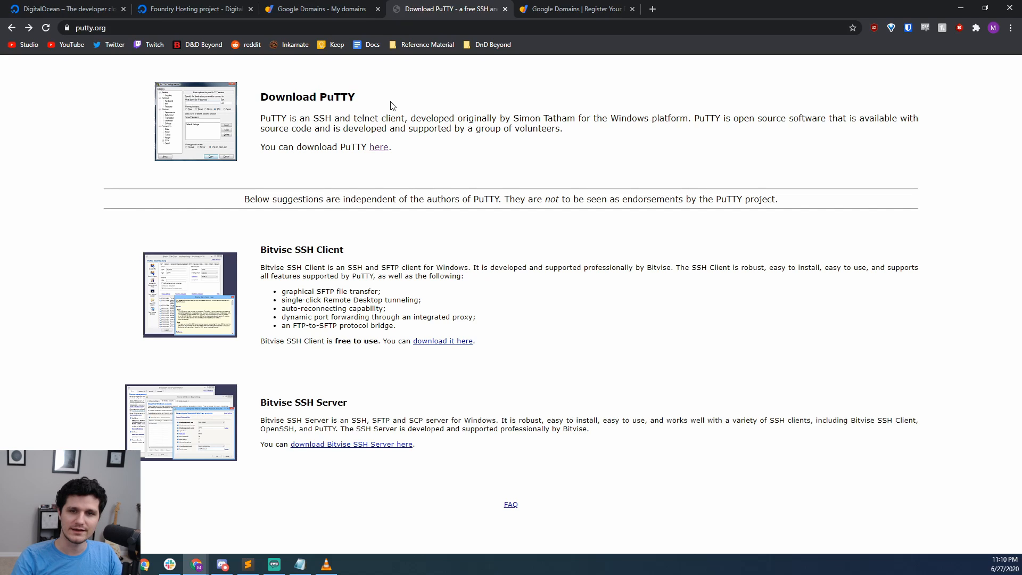
click(88, 27)
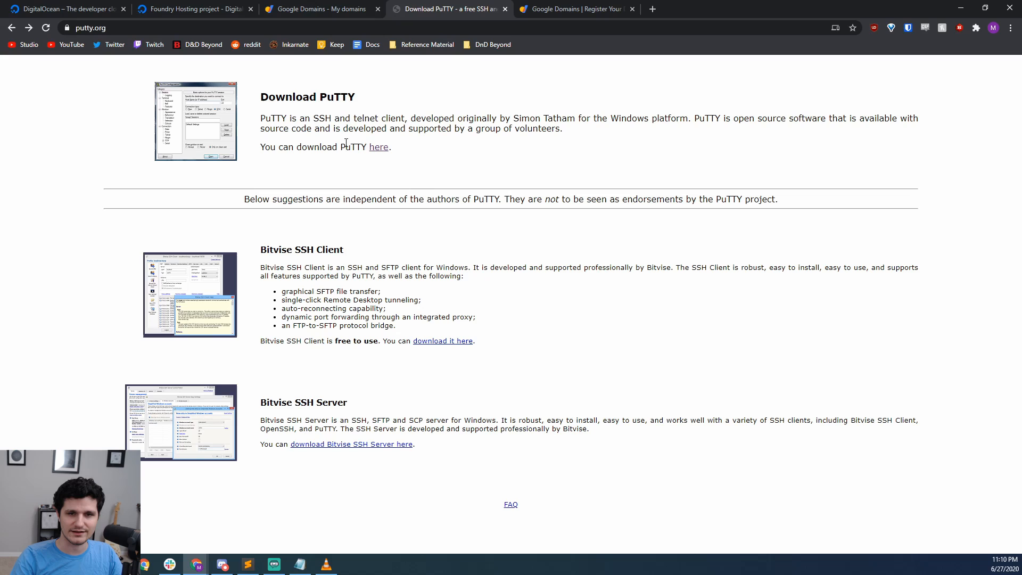
click(379, 147)
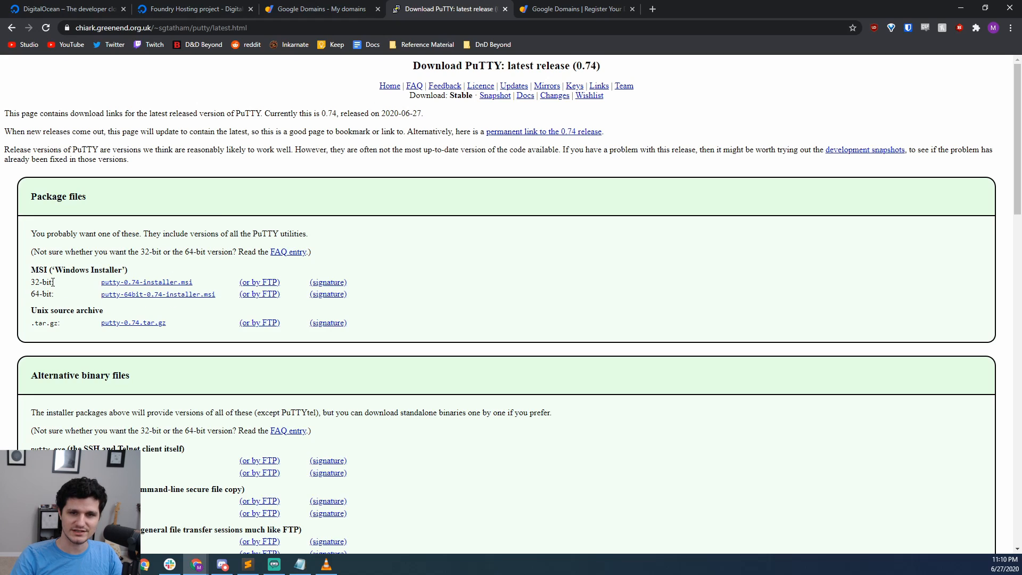
Download and run the 64-bit PuTTY 0.74 installer, keeping the default folder
double_click(41, 281)
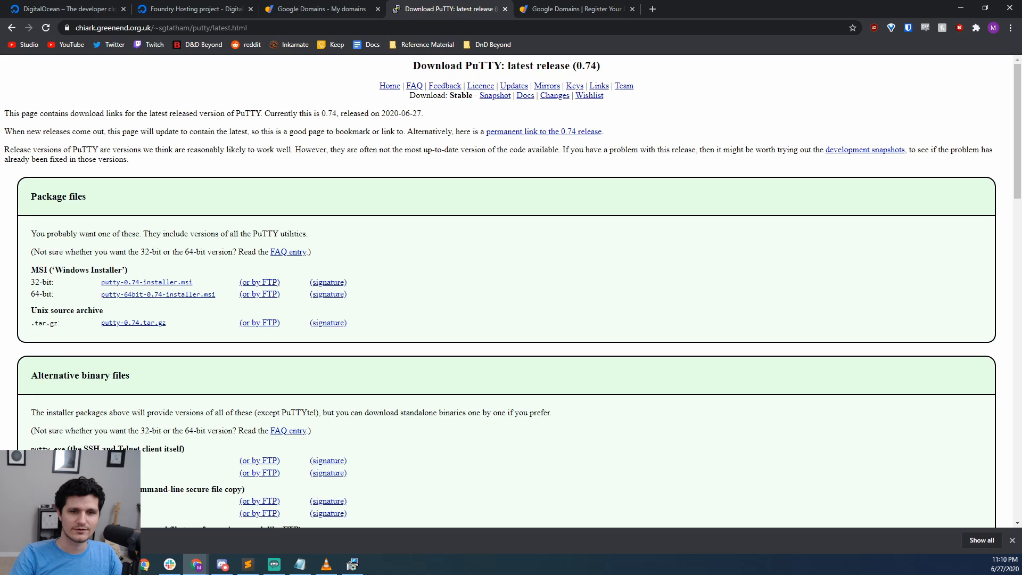
click(637, 372)
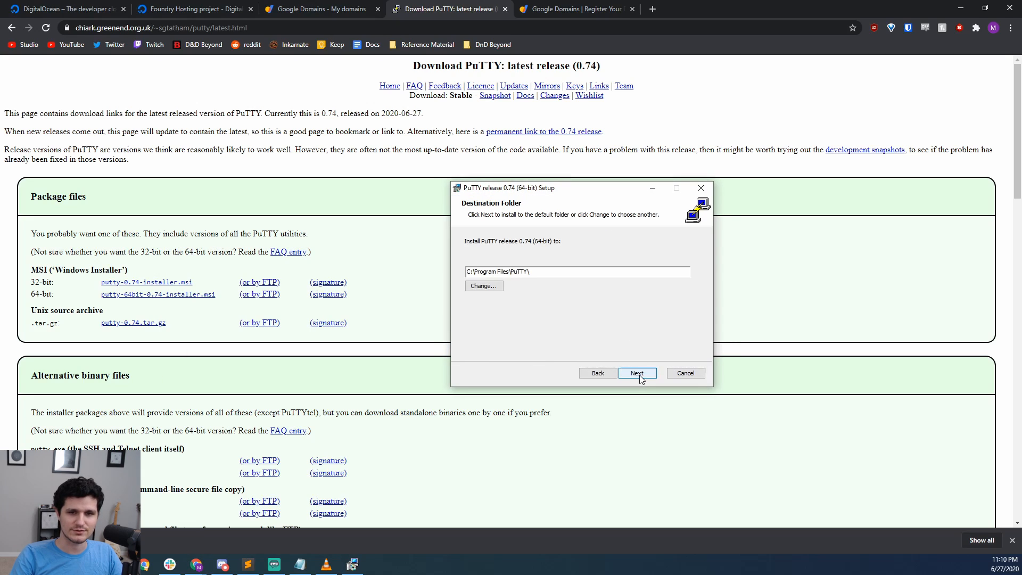
click(637, 372)
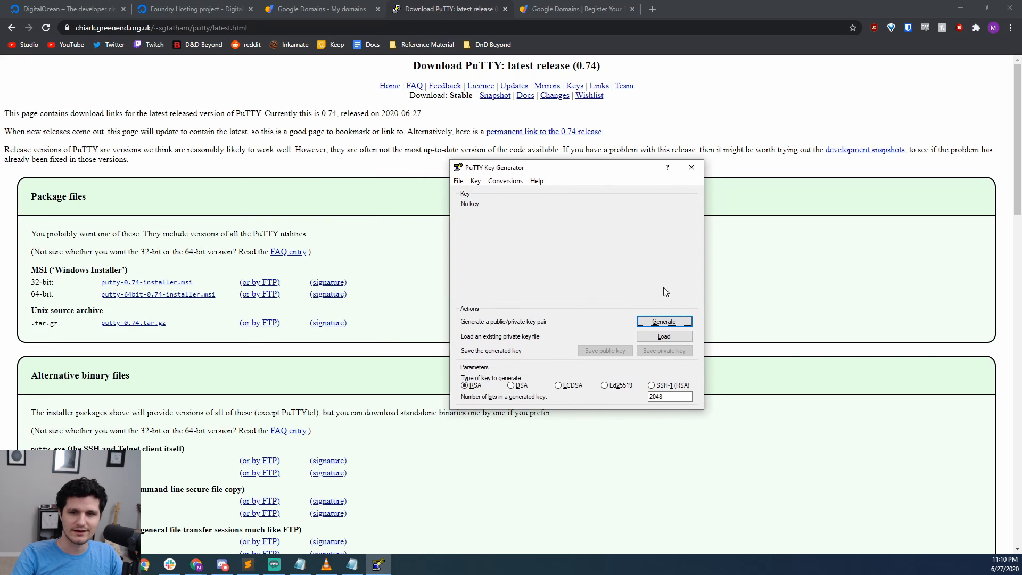
Generate a 2048-bit RSA key pair and enter a key passphrase
click(664, 320)
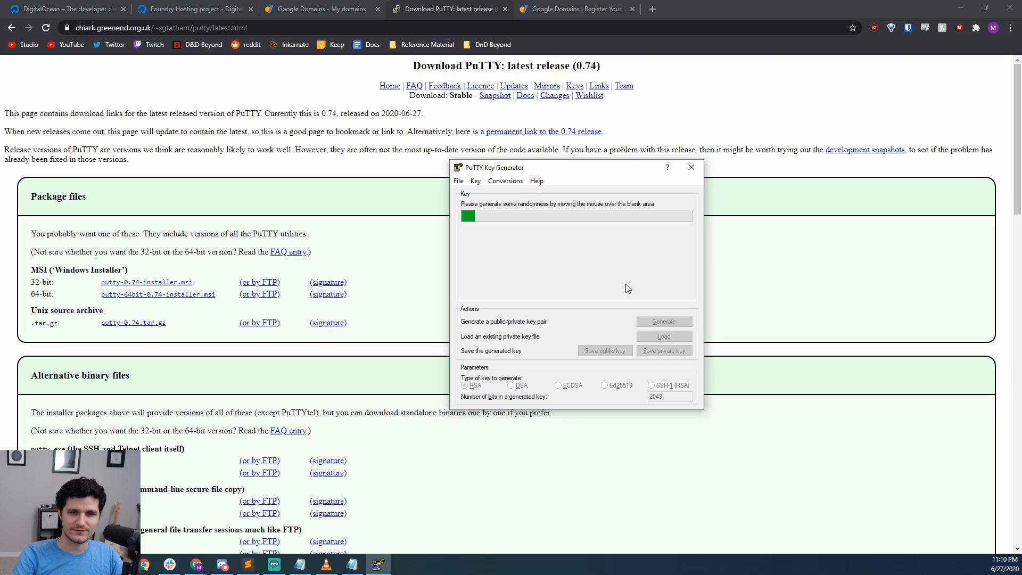
mouse_move(296, 222)
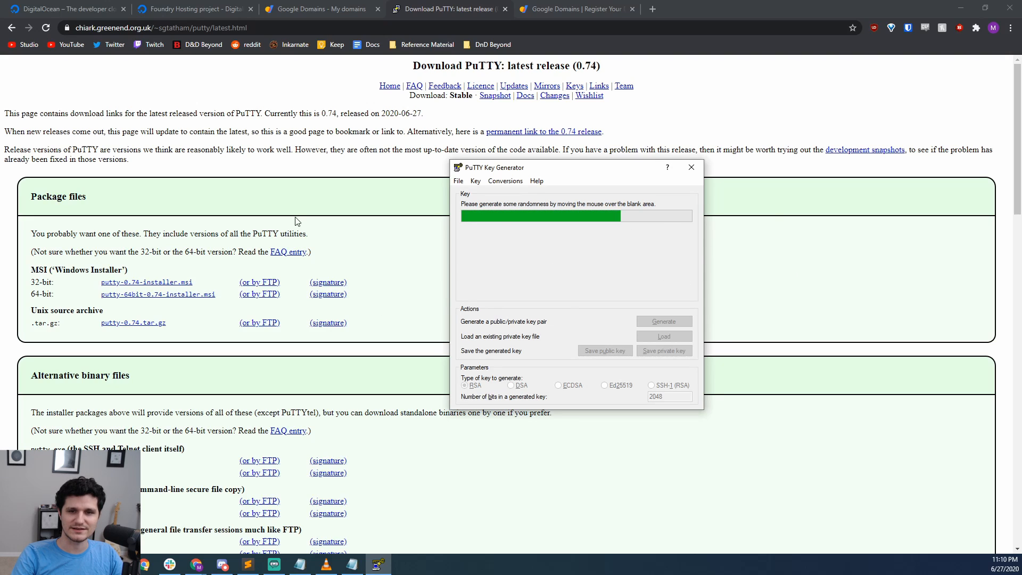
click(664, 321)
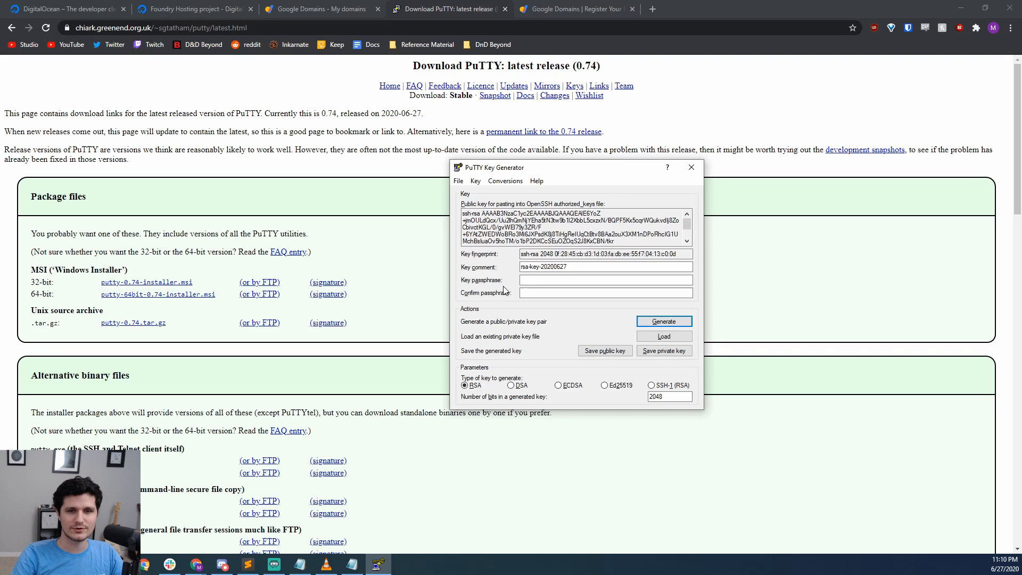
text(•)
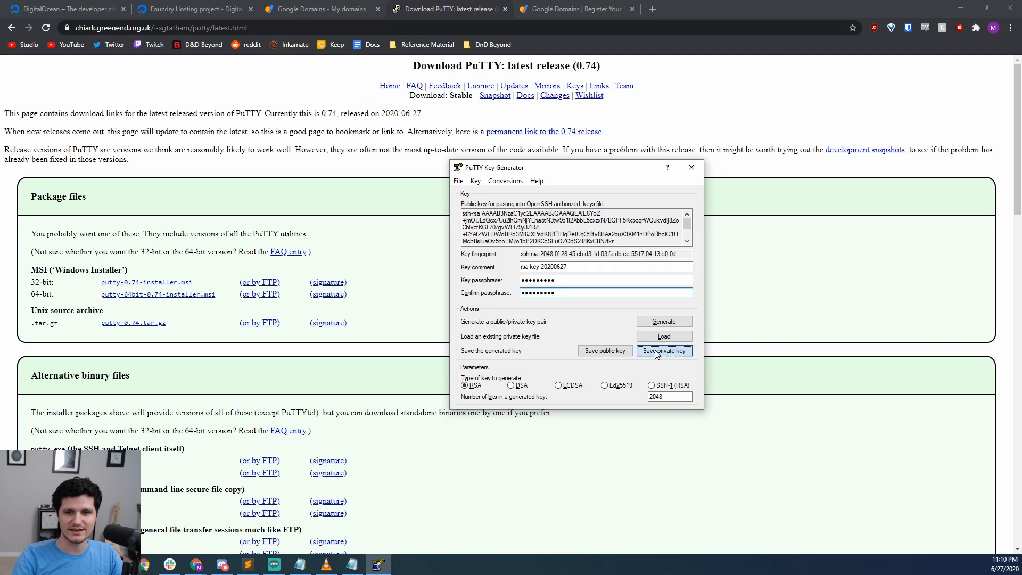
Save the private key as putty-key in .ssh, overwriting the existing file
click(664, 351)
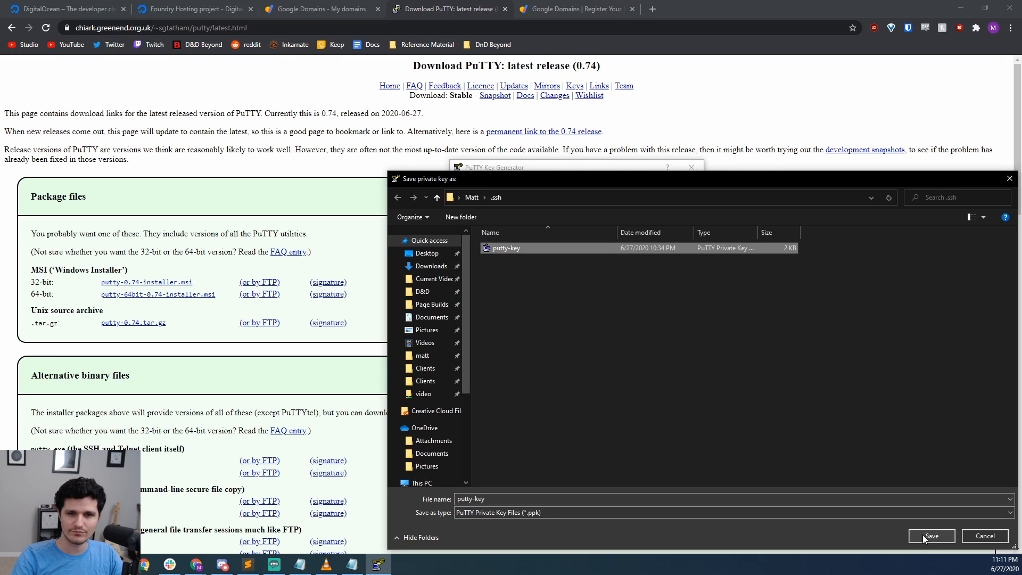
click(930, 536)
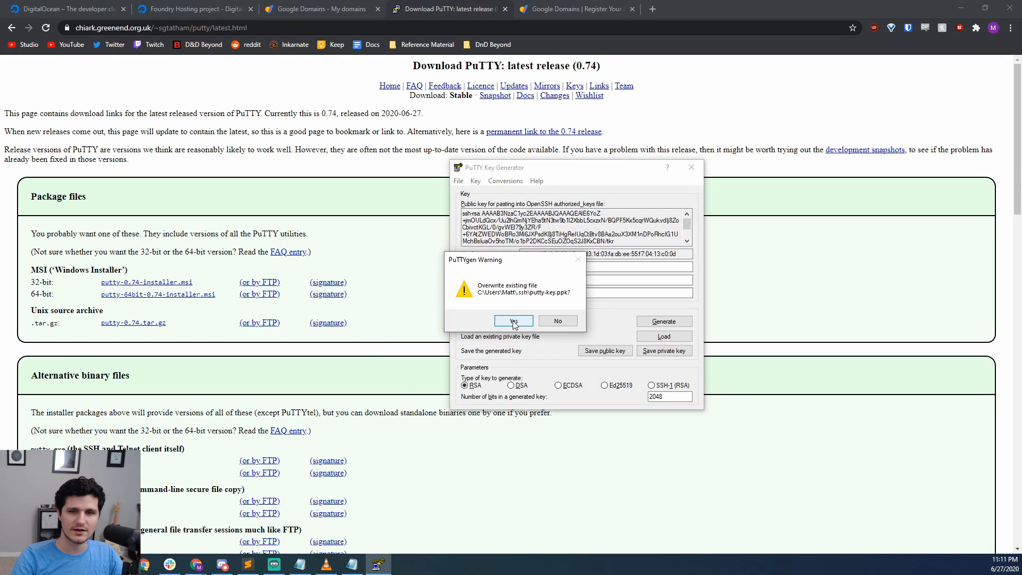
click(513, 320)
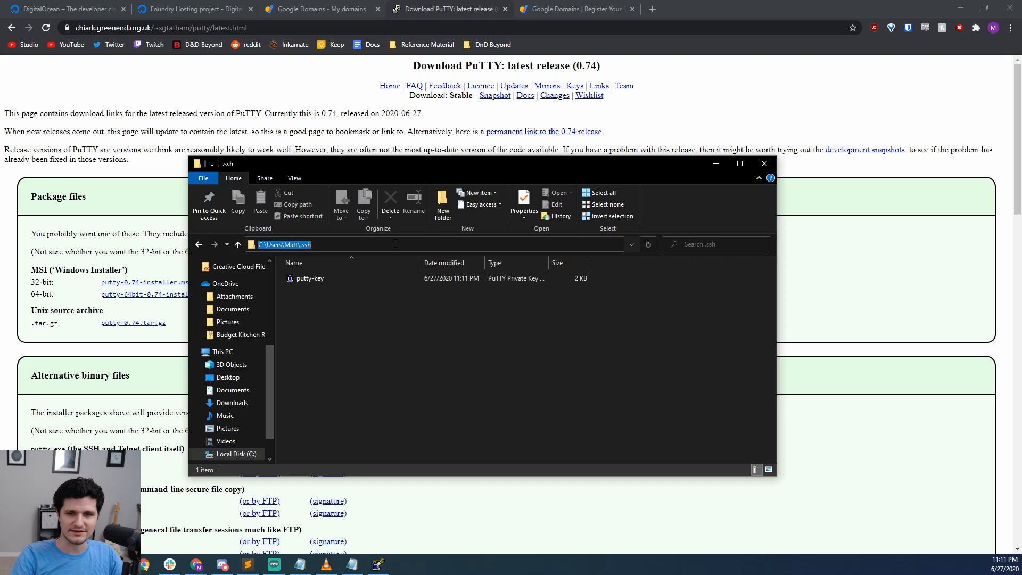
Return to PuTTYgen and select the OpenSSH public key text
click(395, 244)
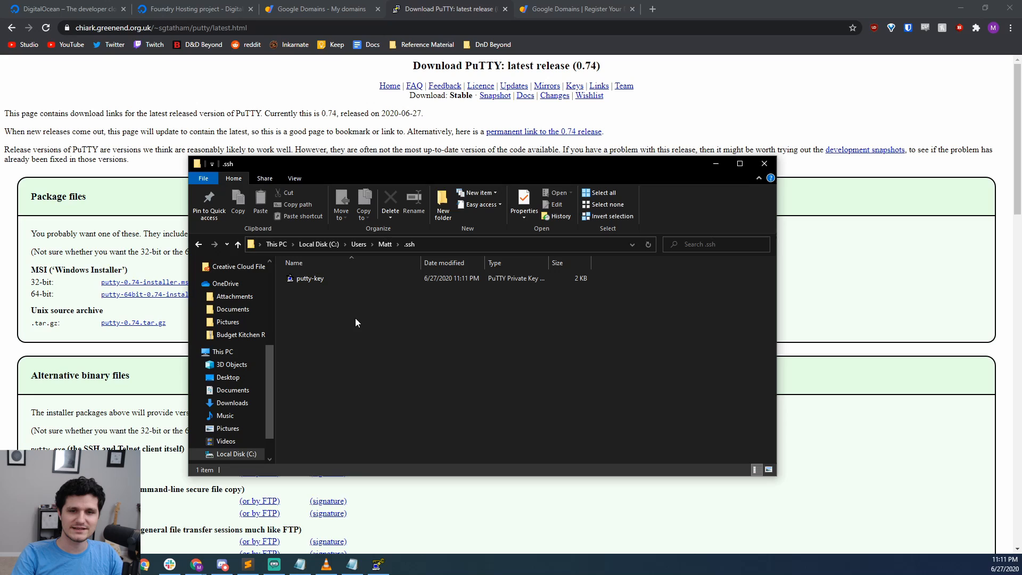
mouse_move(657, 289)
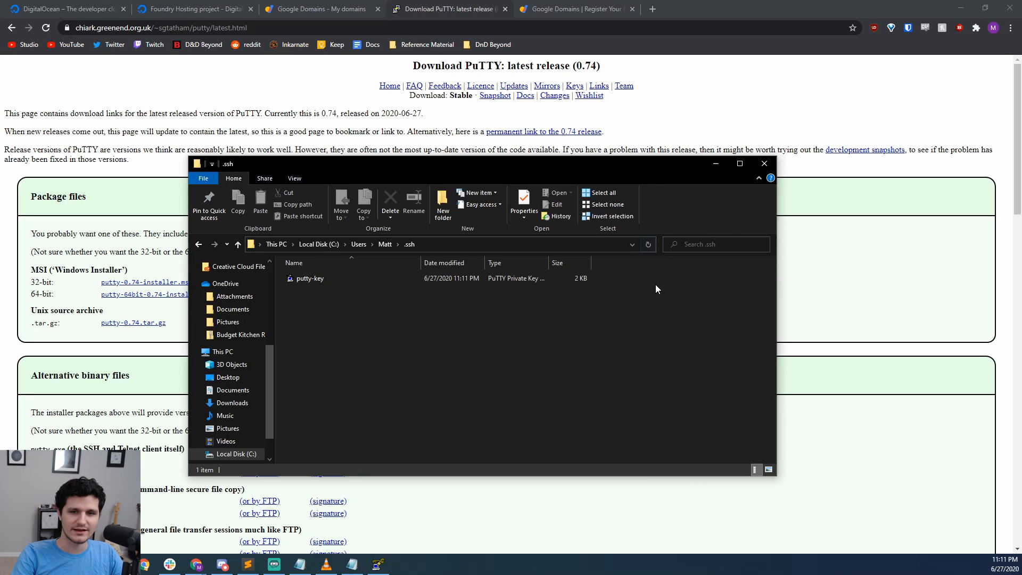
click(310, 278)
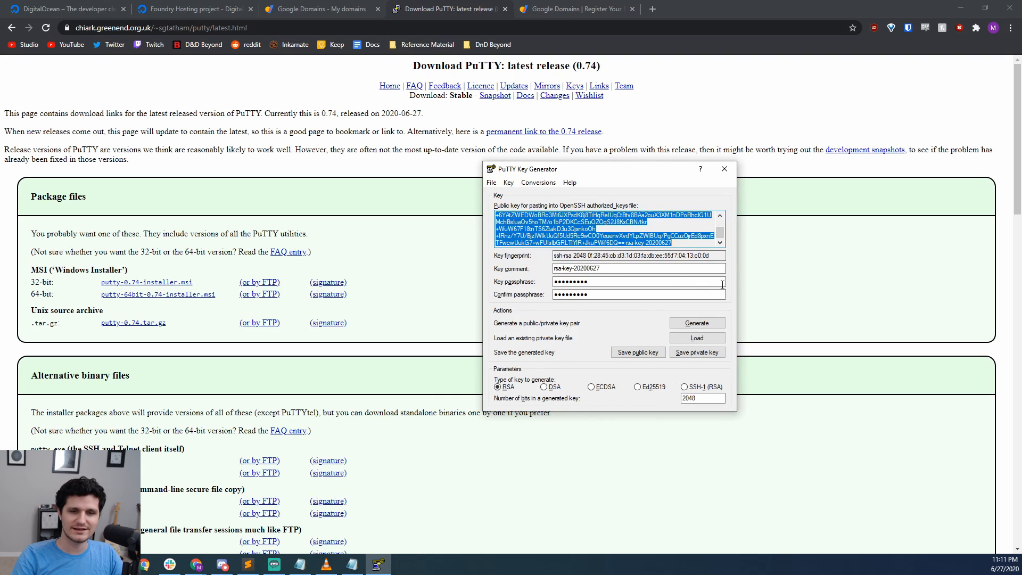
Copy the selected OpenSSH public key from PuTTYgen's context menu
right_click(600, 228)
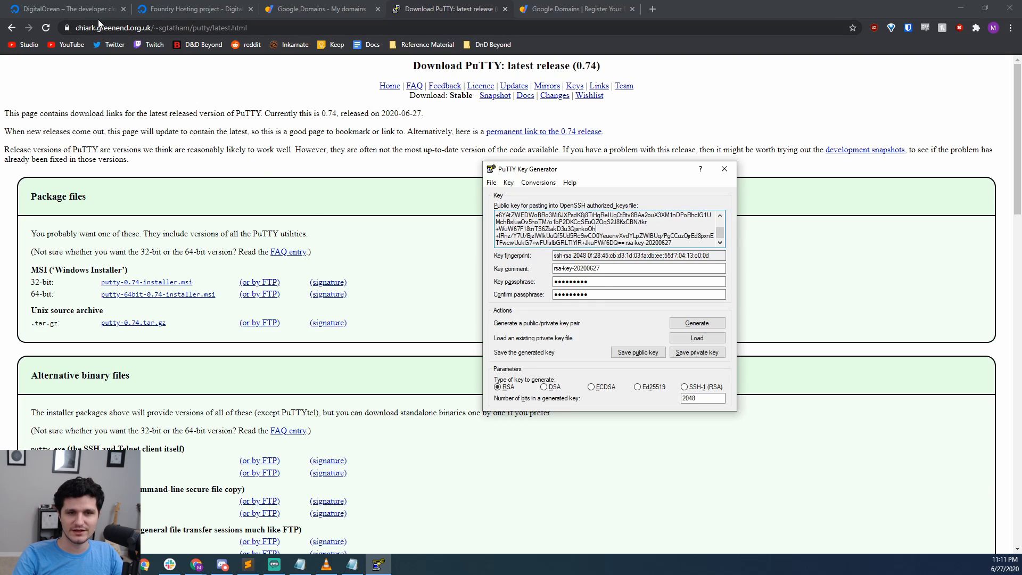
Start a new droplet in Foundry Hosting using the Jitsi Server Ubuntu 18.04 marketplace image
click(193, 8)
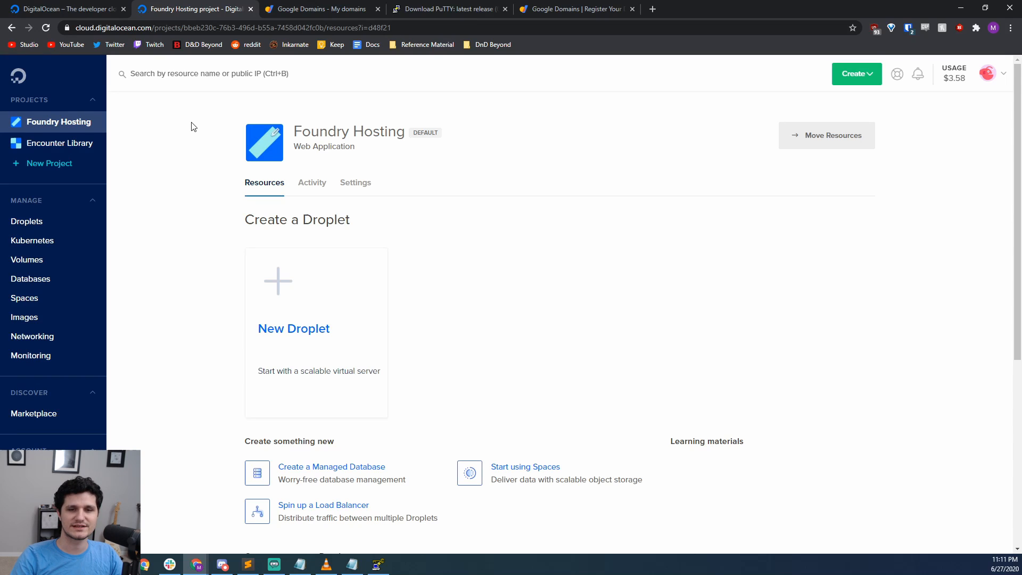
mouse_move(284, 284)
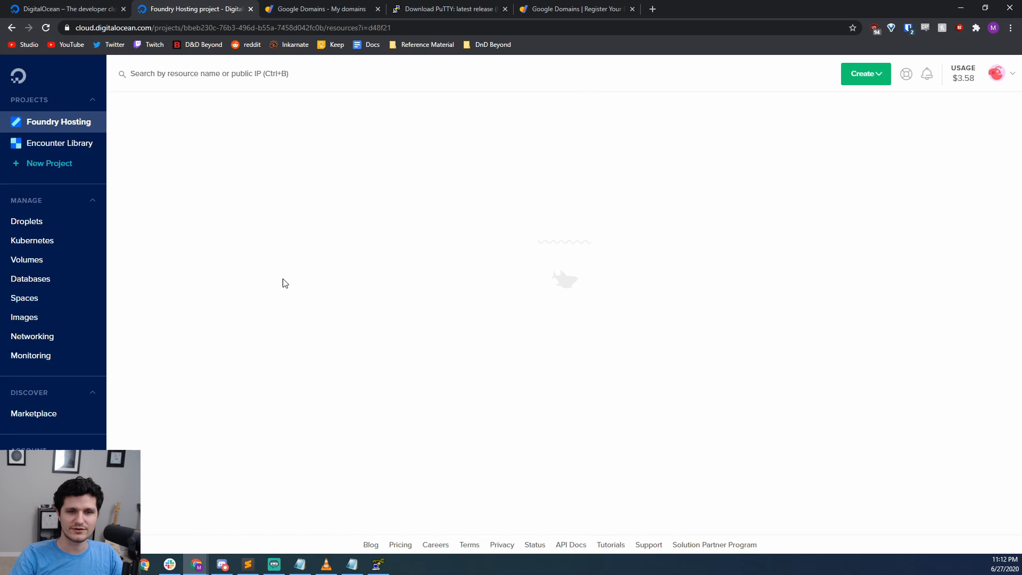
click(866, 73)
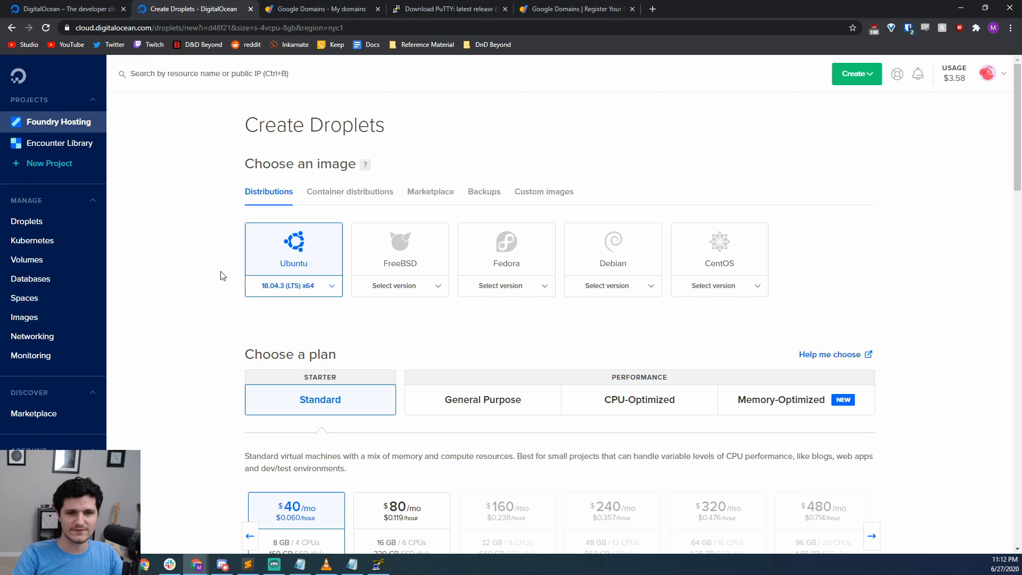
mouse_move(254, 206)
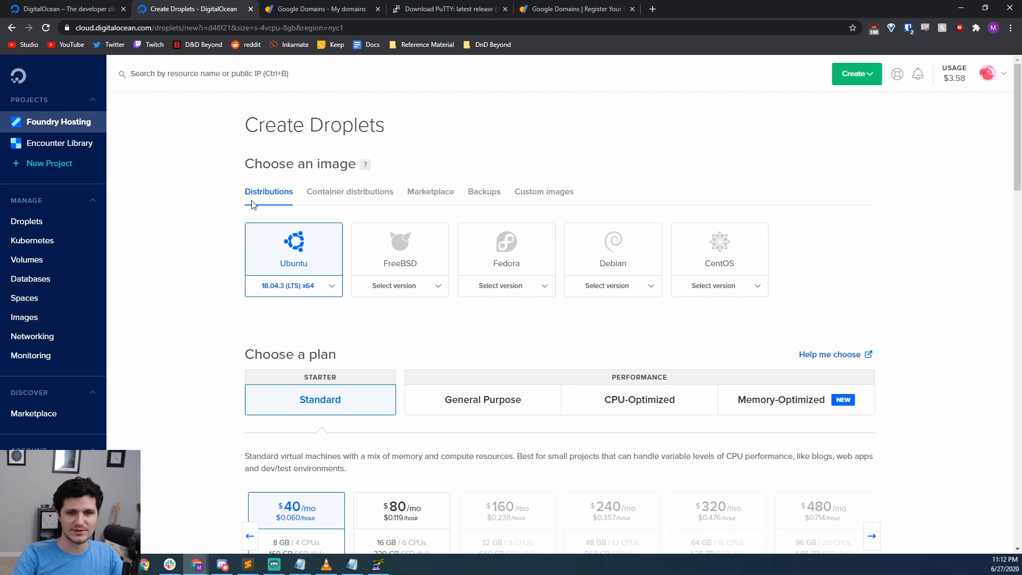
click(431, 192)
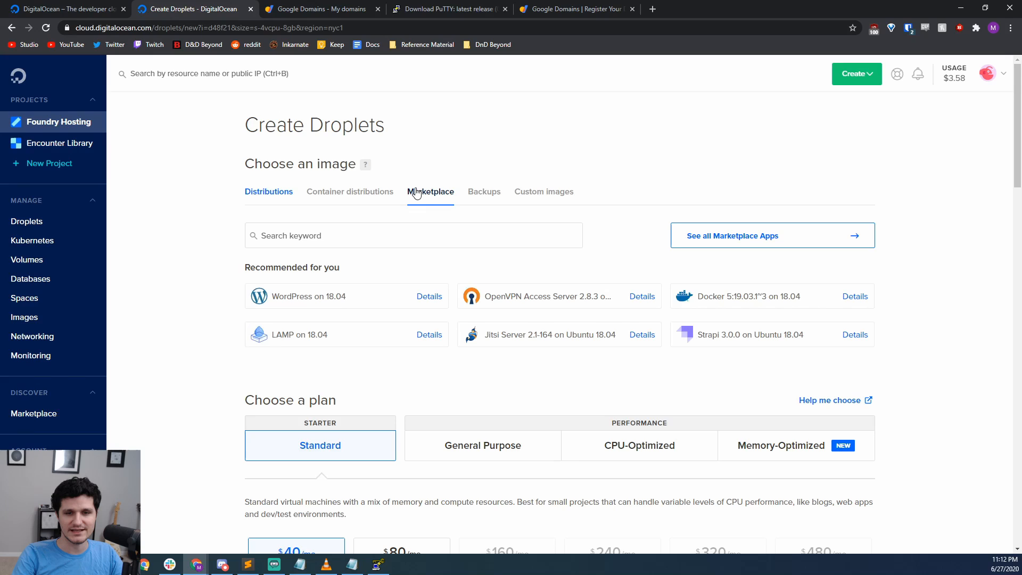
mouse_move(428, 186)
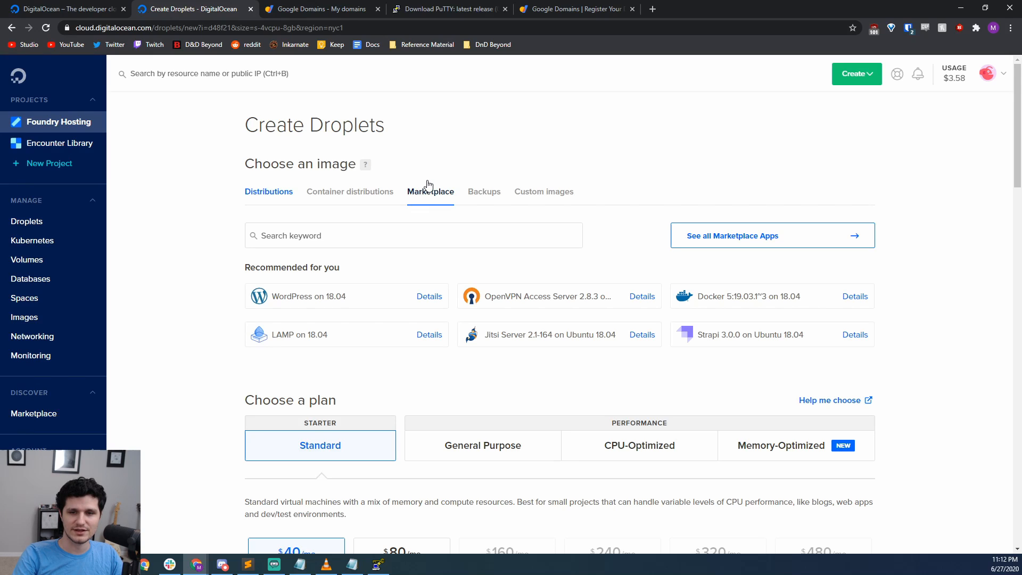
mouse_move(555, 336)
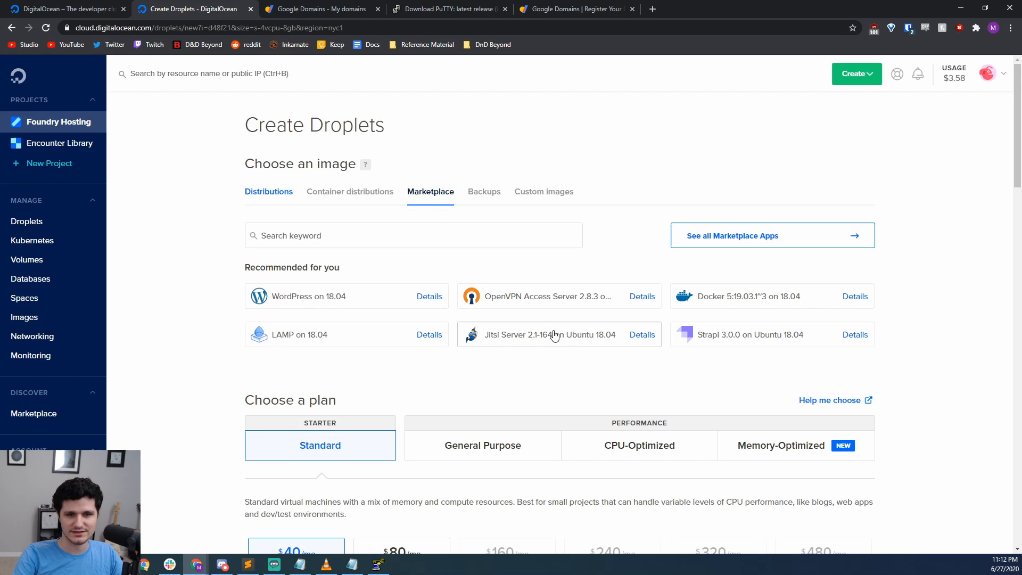
click(413, 236)
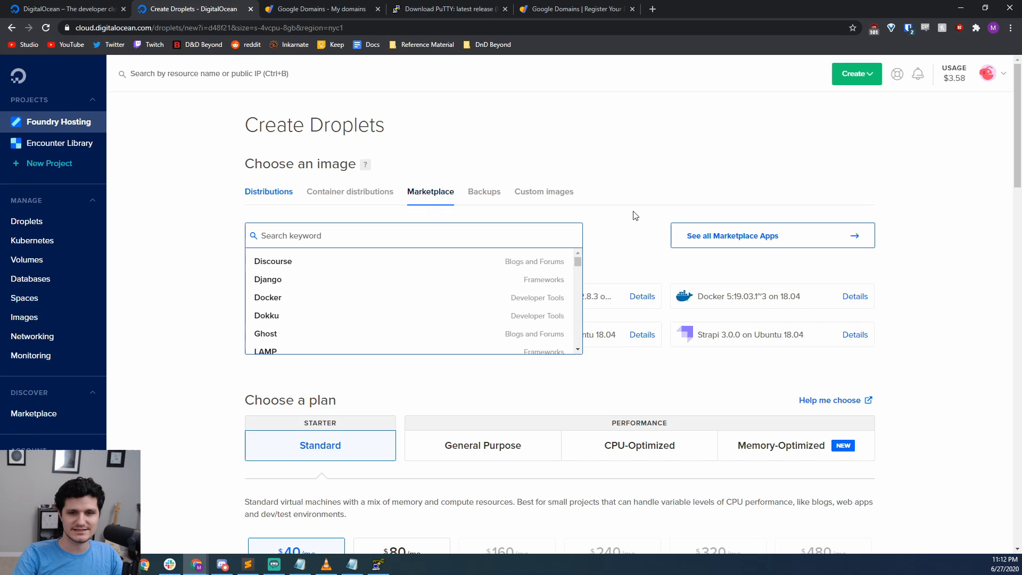
click(558, 334)
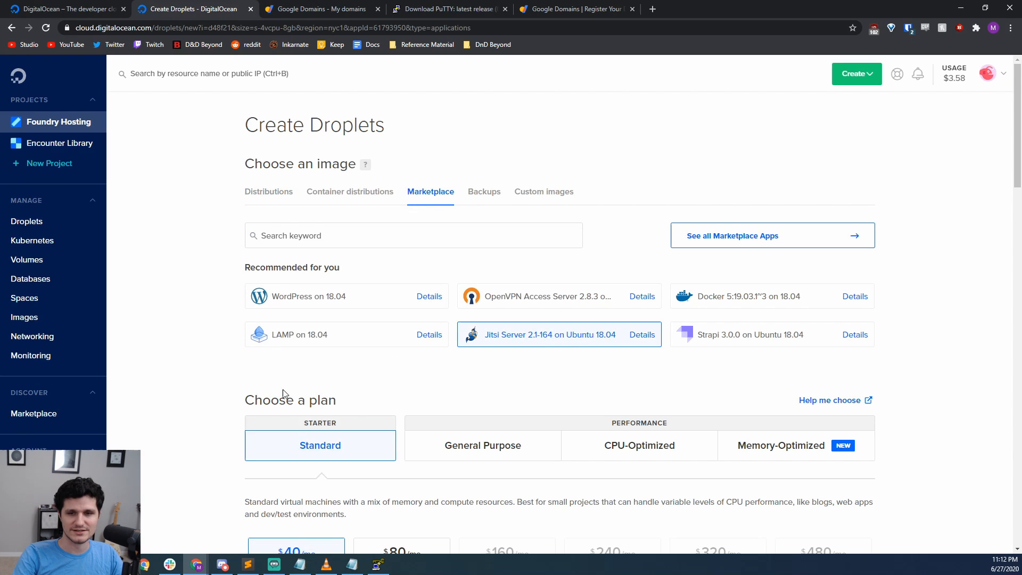
Scroll past the $5/mo plan and New York region to Authentication
scroll(down, 3)
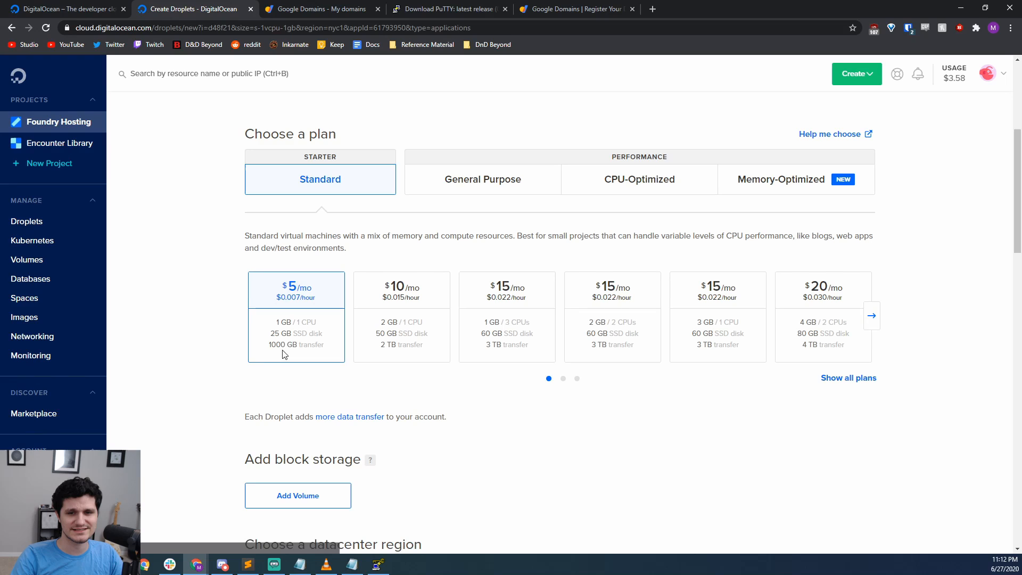
scroll(down, 3)
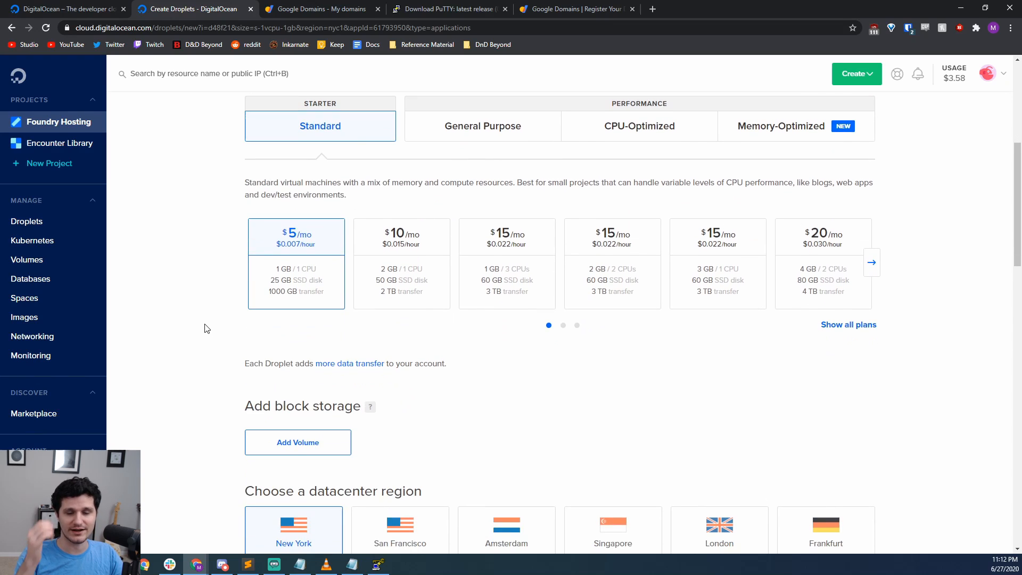
scroll(down, 3)
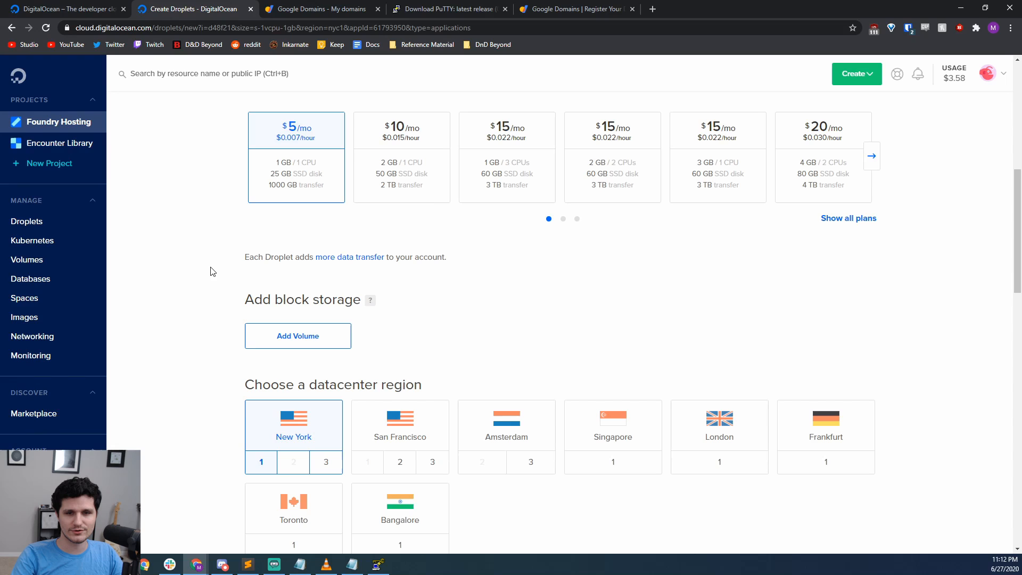
scroll(down, 3)
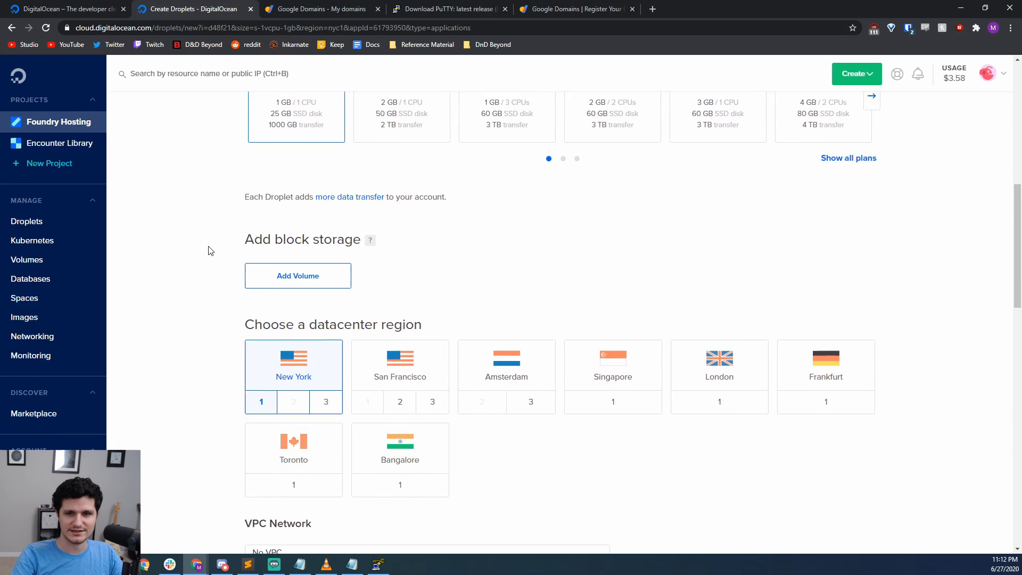
scroll(down, 3)
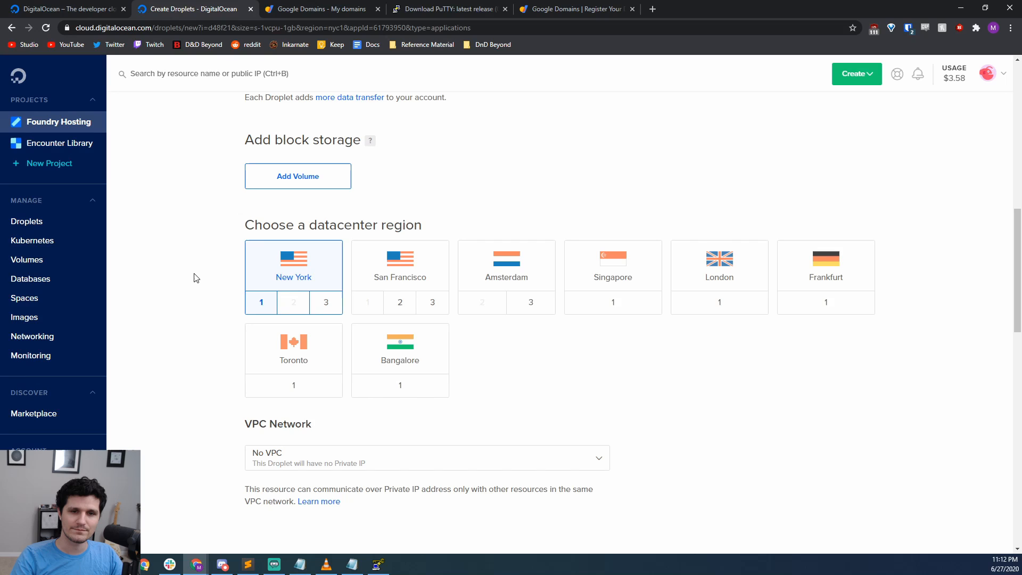
scroll(down, 3)
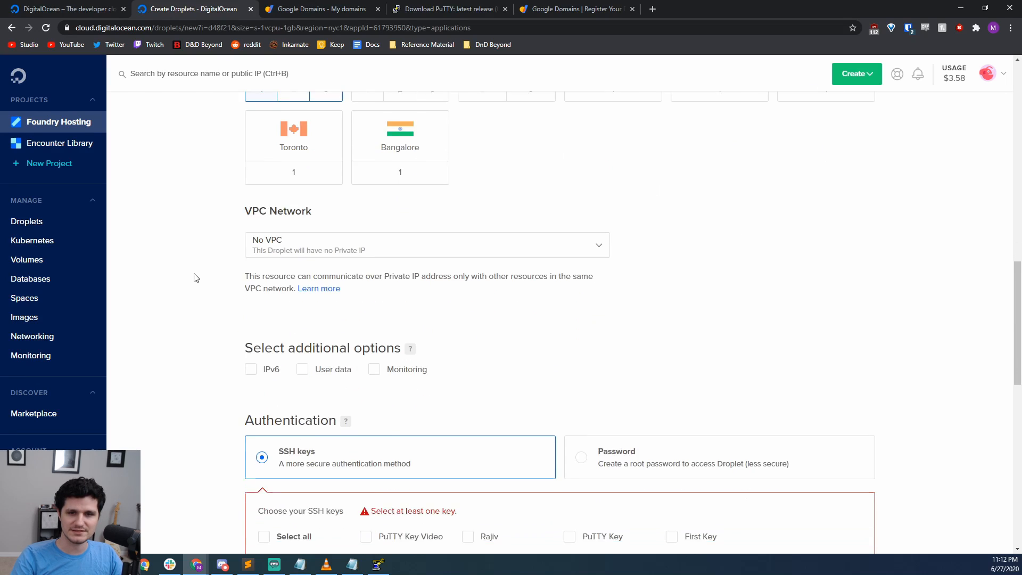
scroll(down, 3)
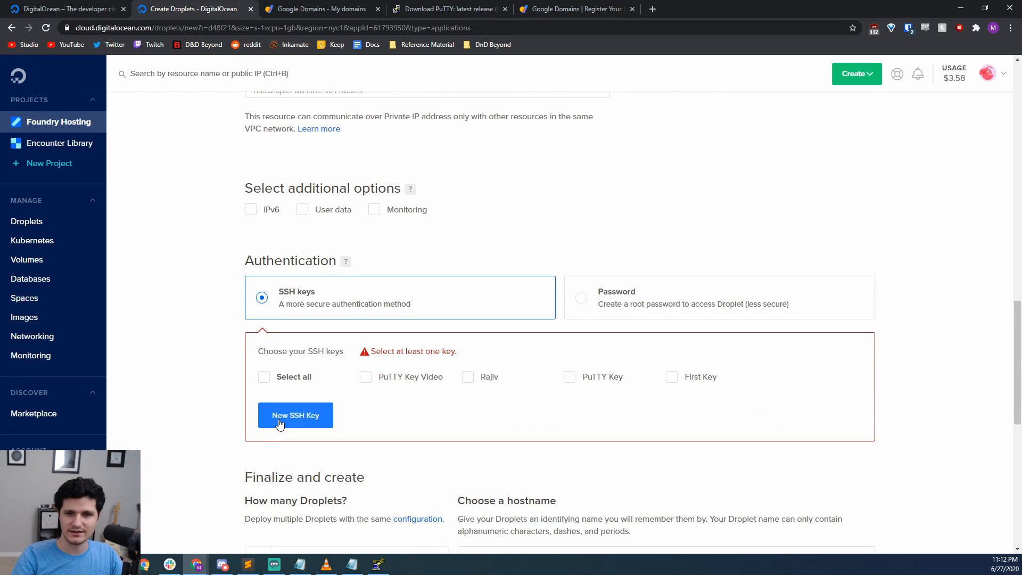
Paste the PuTTY public key into a new SSH key named 'Video Putty Key' and add it
click(294, 415)
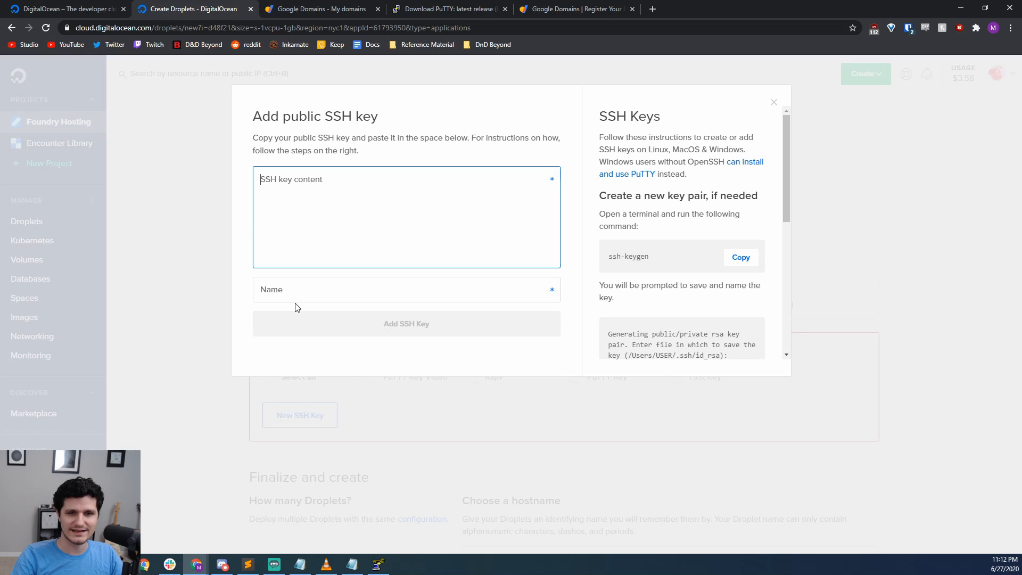
click(377, 565)
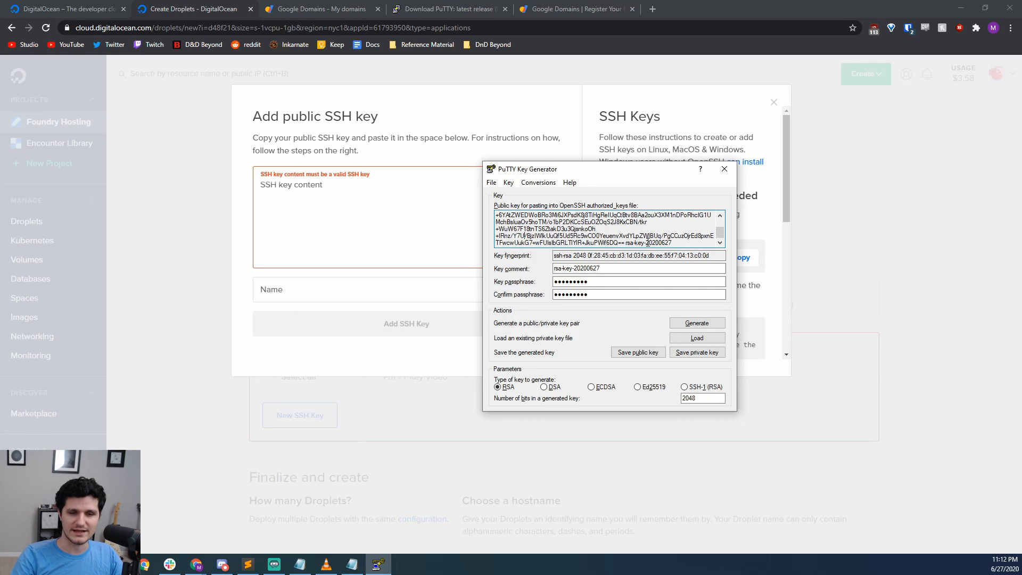
right_click(607, 229)
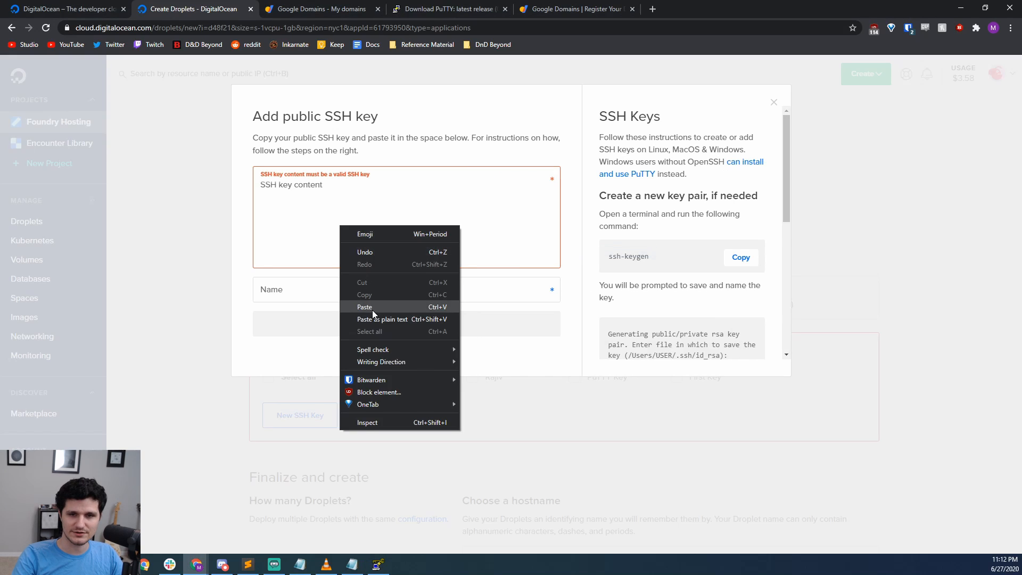
click(365, 306)
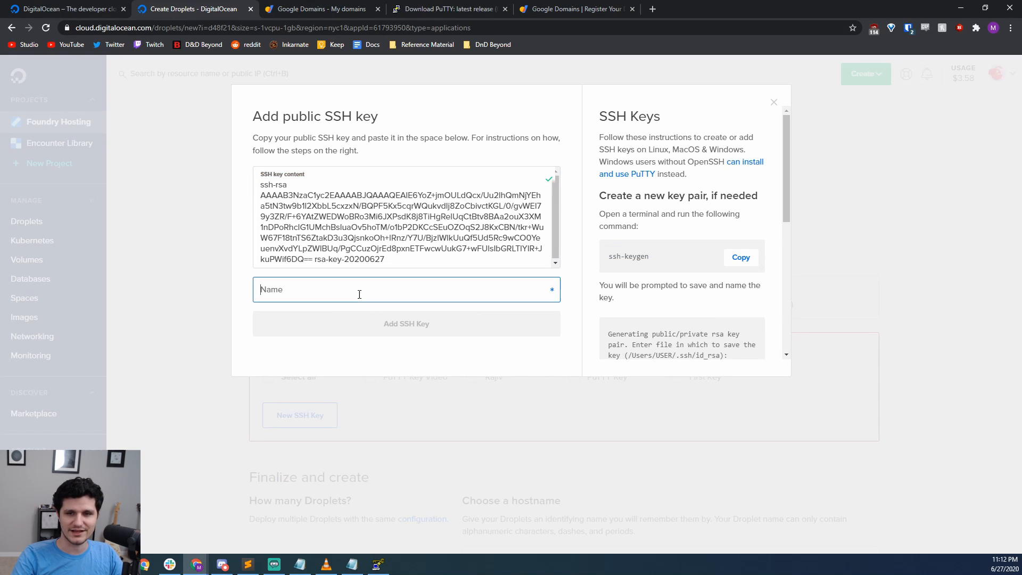
text(Video Putty Key)
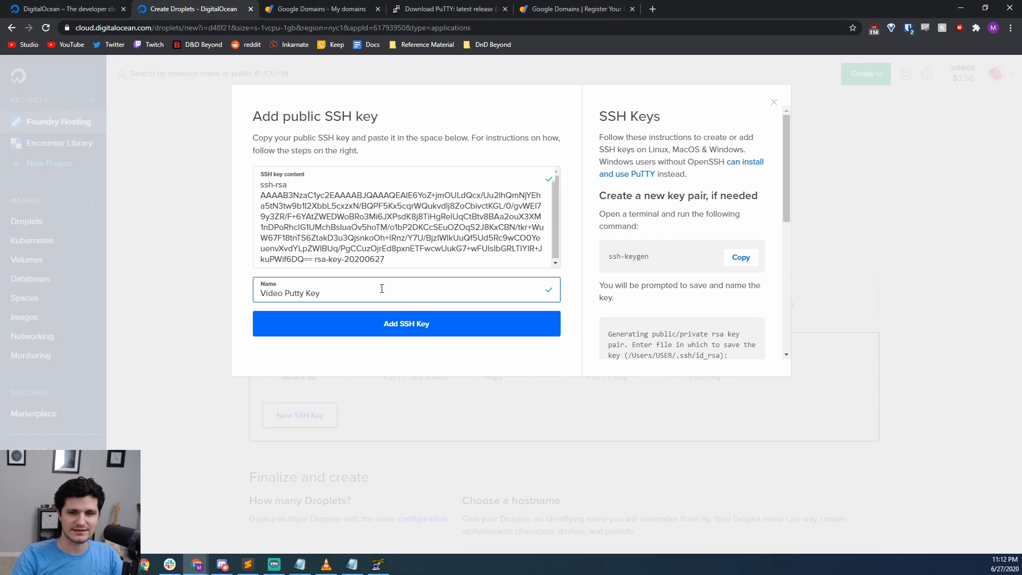
click(406, 323)
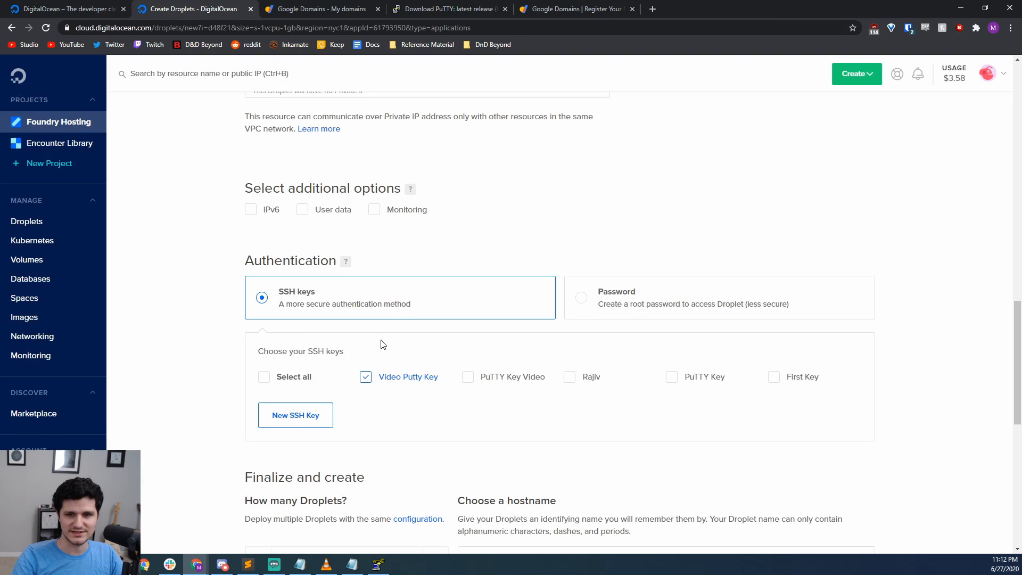
Assign the droplet 'jitsi' to the Foundry Hosting project and create it
scroll(down, 3)
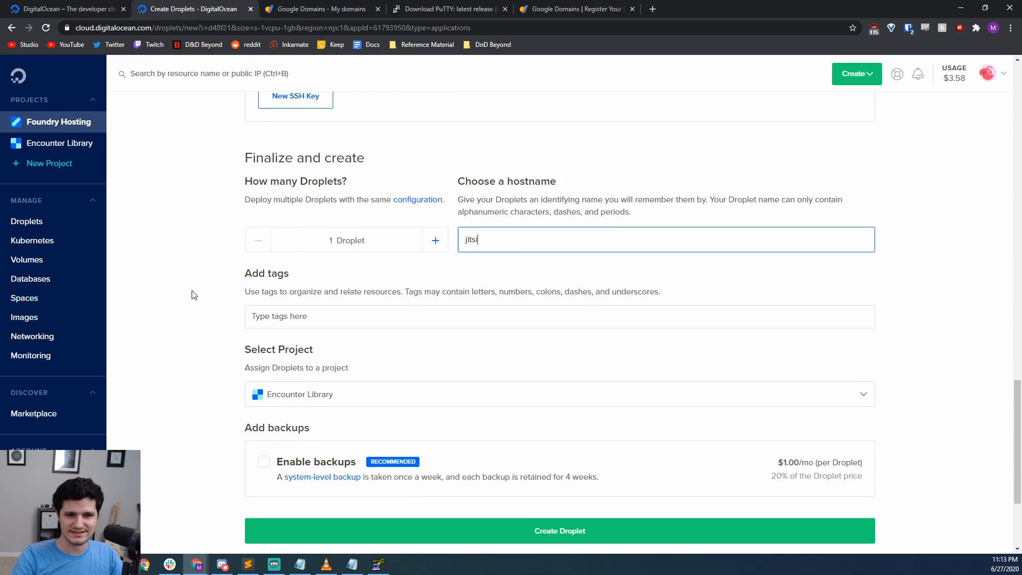
click(559, 395)
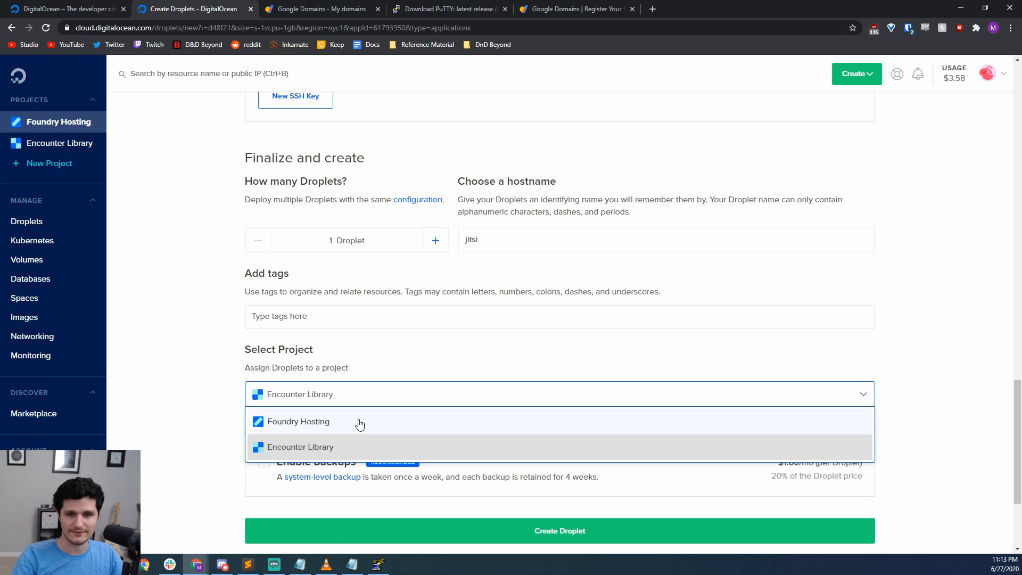
click(298, 421)
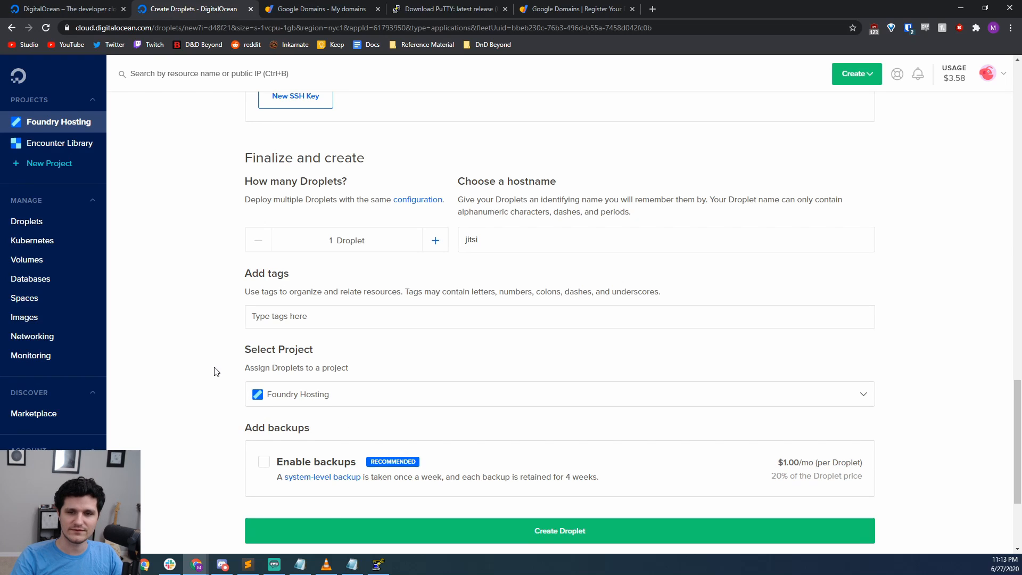
scroll(down, 3)
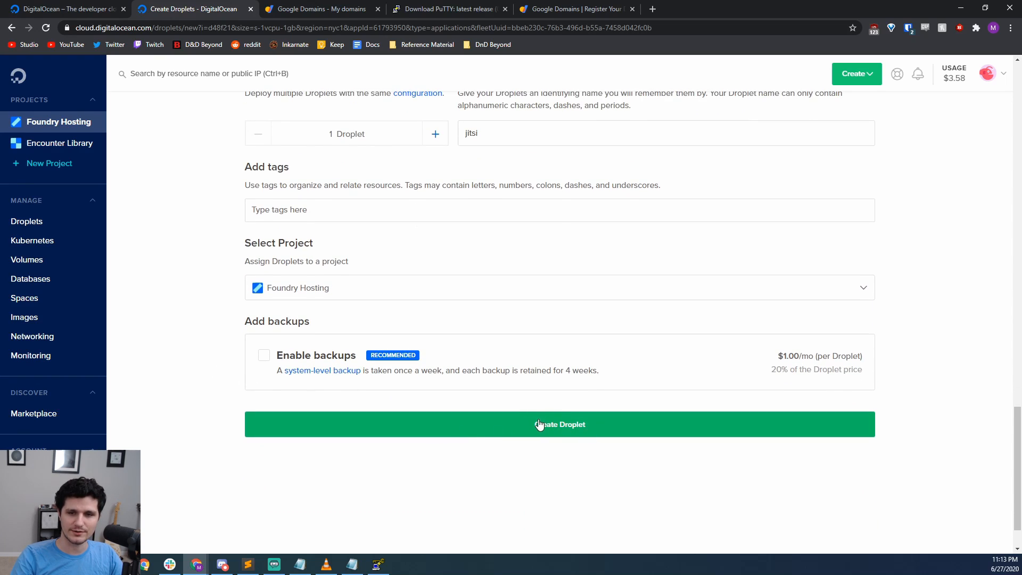
click(559, 425)
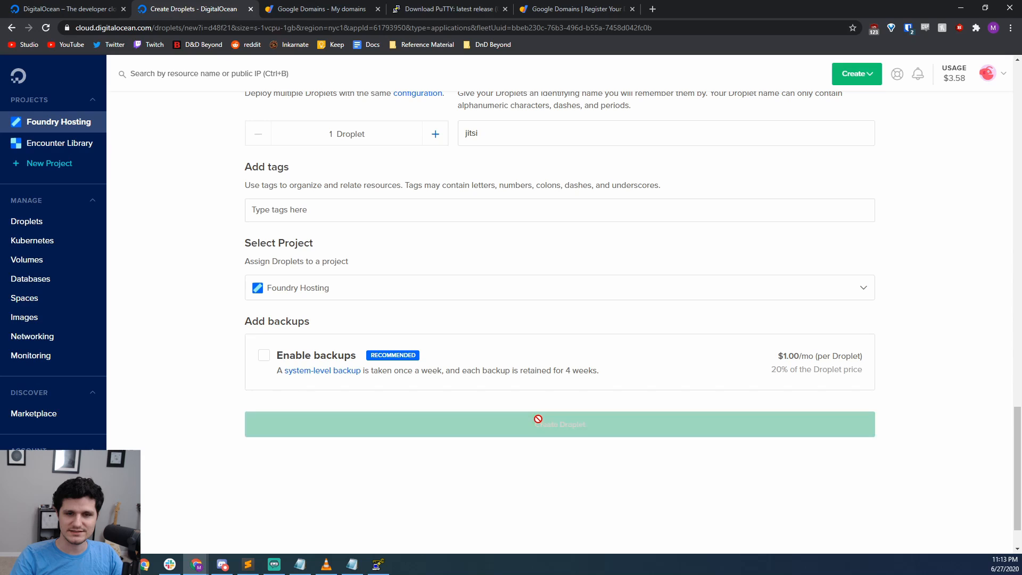
click(559, 424)
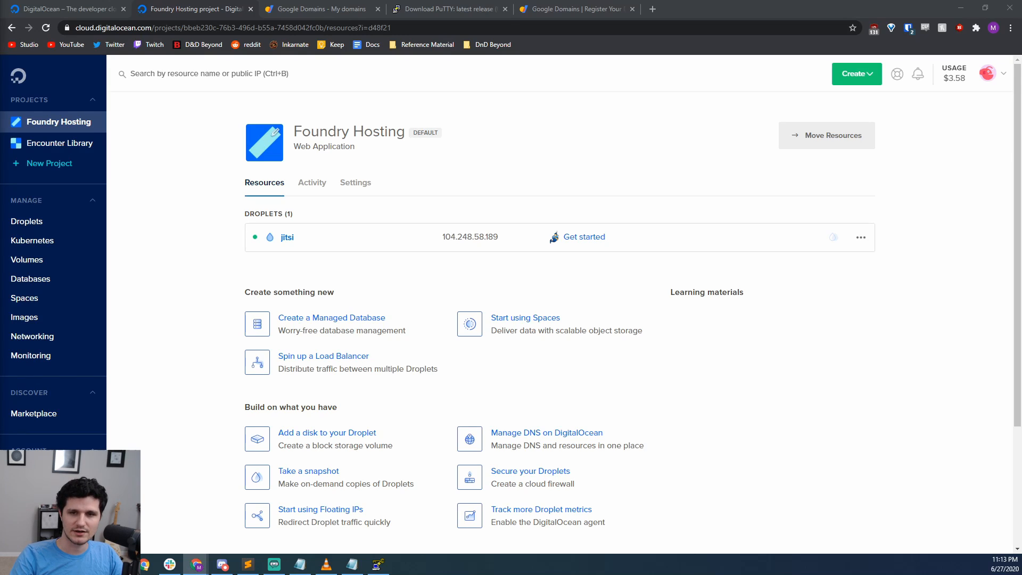
mouse_move(458, 246)
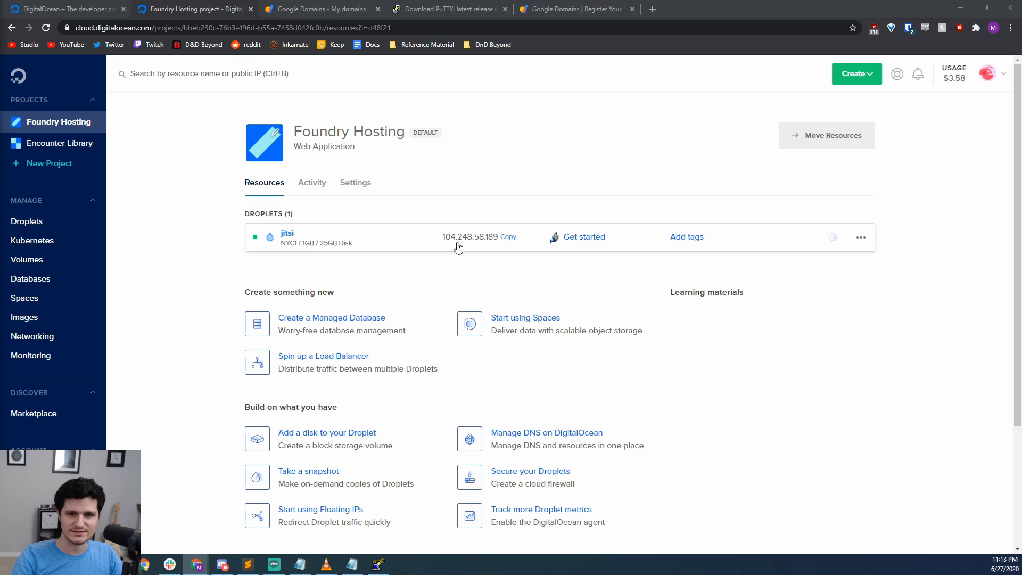
Copy the jitsi droplet's IP address 104.248.58.189 from DigitalOcean
click(861, 236)
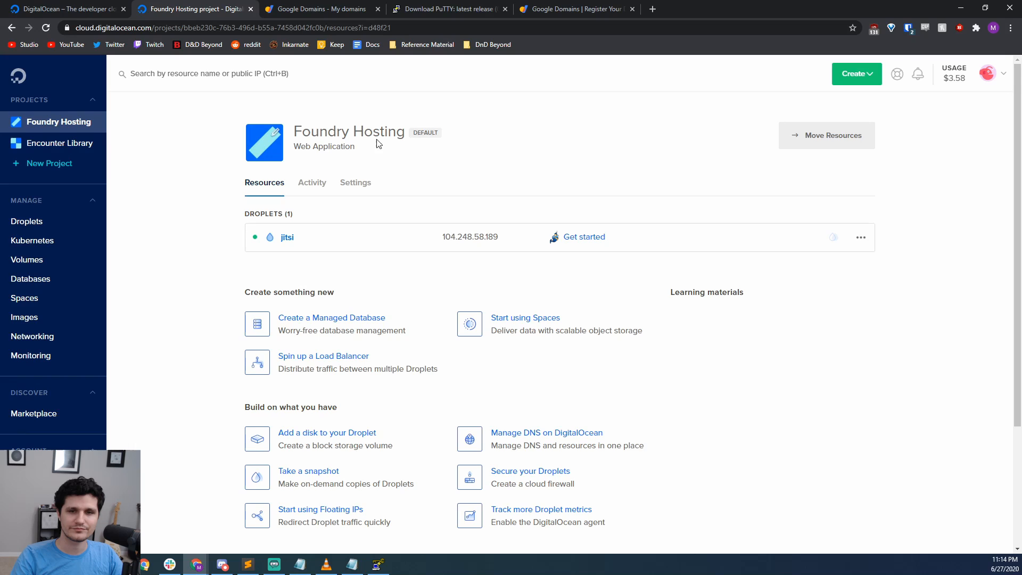
click(317, 8)
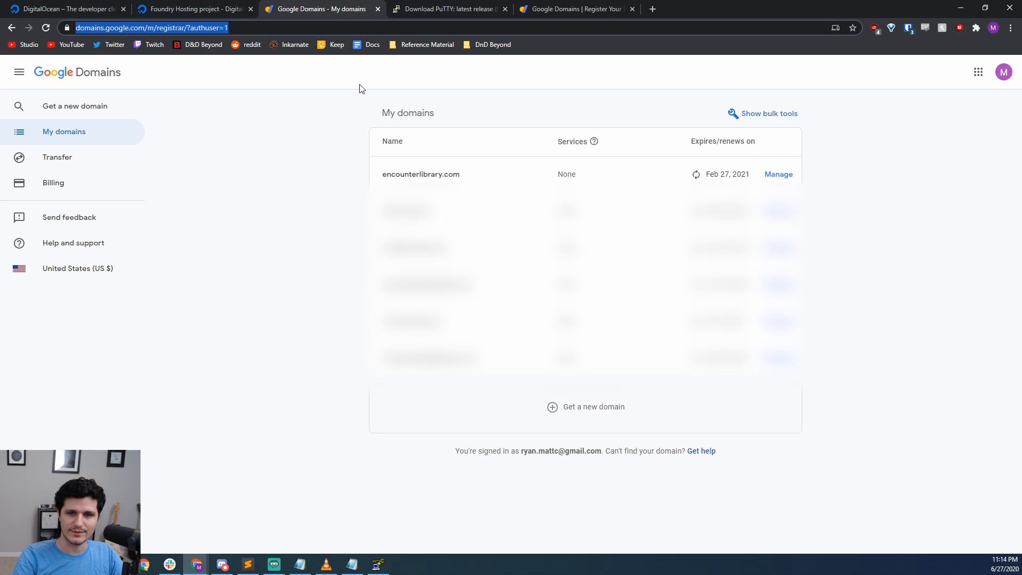
In encounterlibrary.com's custom DNS records, add A record 'jitsi' pointing to 104.248.58.189
click(778, 174)
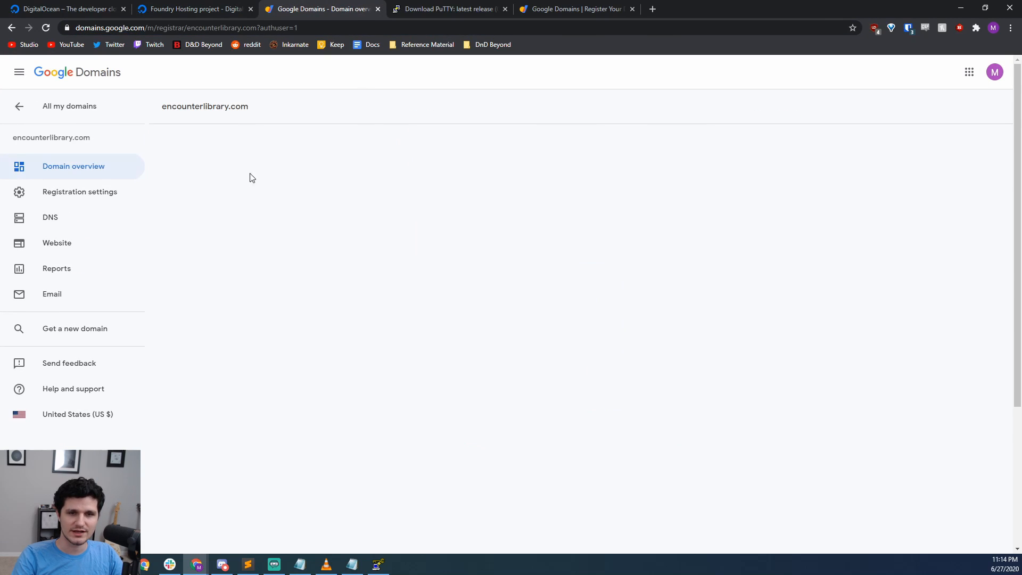
click(49, 218)
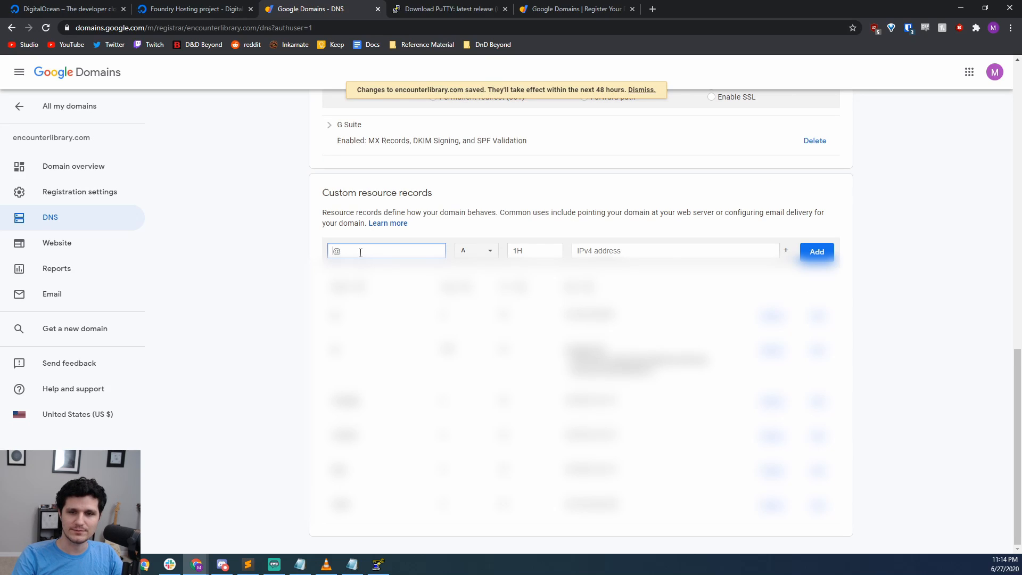
text(jitsi)
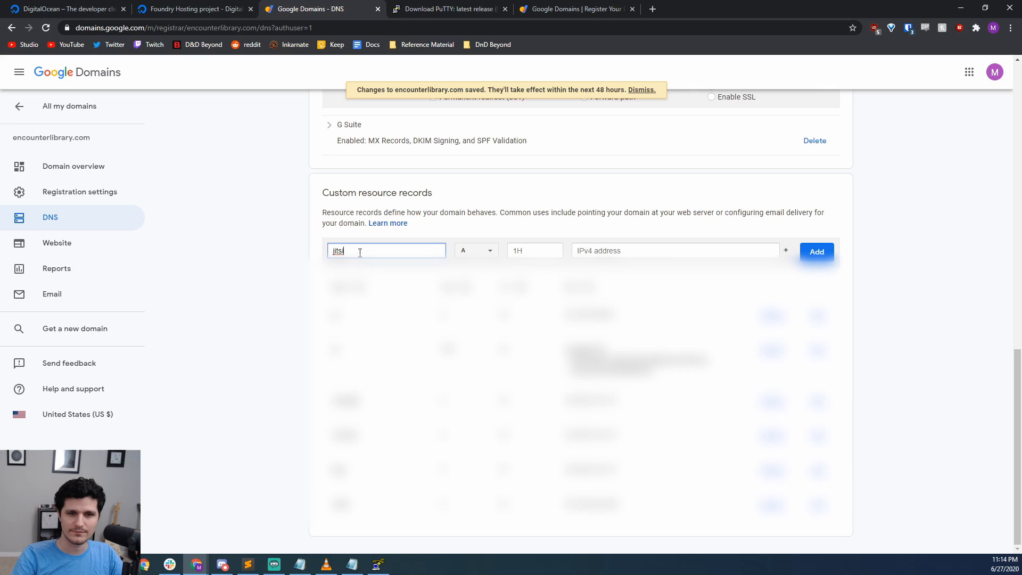
text(104.248.58.189)
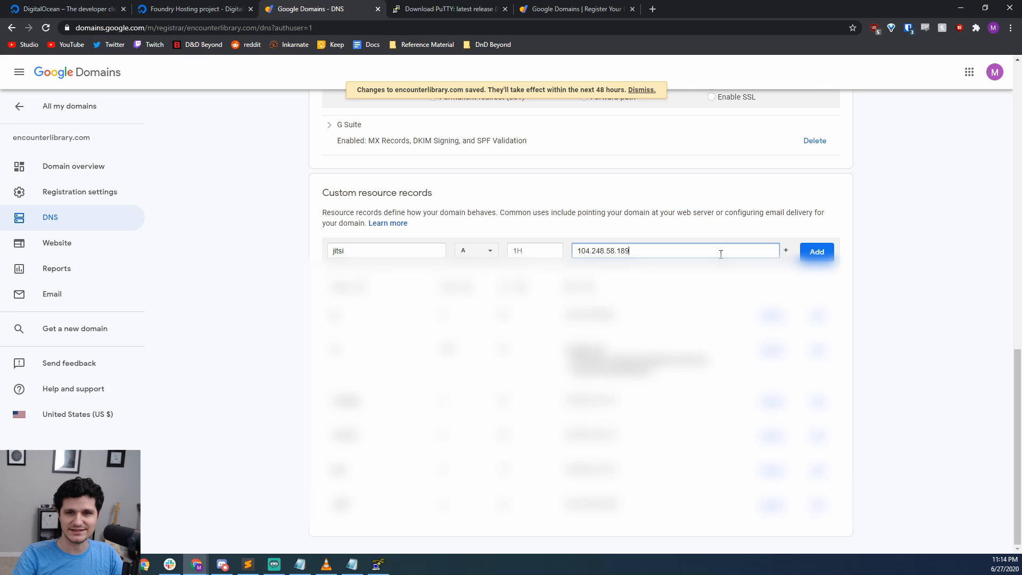
click(386, 250)
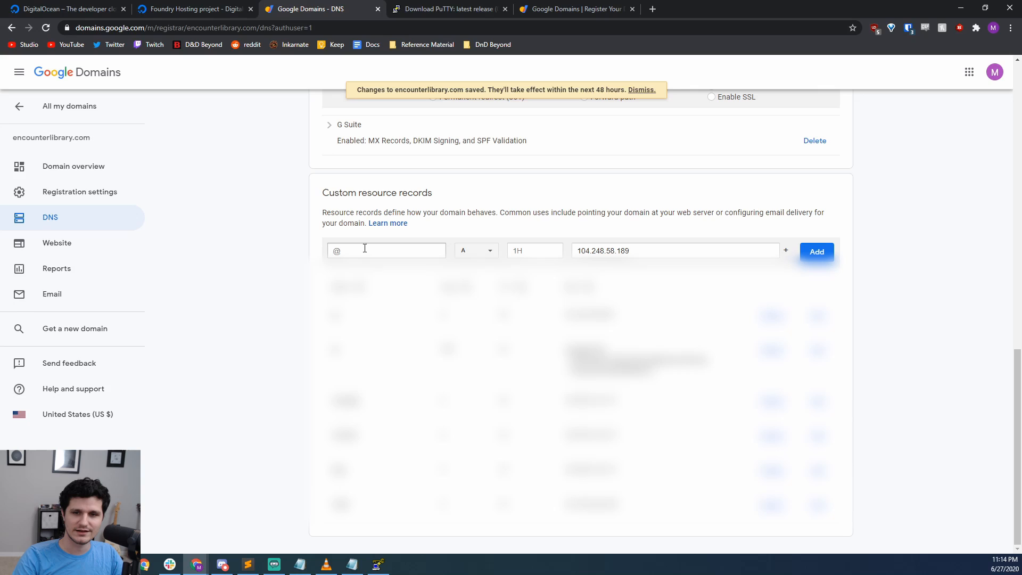
text(jitsi)
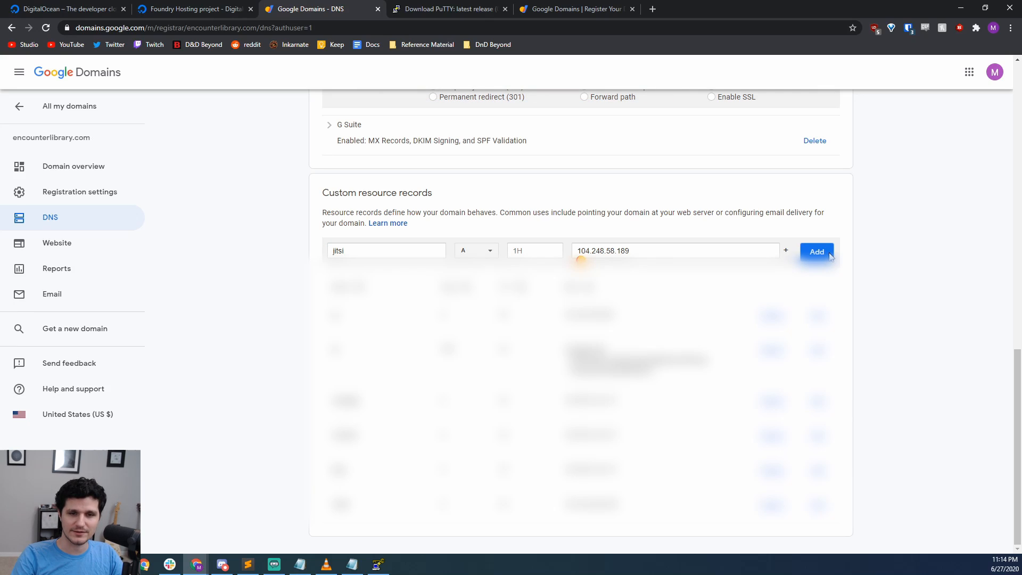
click(817, 252)
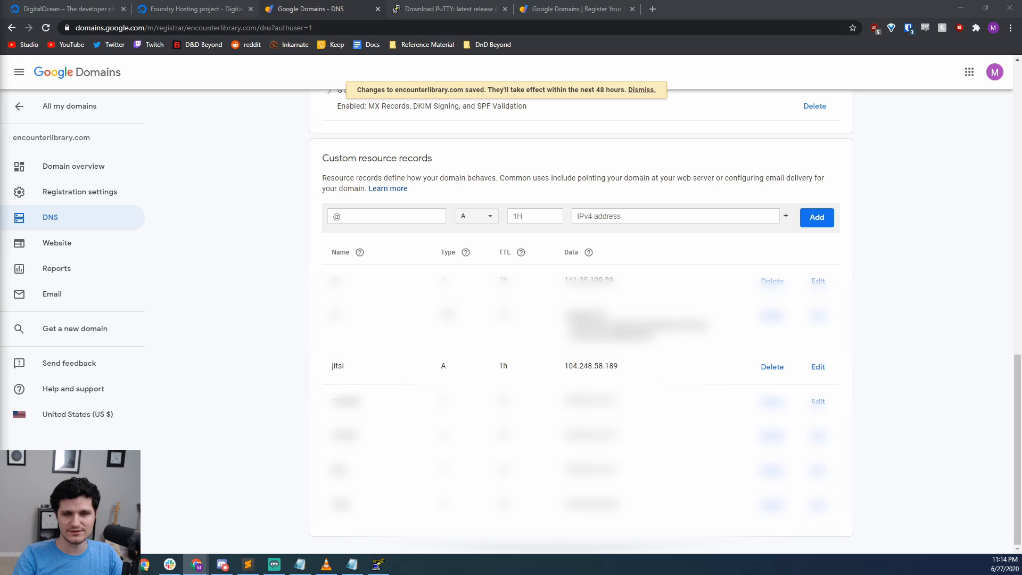
mouse_move(247, 369)
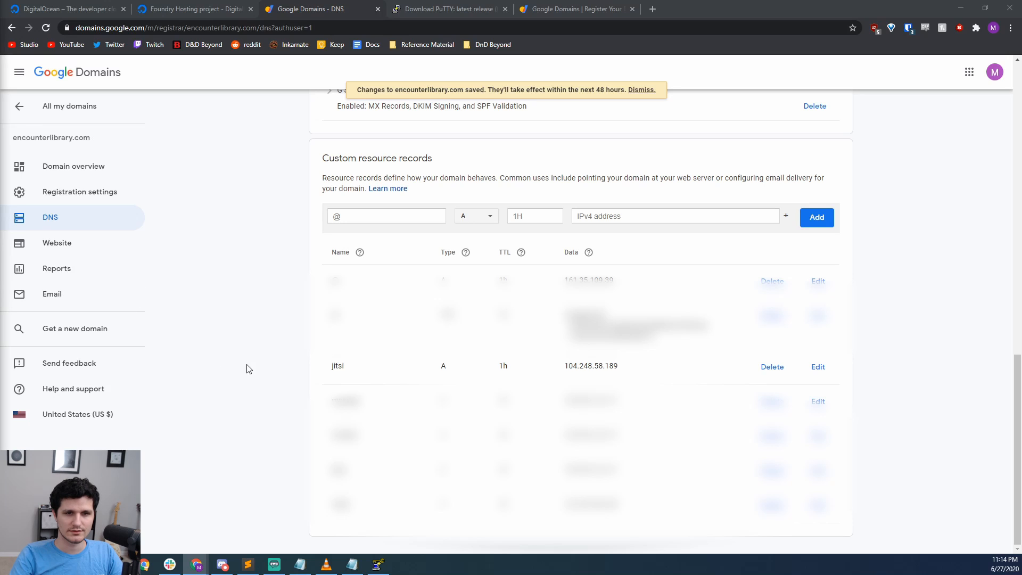
click(144, 564)
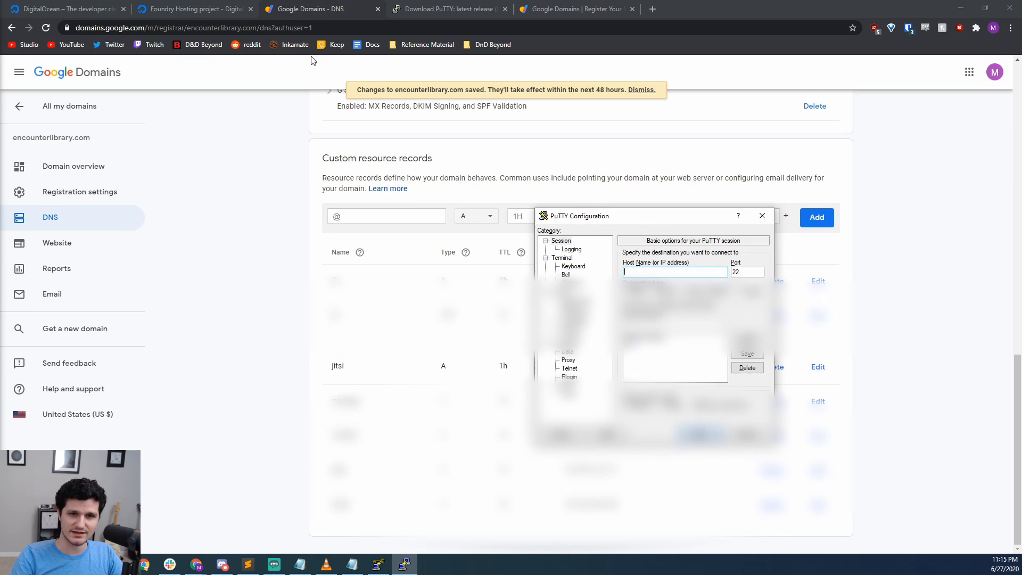
Save a PuTTY session 'Jitsi' for 104.248.58.189 using putty-key.ppk, then connect
click(192, 8)
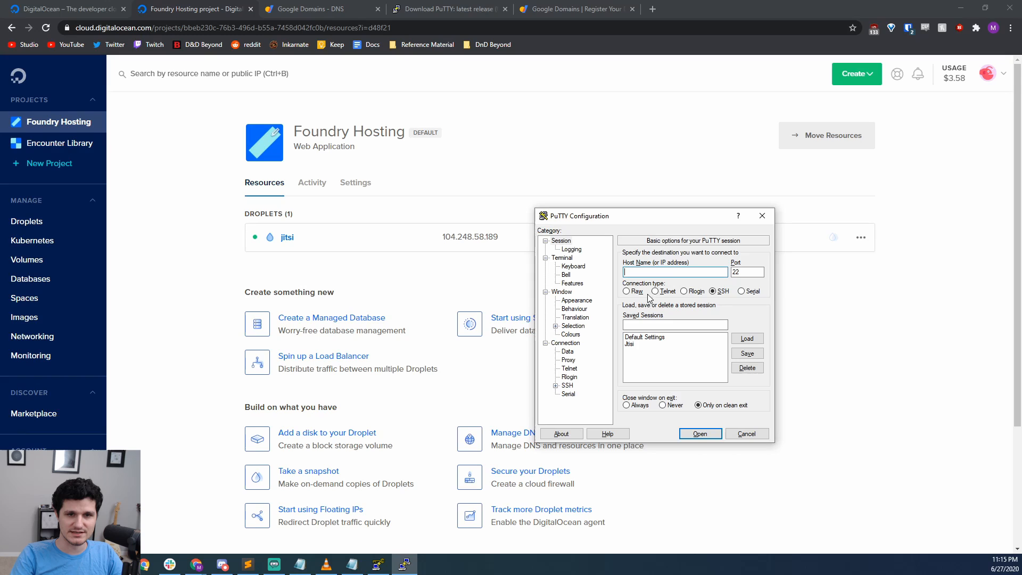
text(104.248.58.189)
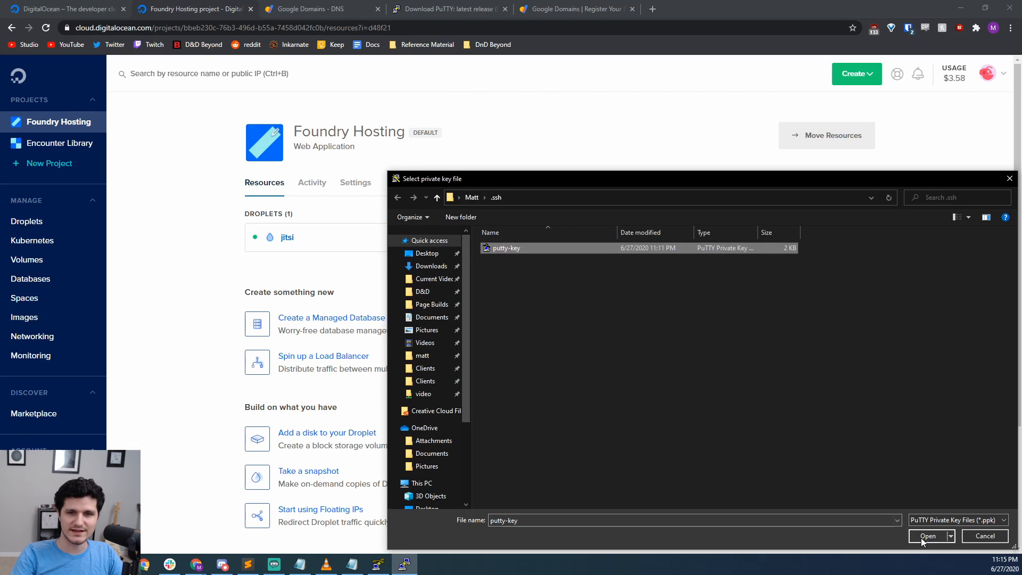
click(926, 535)
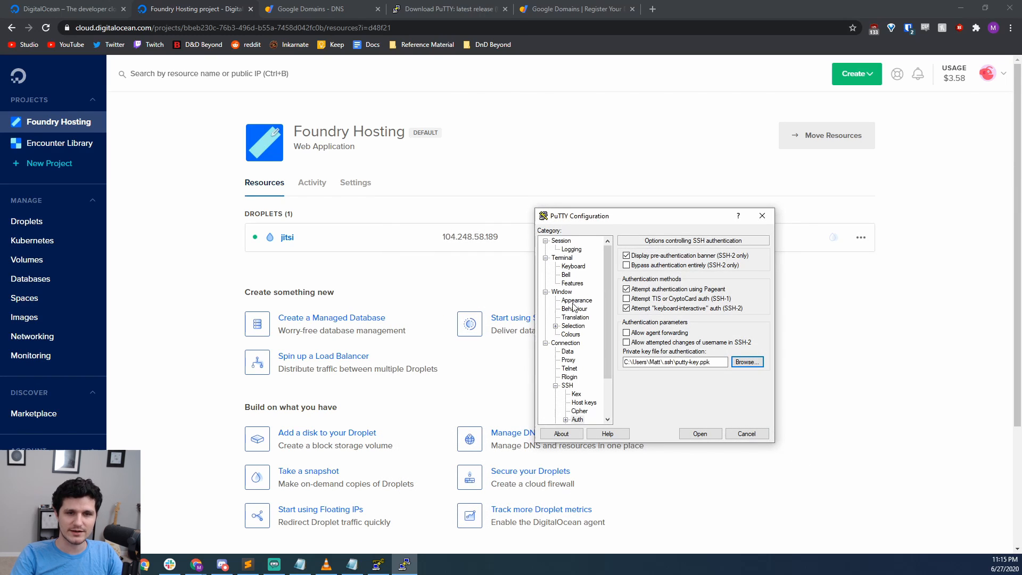
click(560, 241)
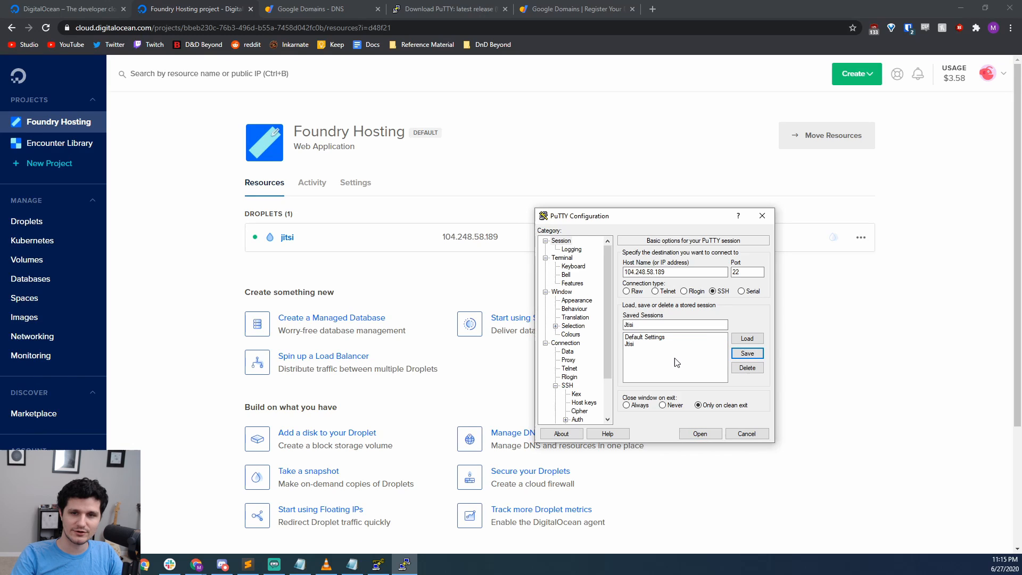
click(631, 344)
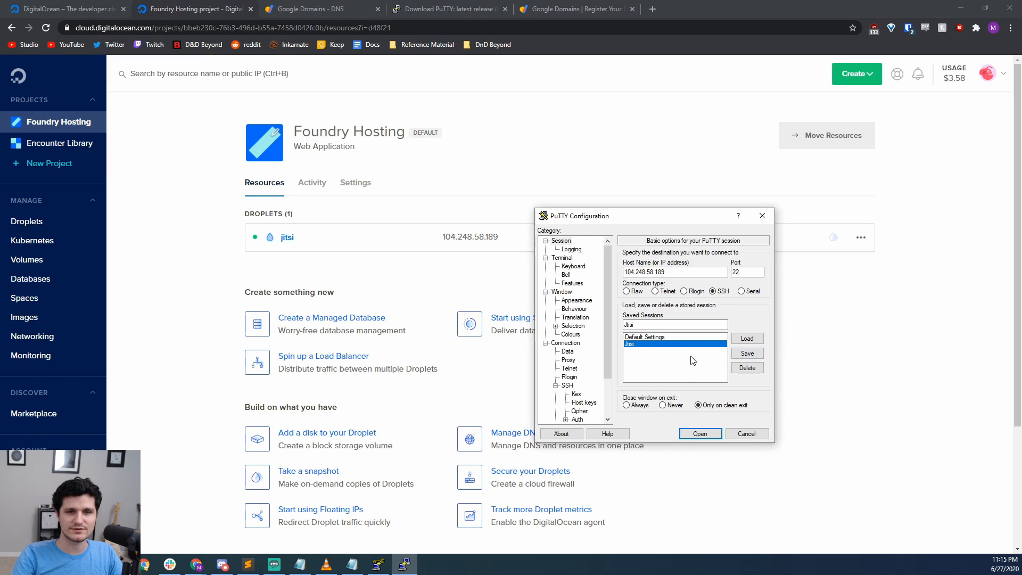
mouse_move(702, 375)
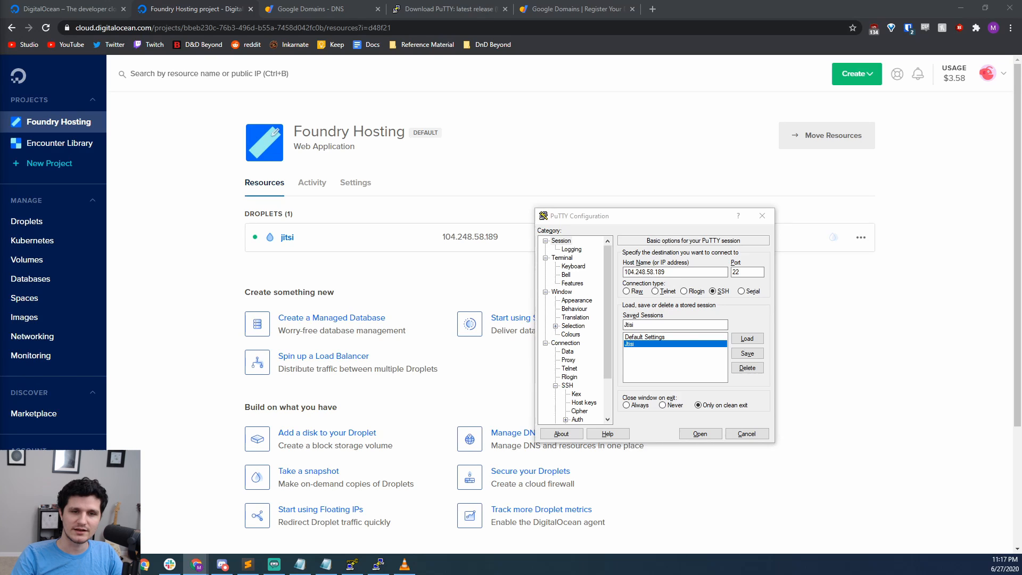
click(699, 434)
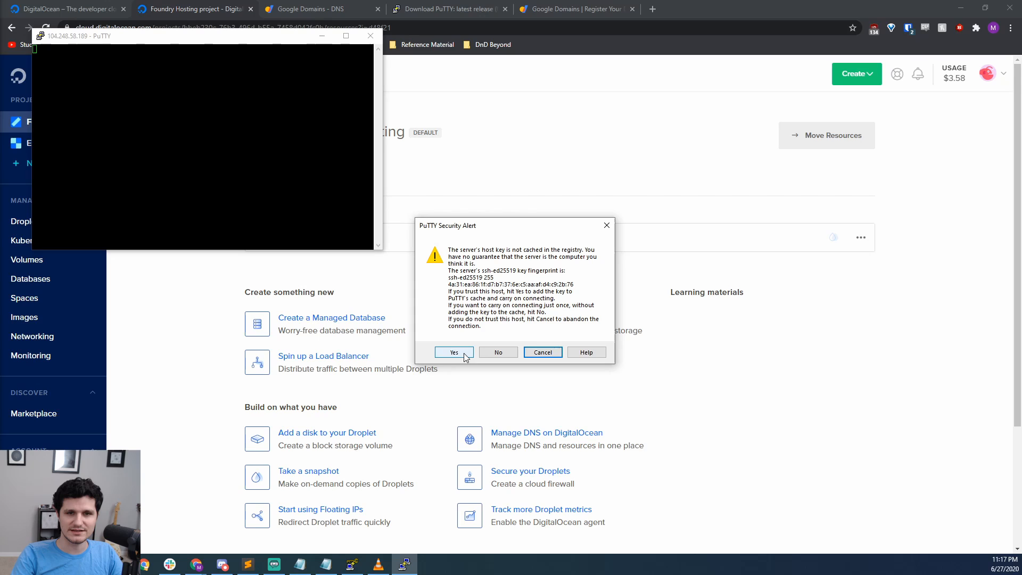
Accept the host key and log in as root with the putty-key passphrase
click(454, 352)
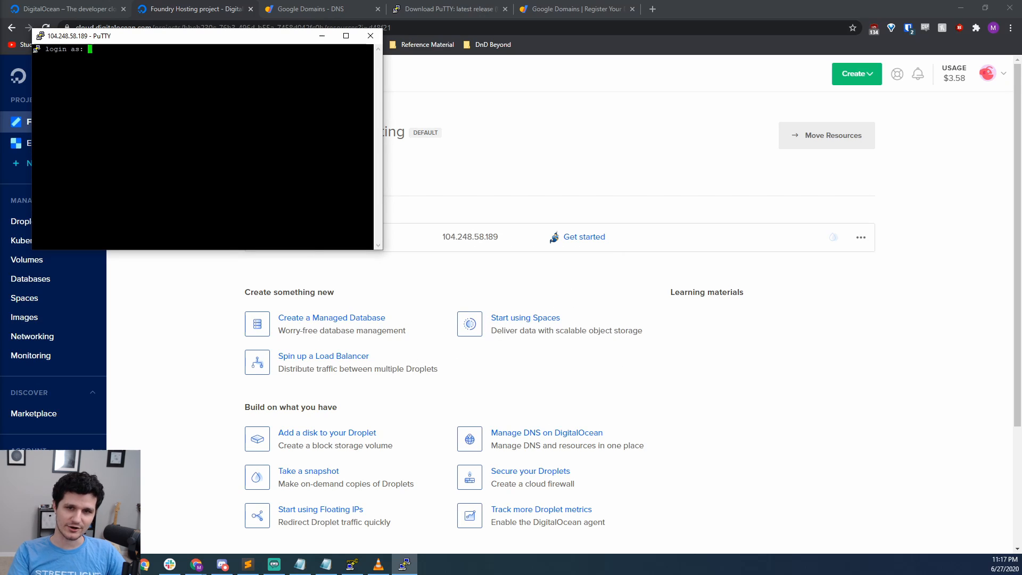
text(root)
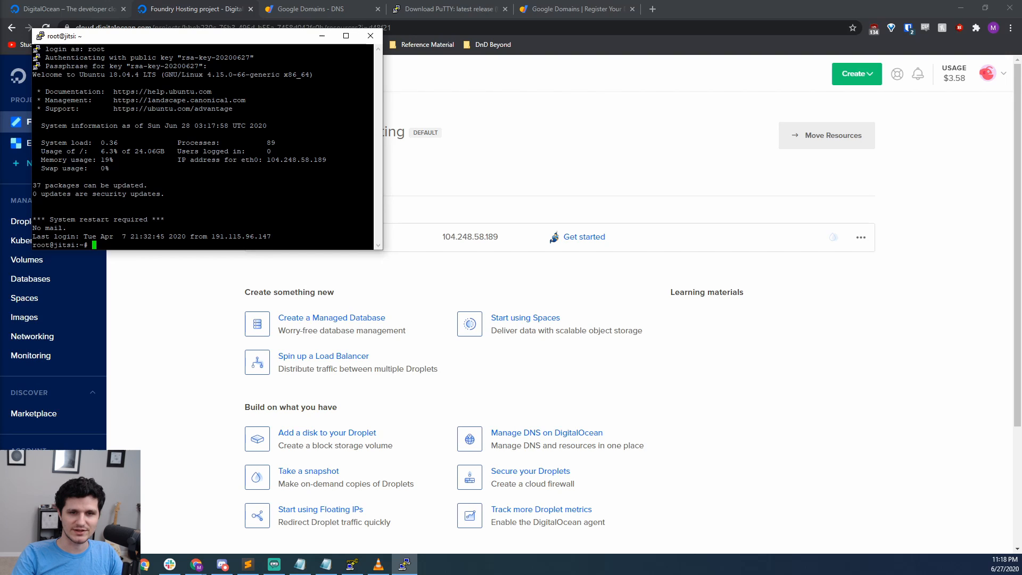
click(326, 563)
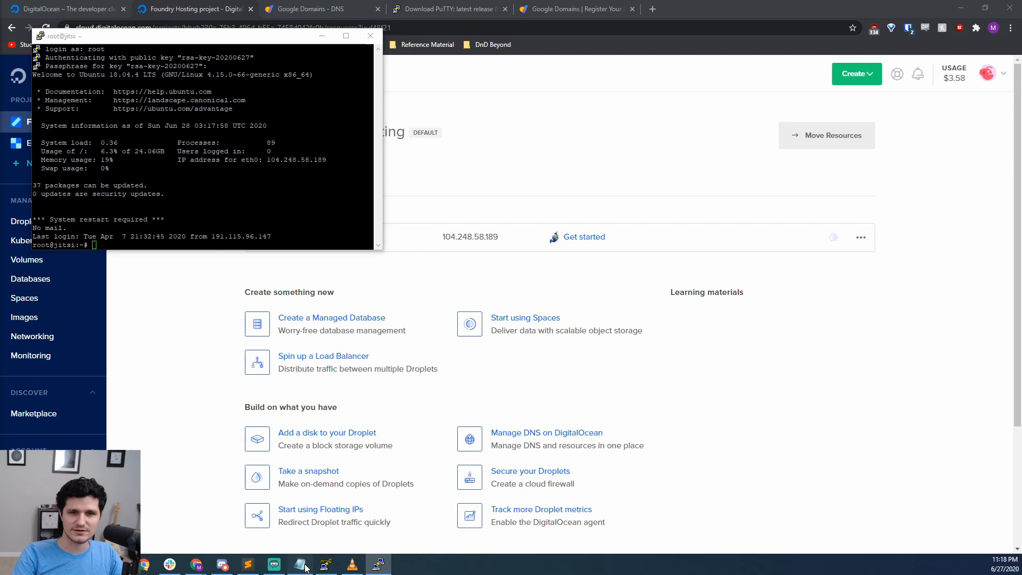
Run apt-get update, upgrade and dist-upgrade, then reboot and close the dead terminal
click(299, 564)
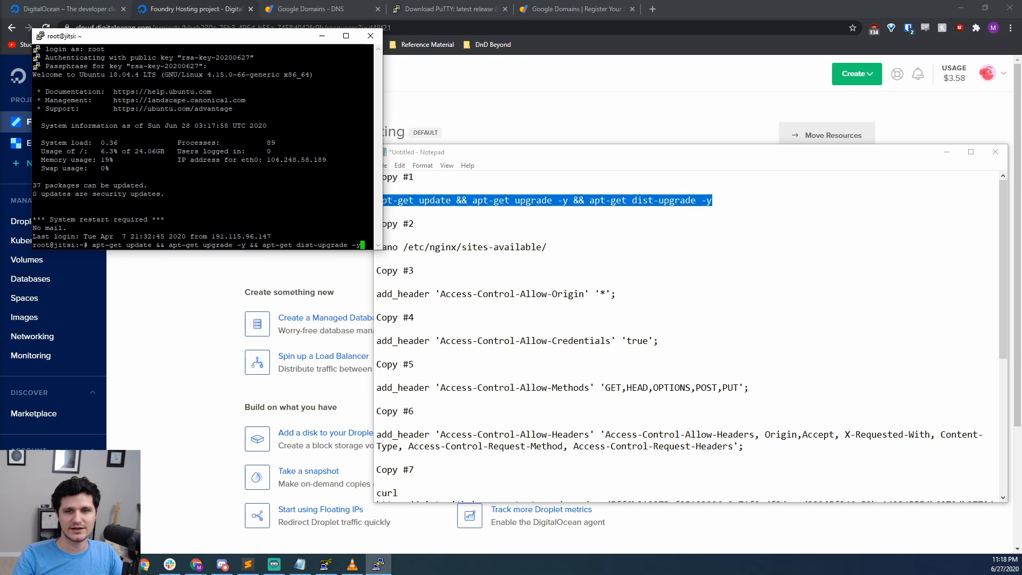
key(Return)
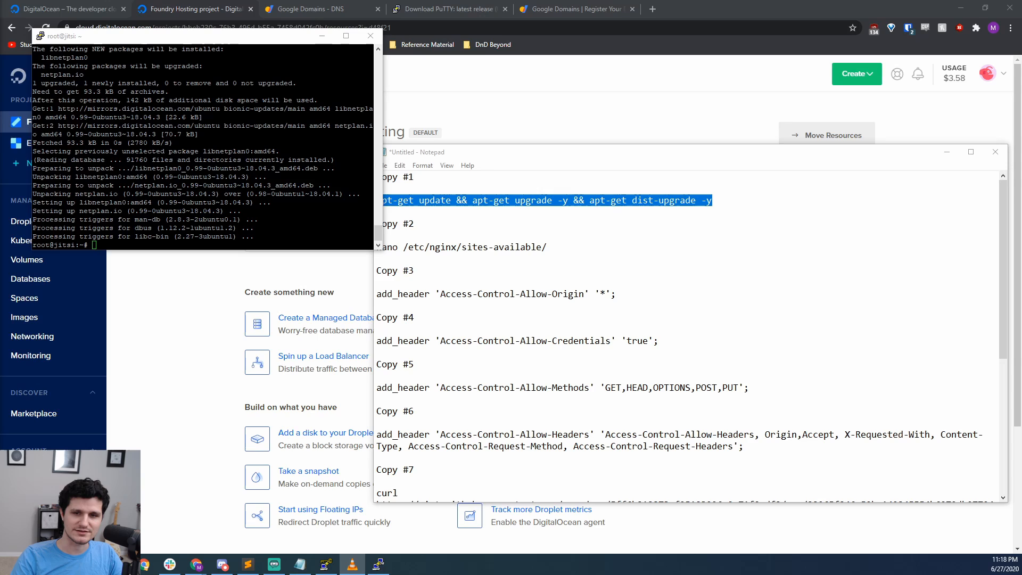
text(reboot)
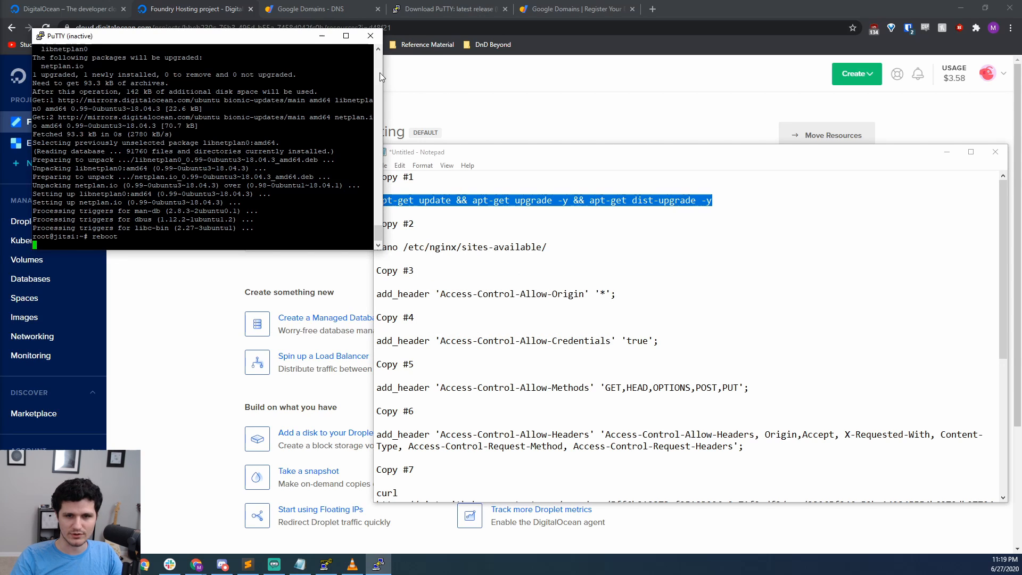
click(370, 35)
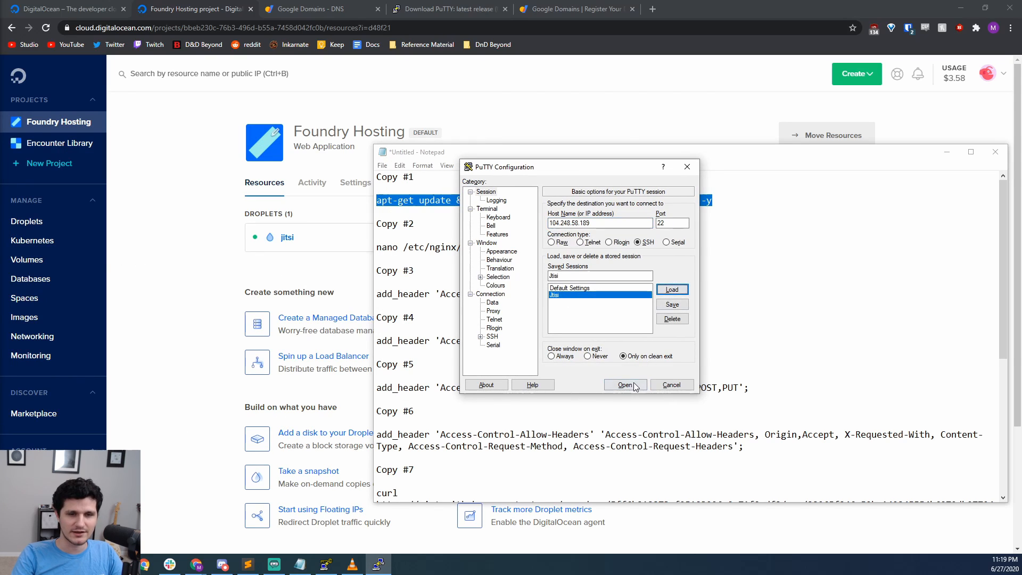
Reconnect via the Jitsi session and run ./01_videoconf.sh with hostname jitsi.encounterlibrary.com
click(624, 385)
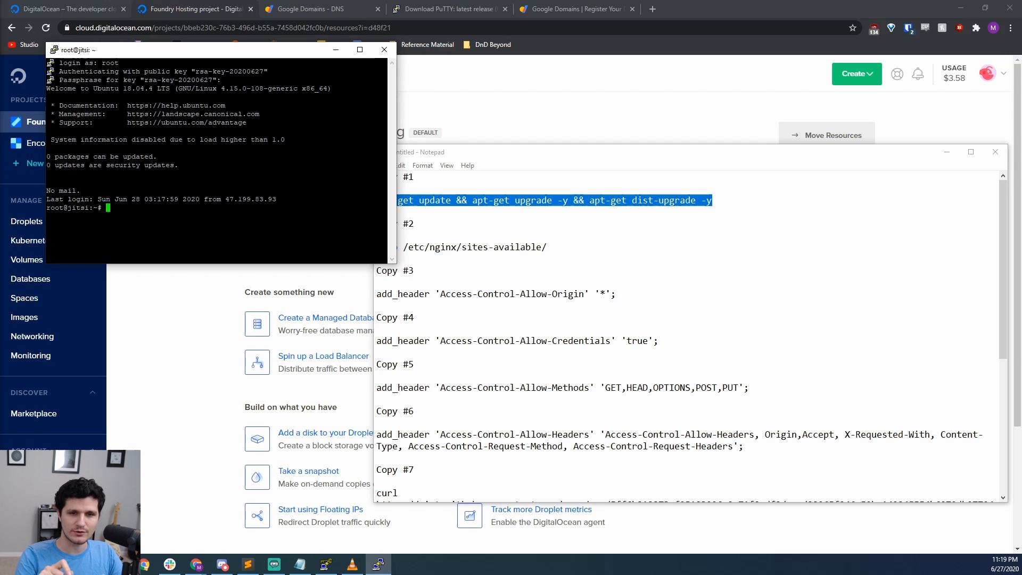
text(./01)
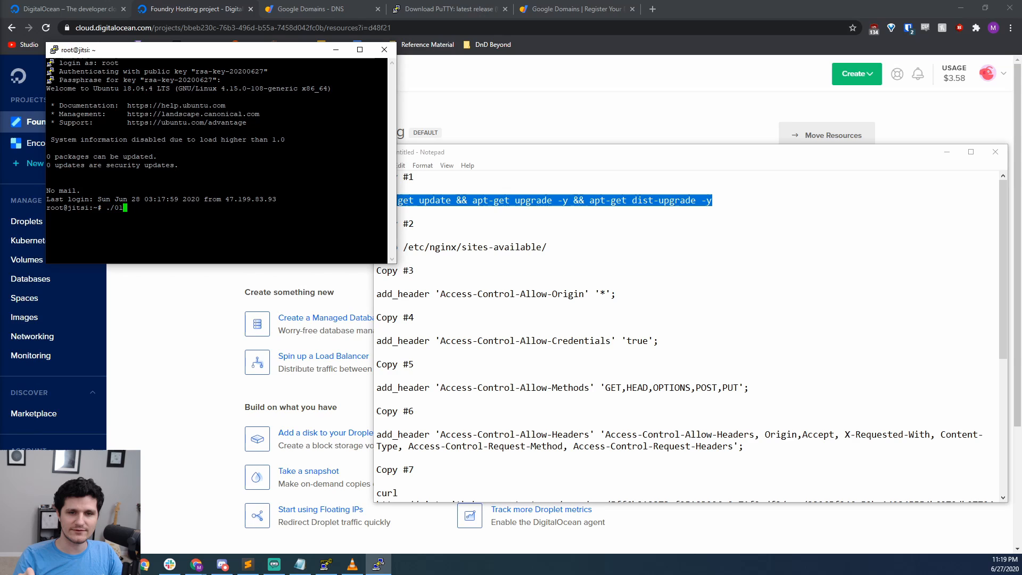
text(_videoconf)
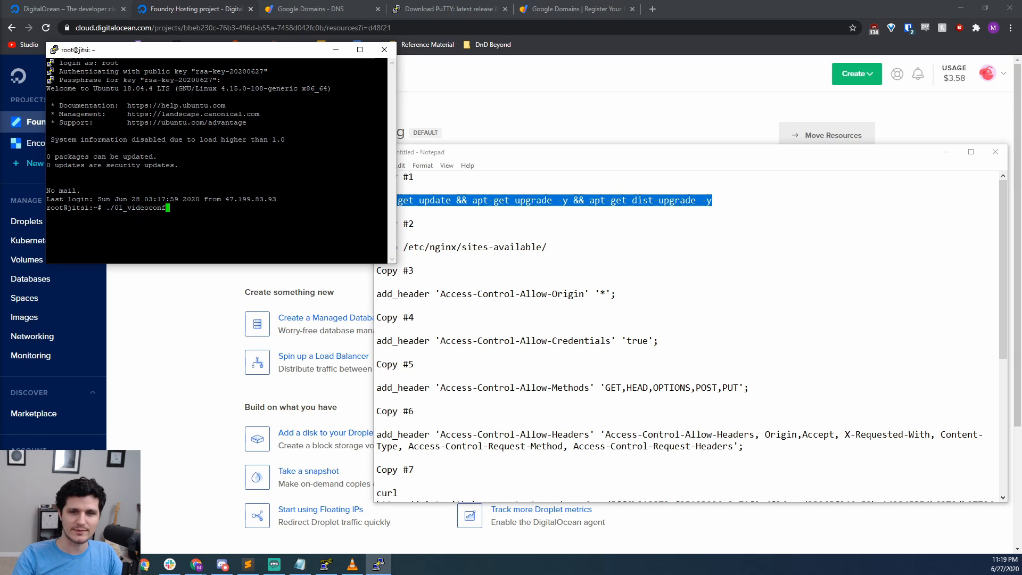
text(sh)
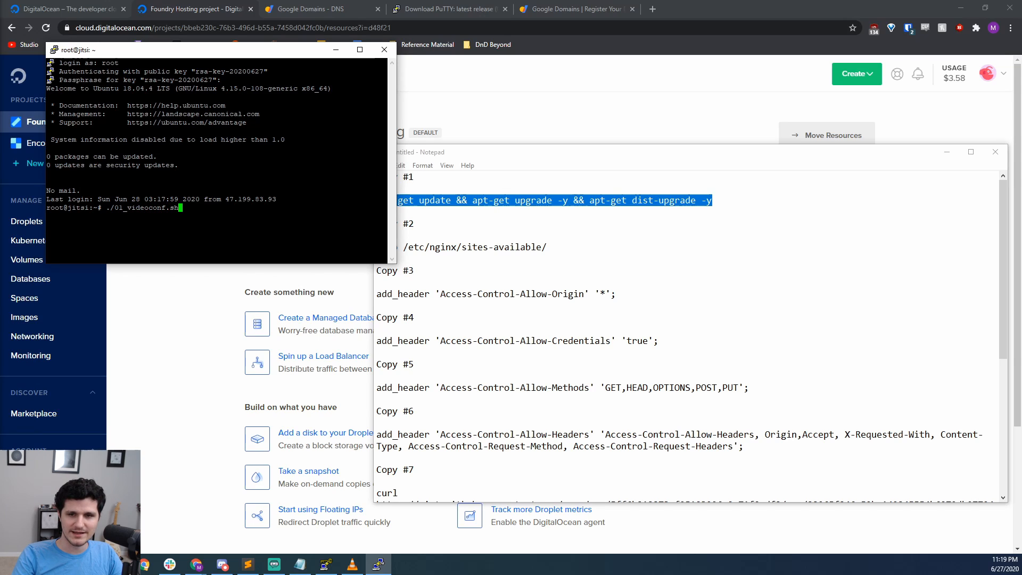
key(Return)
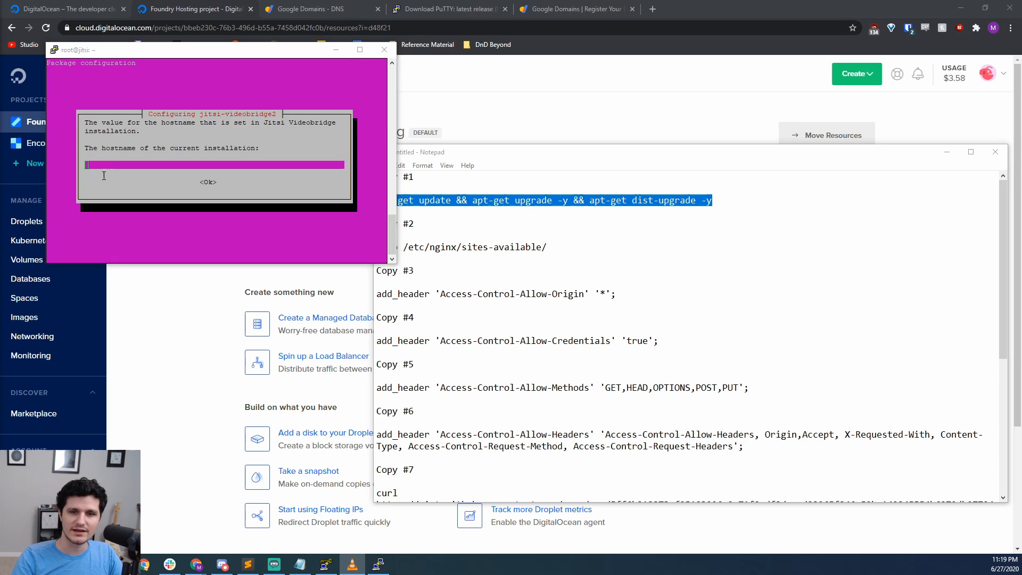
text(jitsi)
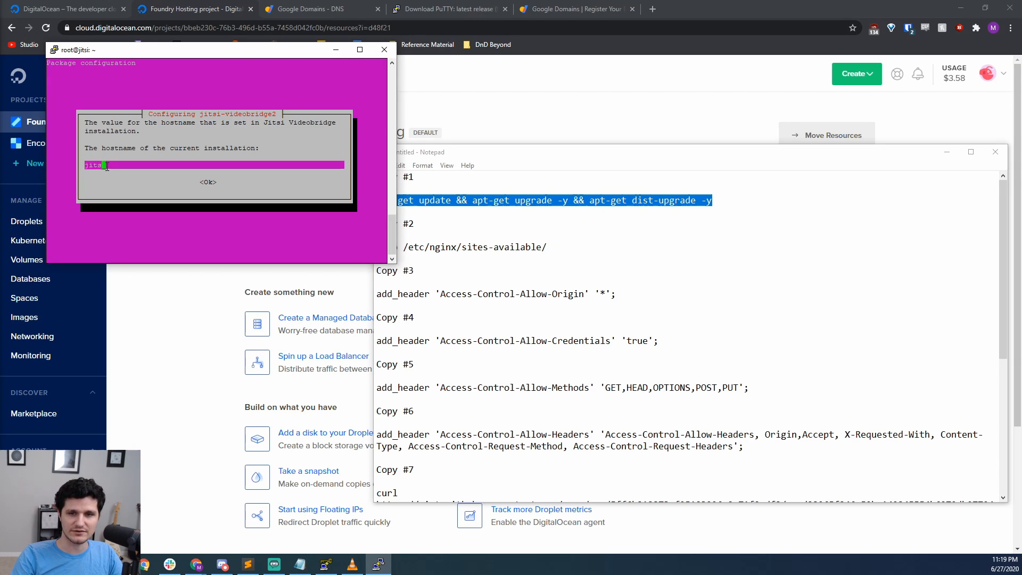
text(.encounterli)
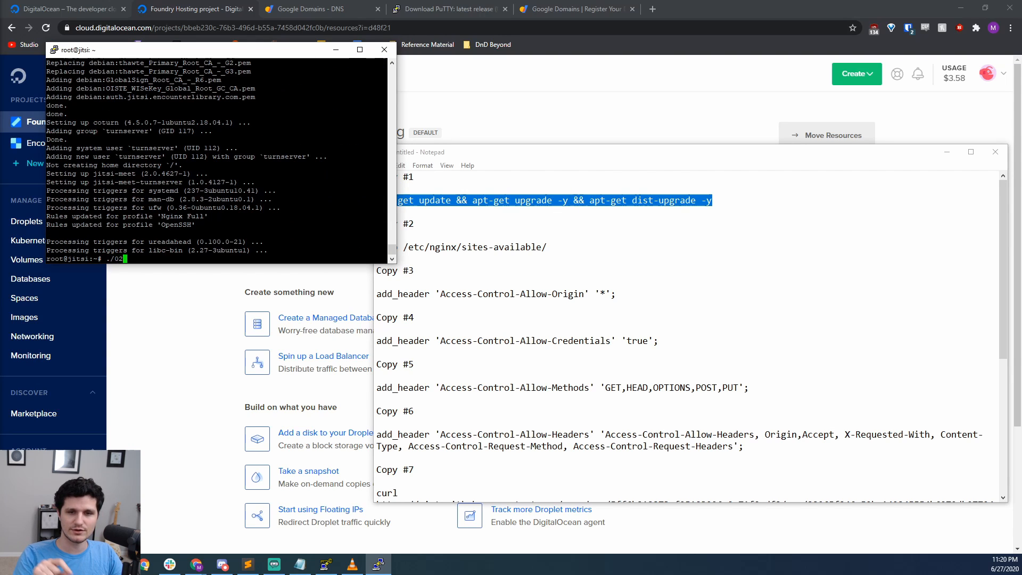
Run ./02_https.sh with the contact email for a certificate, then enable ufw
text(_https.sh)
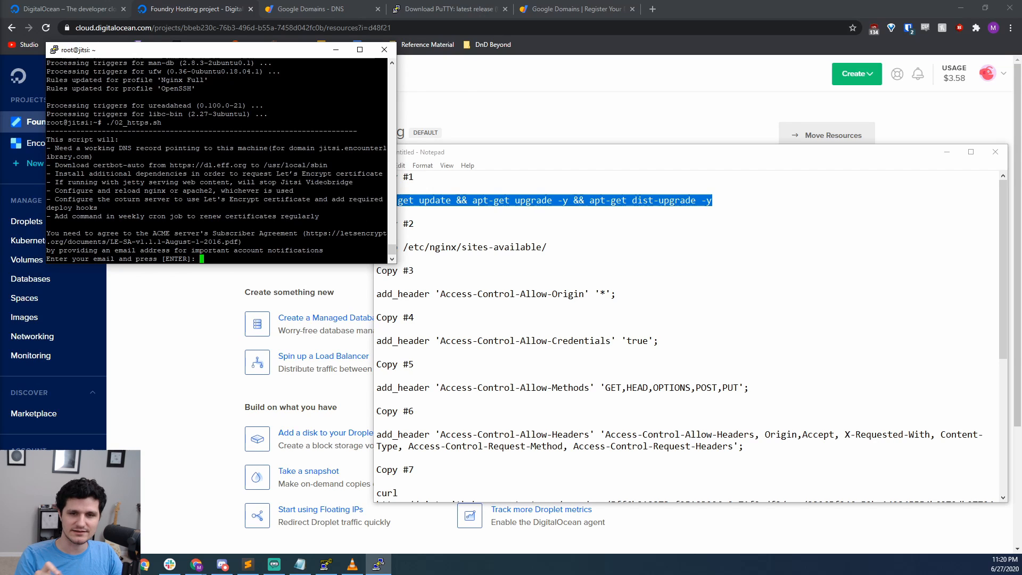
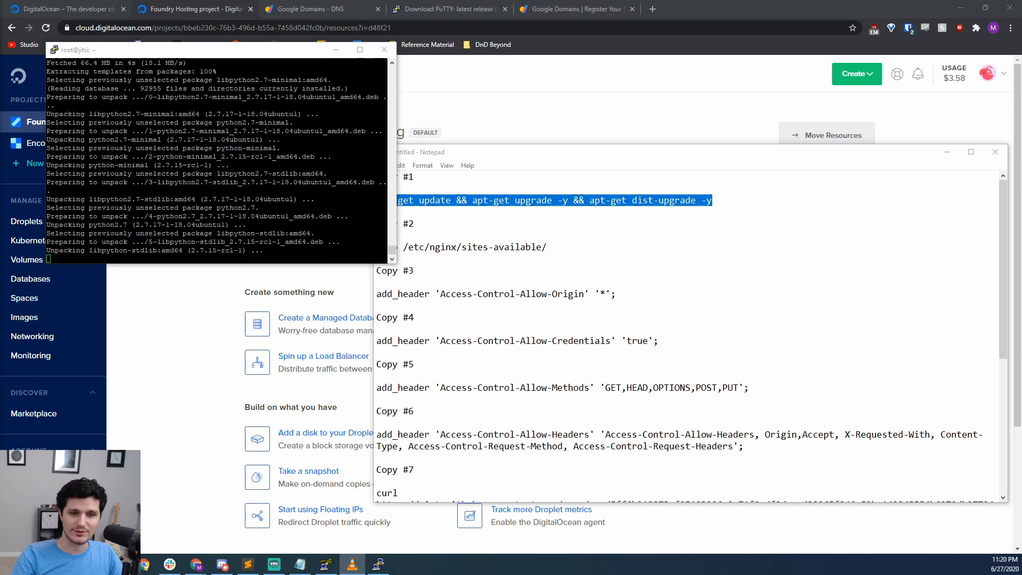
text(ufw enable)
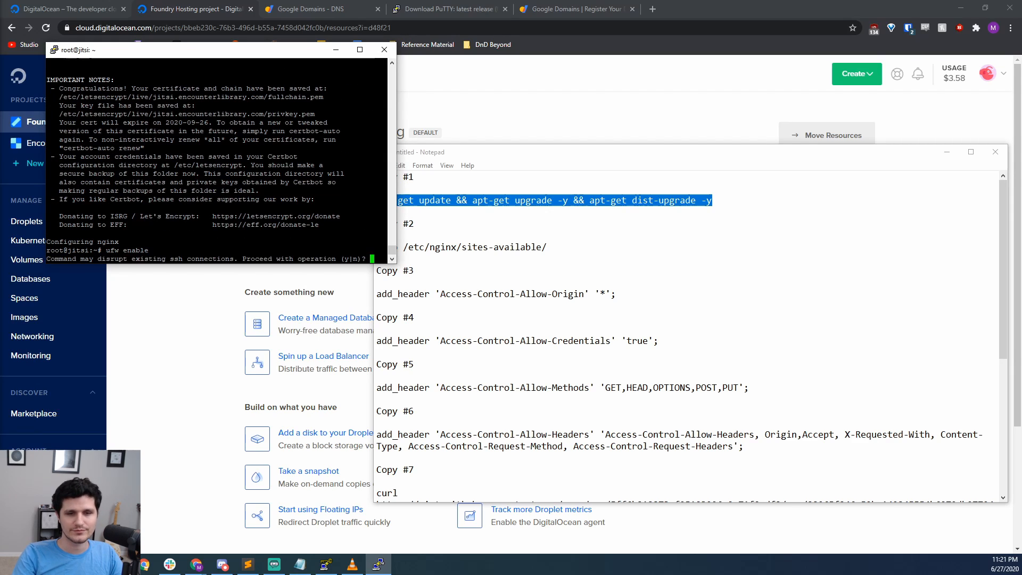
text(y)
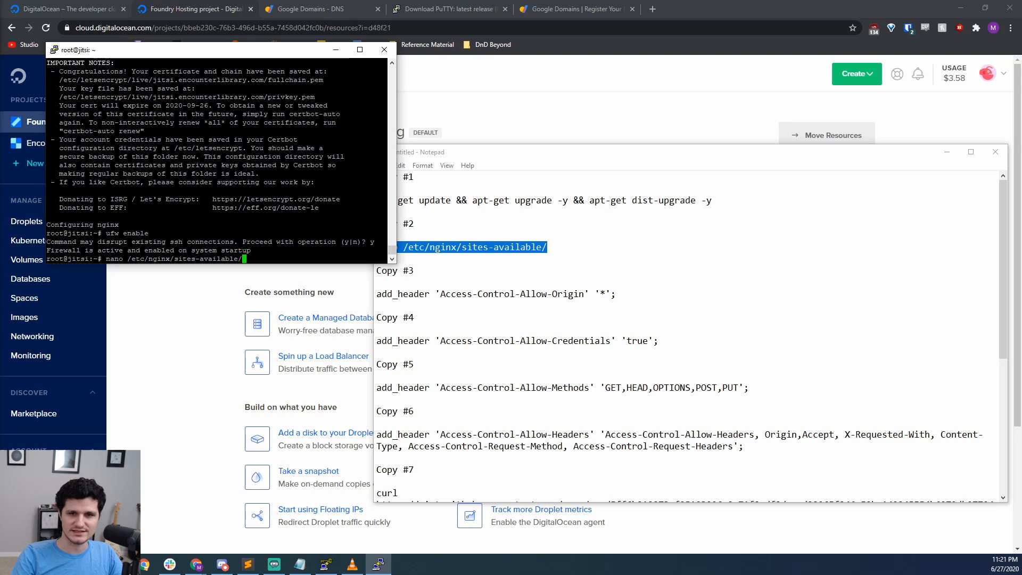
Edit jitsi.encounterlibrary.com.conf in nano, pasting the Access-Control add_header lines under http-bind
text(j)
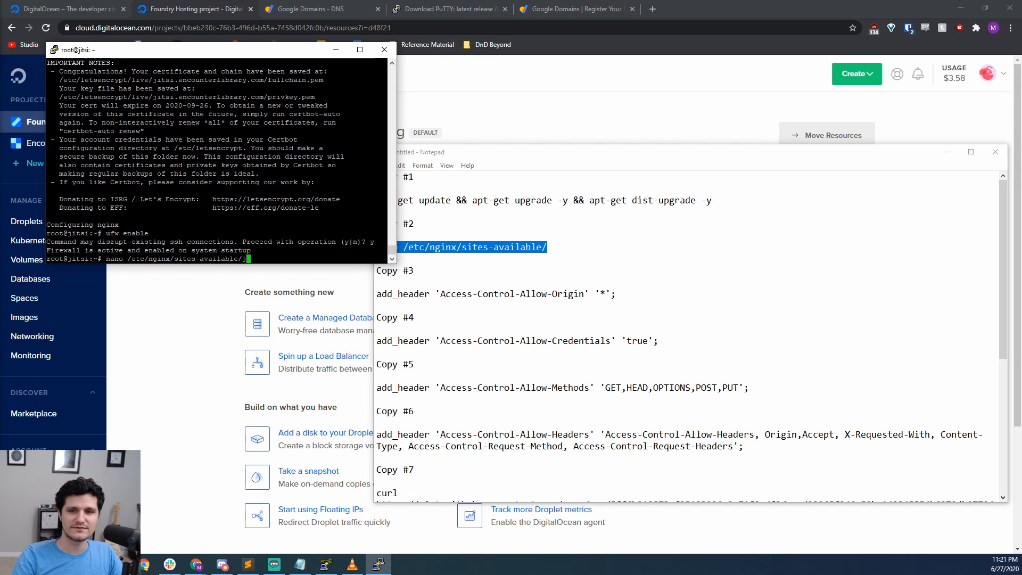
text(jitsi.encounterlibrary.com)
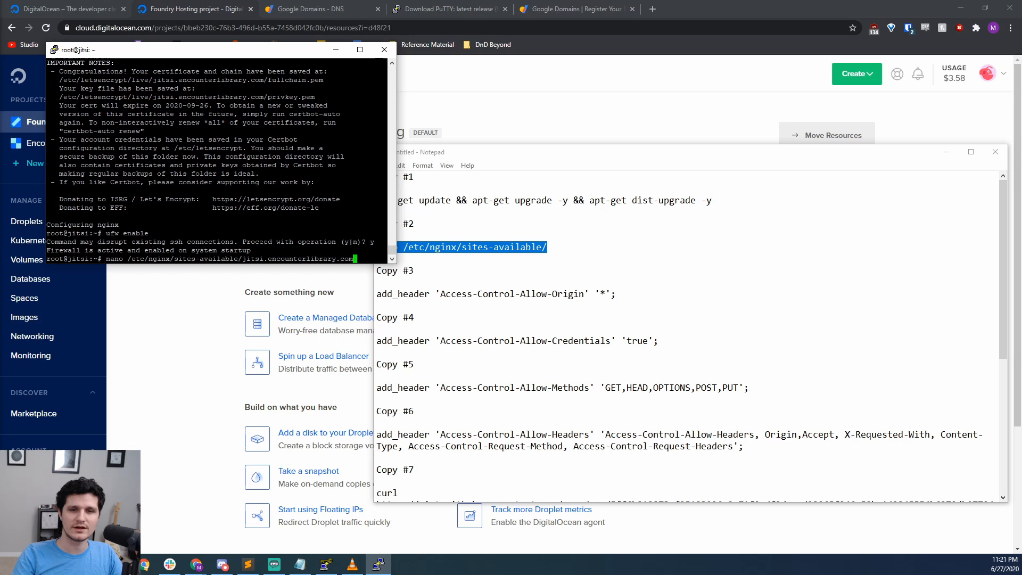
text(conf)
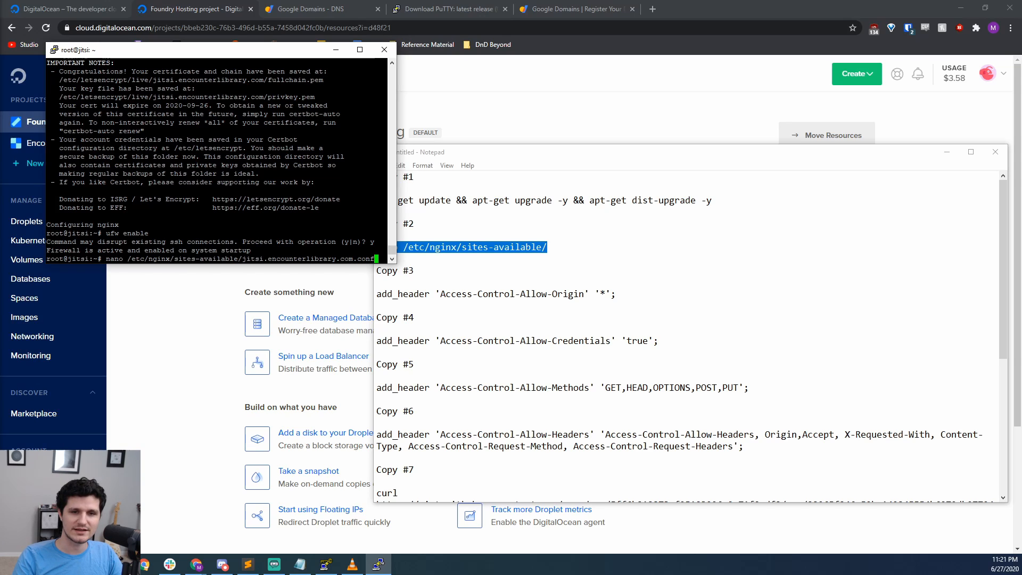
key(Enter)
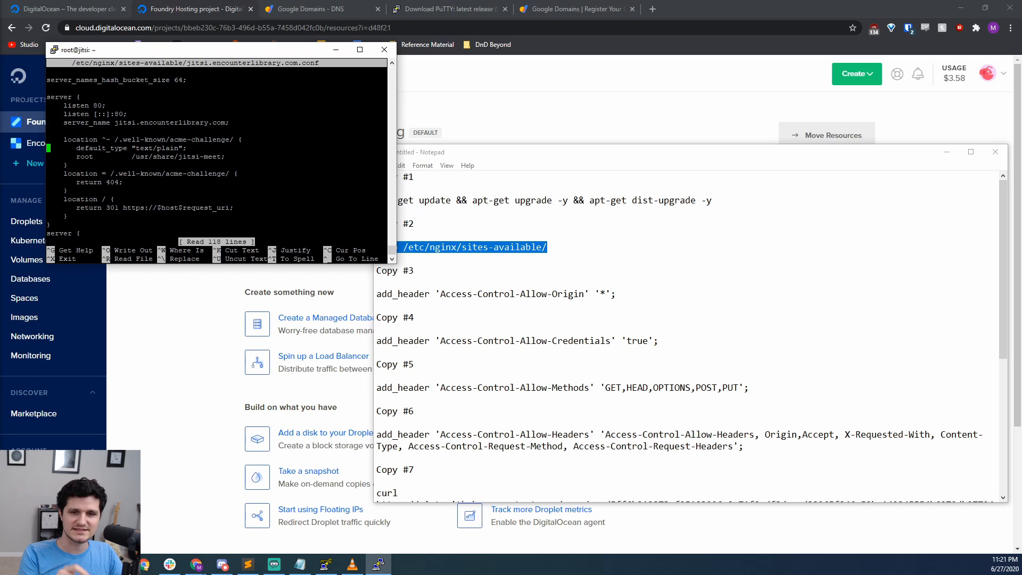
scroll(down, 3)
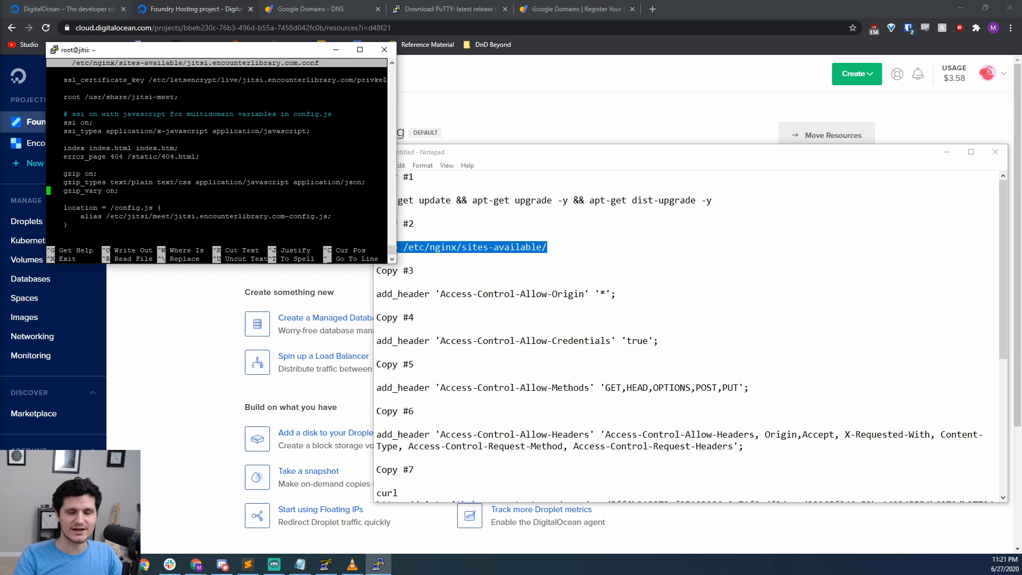
scroll(up, 3)
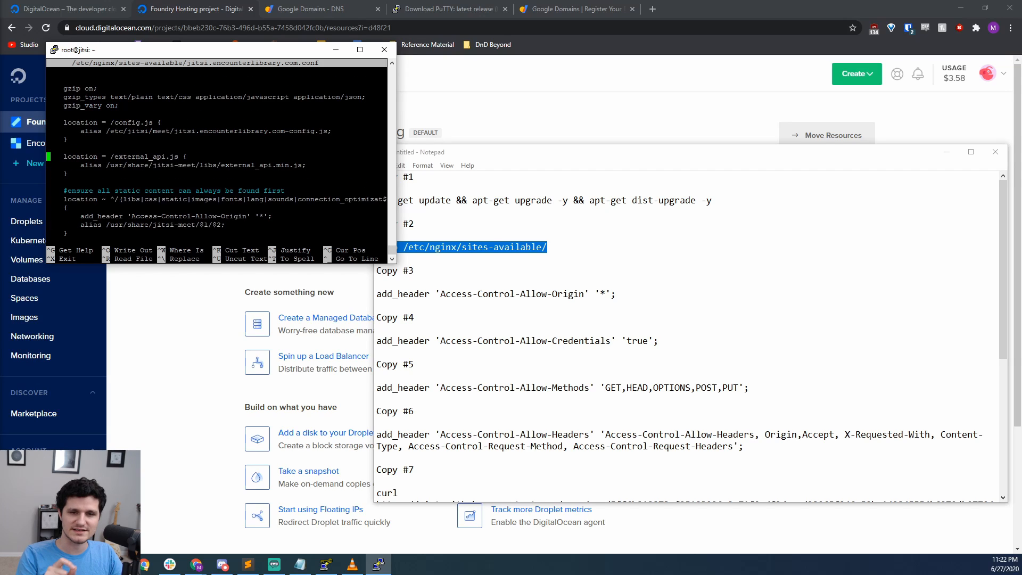
scroll(down, 3)
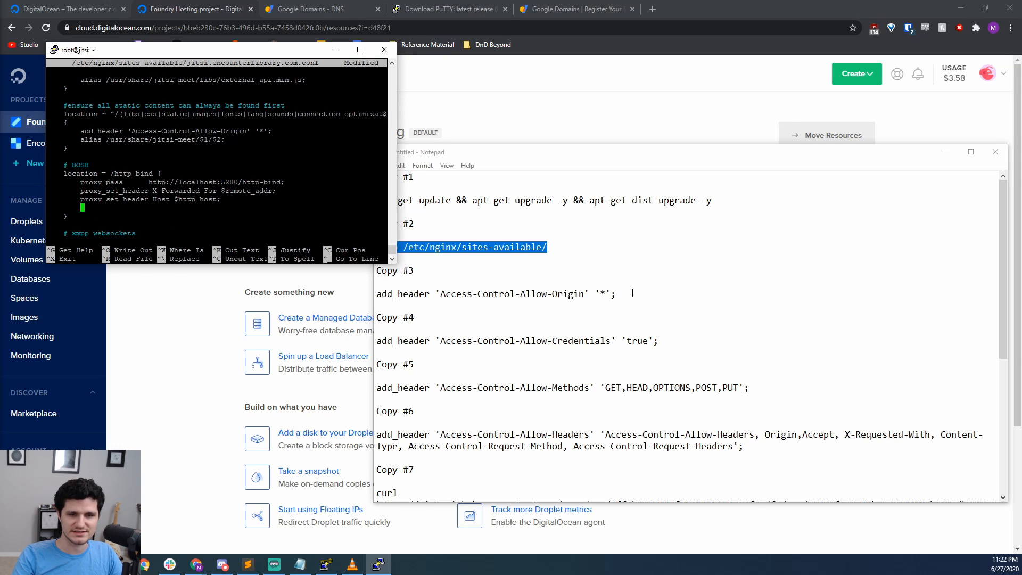
triple_click(496, 293)
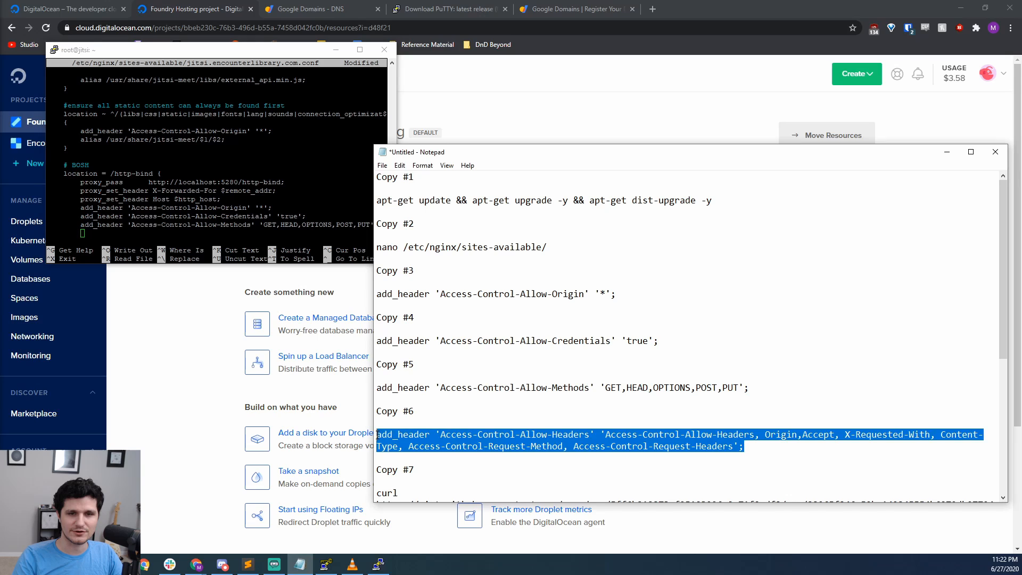
click(196, 50)
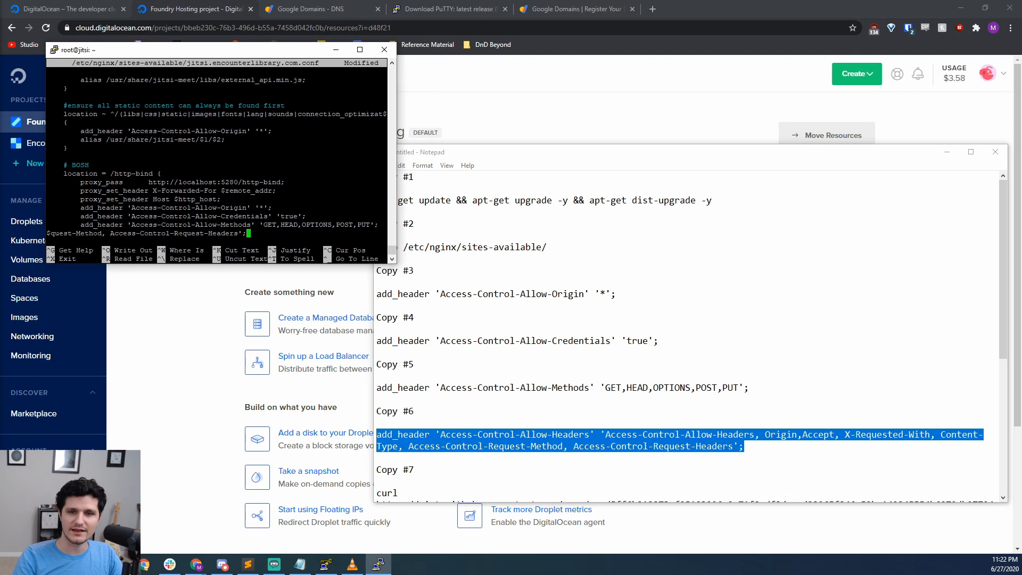
scroll(down, 3)
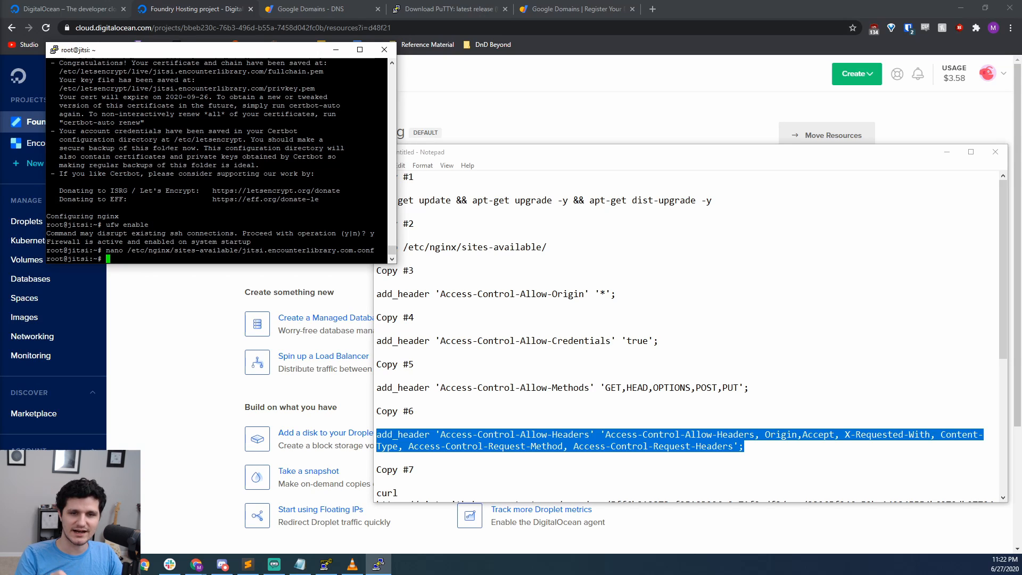
Restart nginx and export JITSI_DOMAIN="jitsi.encounterlibrary.com" for the config commands
text(service)
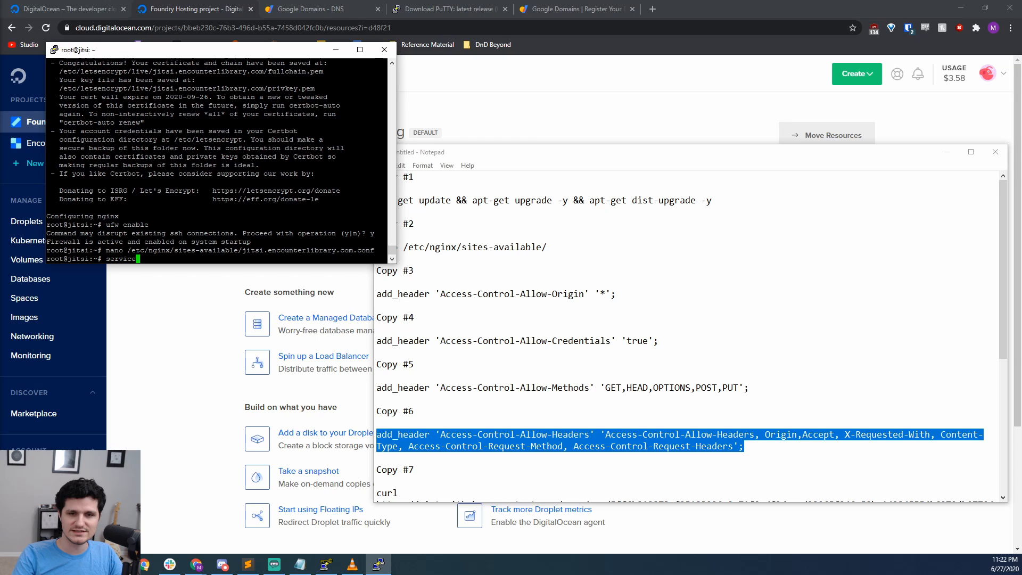
text(nginx restart)
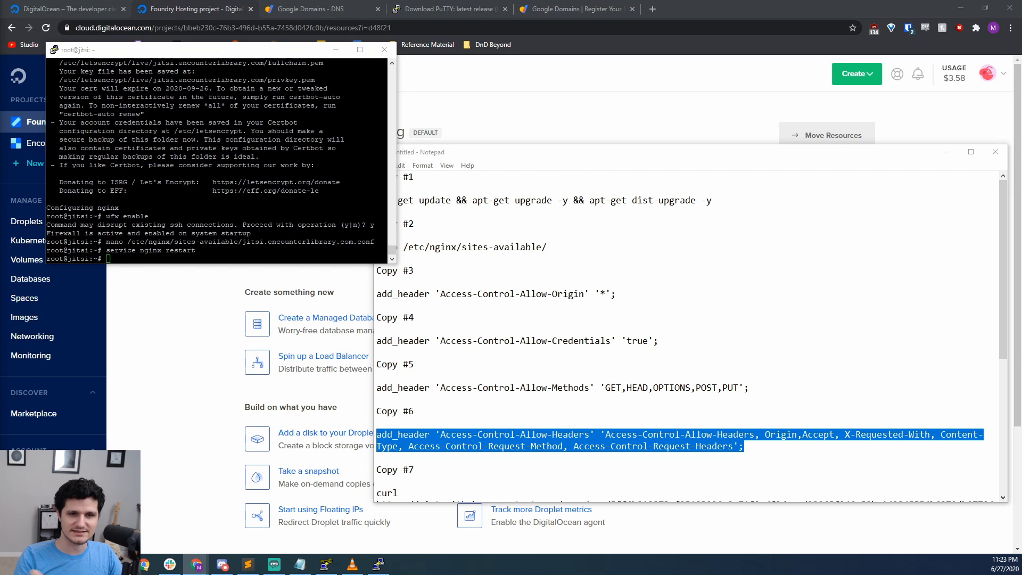
text(export JITSI_DOMAIN="jitsi.encounterlibrary.com")
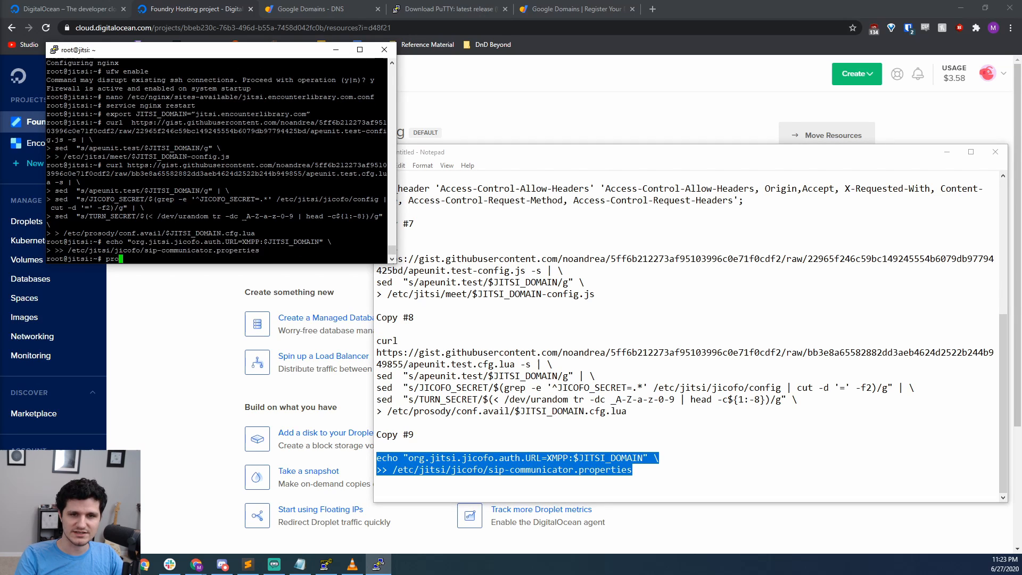
Register Prosody user 'foundry' on $JITSI_DOMAIN with its secret password
text(prosodyctl)
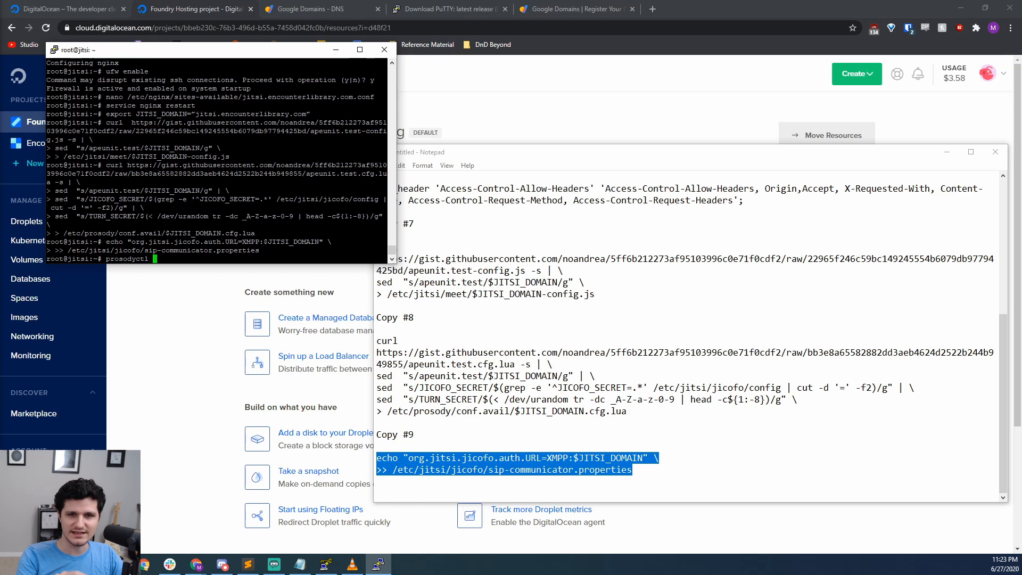
text(register foundry)
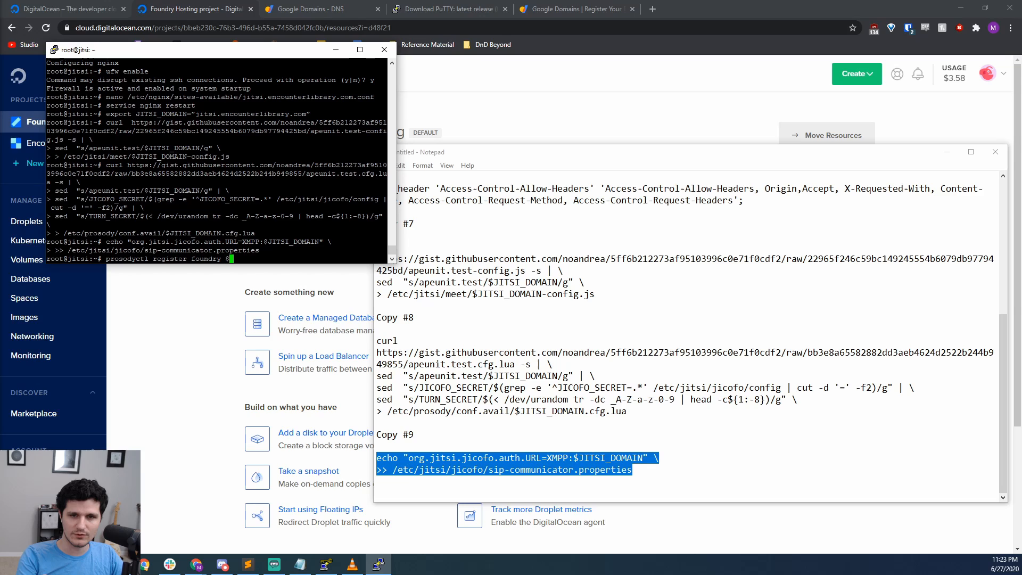
text($JITSI+)
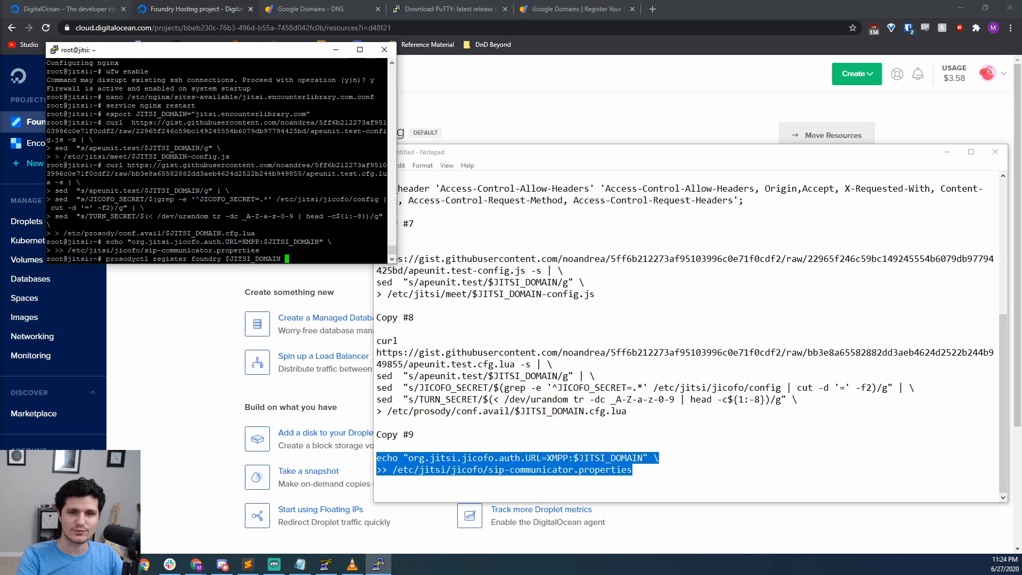
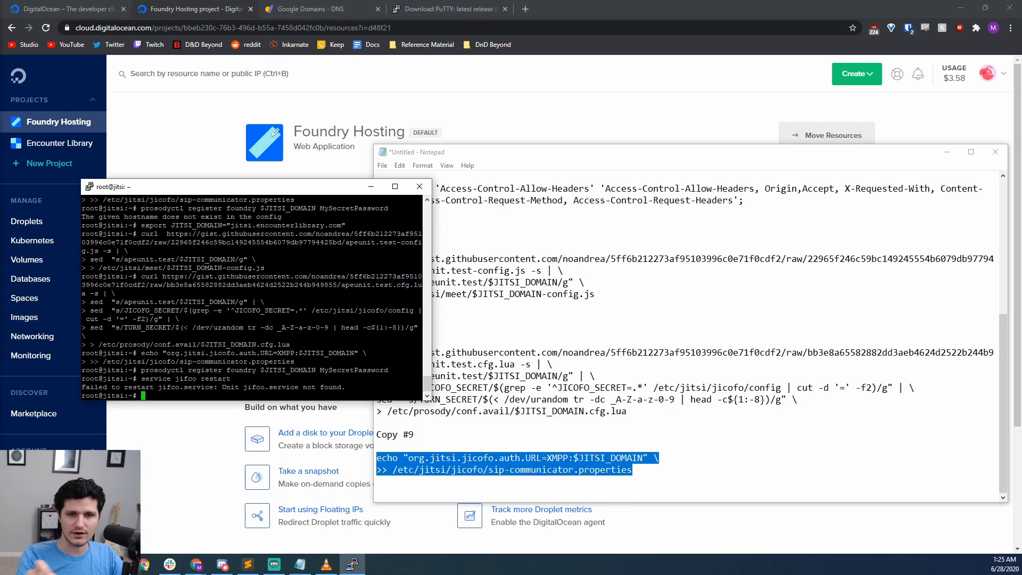
Restart the jicofo, jitsi-videobridge2 and prosody services
text(service jicofo restart)
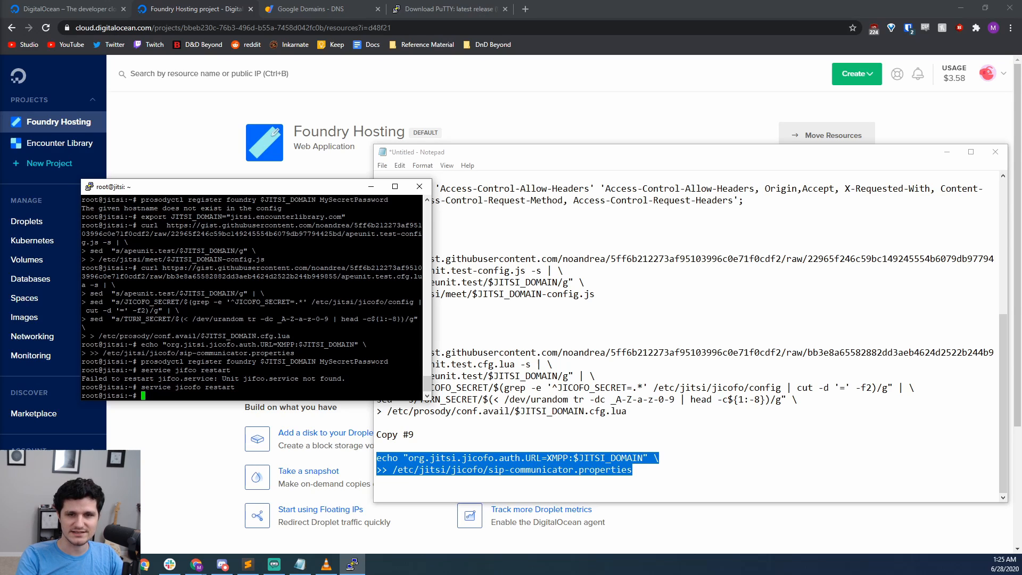
text(servic)
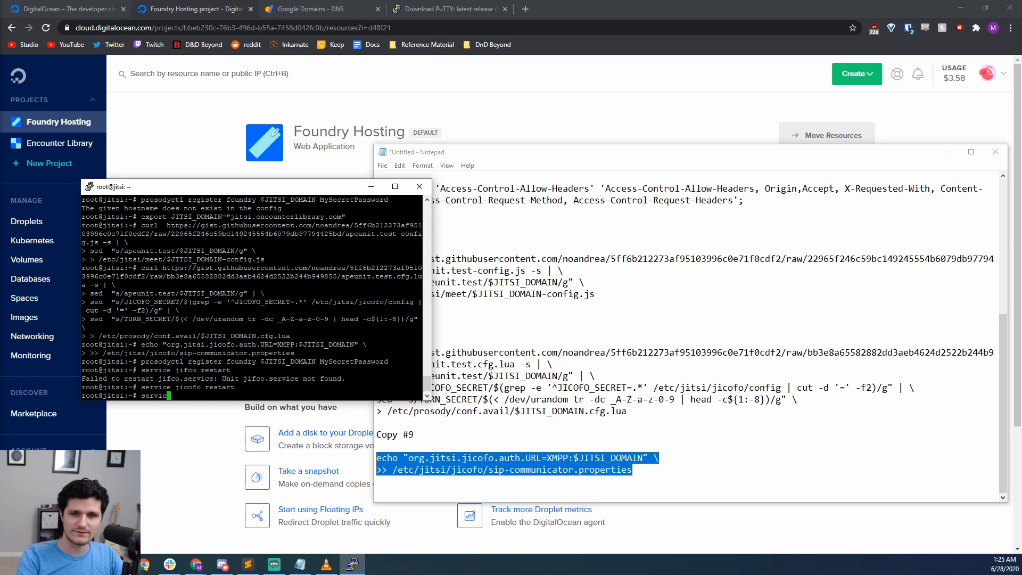
text(jitsi-videobridge2 restart)
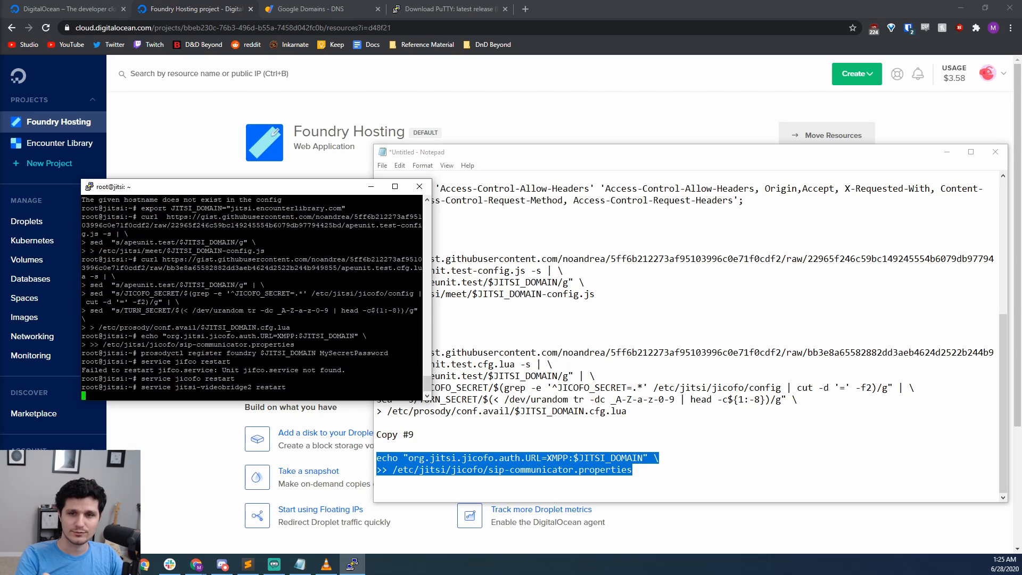
text(si:~# service prosody)
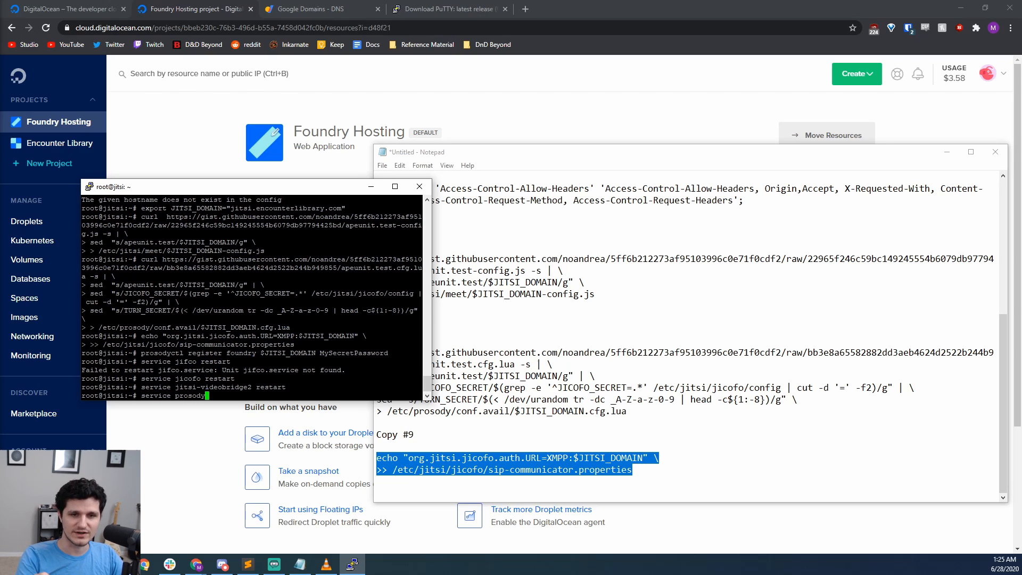
text(restart)
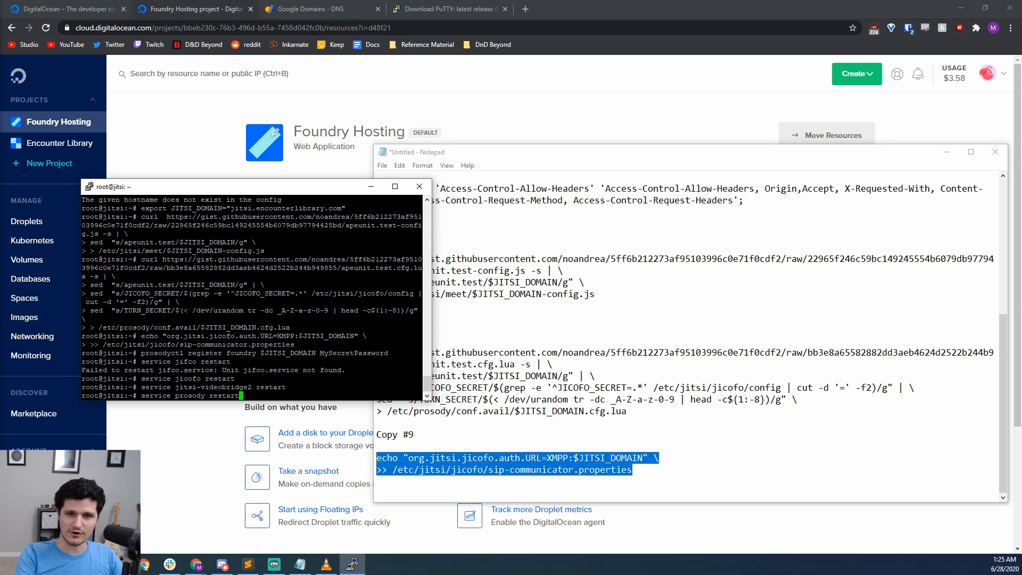
key(Return)
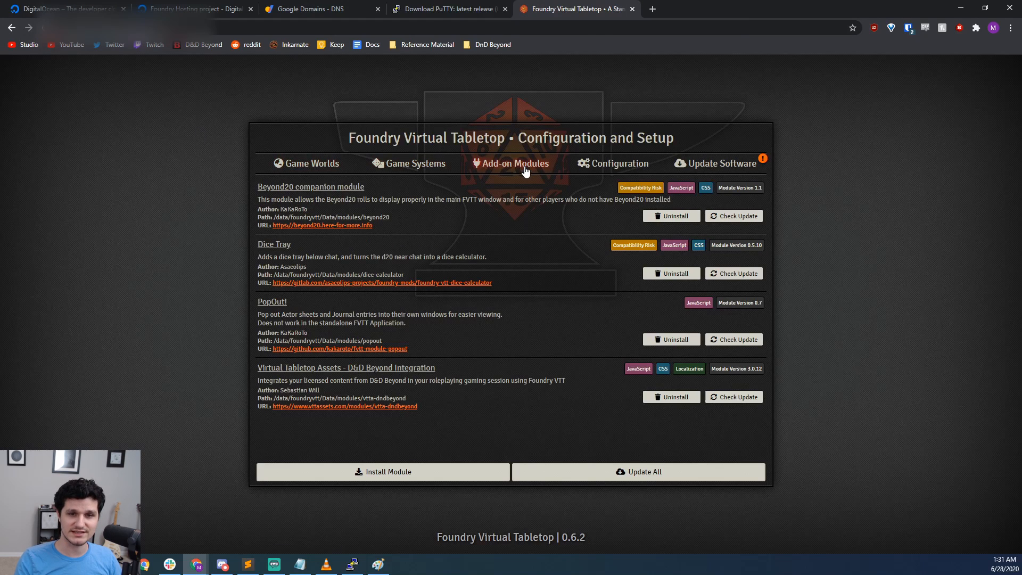
Confirm the Jitsi WebRTC client module is installed and launch The Unexpected Adventurers world
click(383, 472)
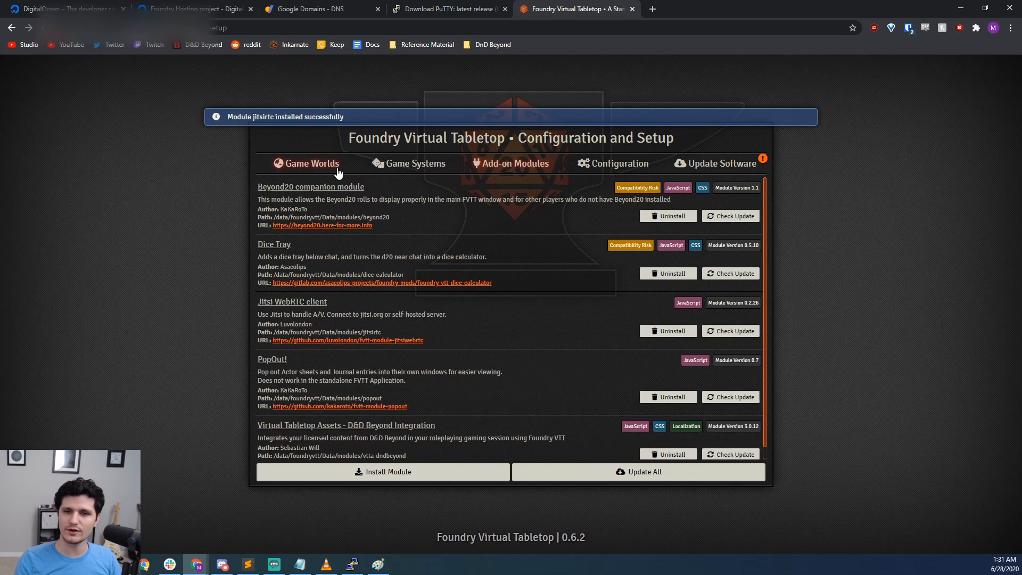
click(307, 163)
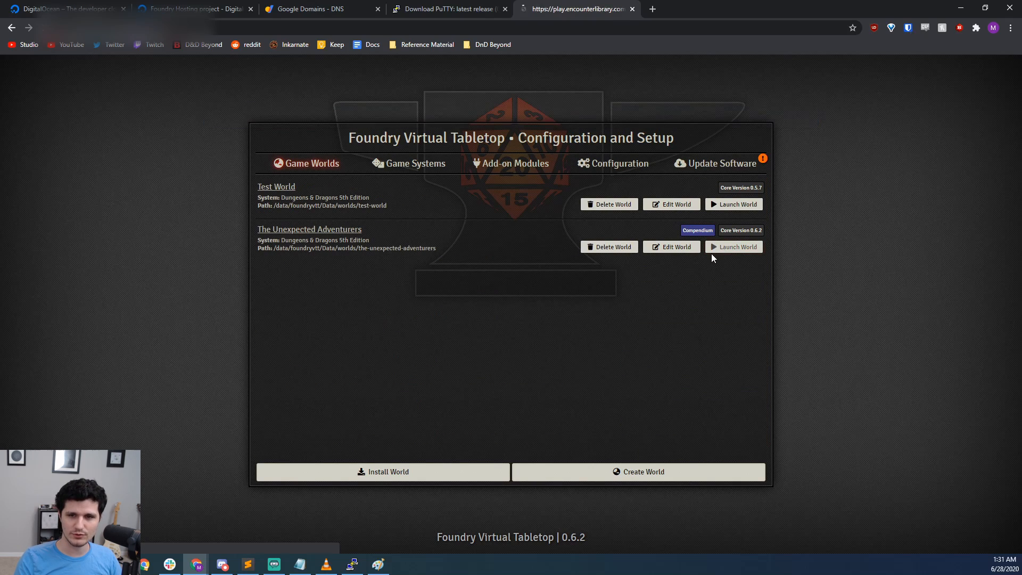
click(733, 246)
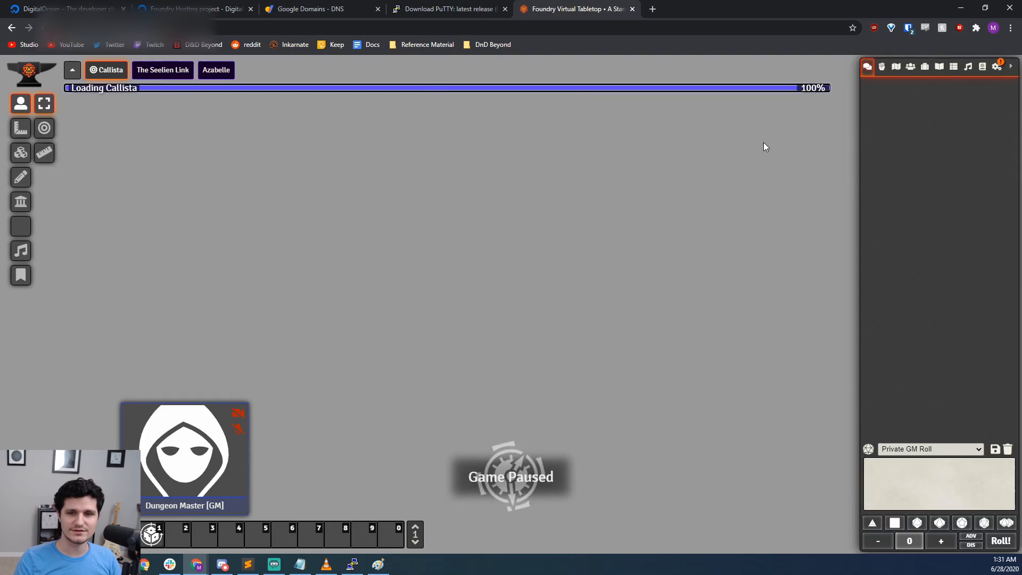
Set audio/video to a custom signalling server at jitsi.encounterlibrary.com with username foundry
click(996, 66)
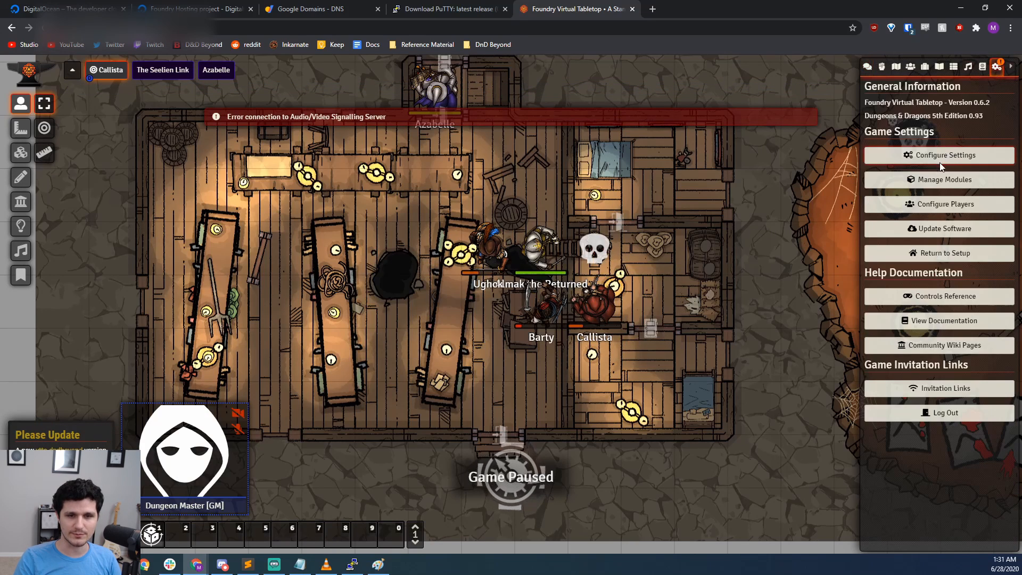
click(938, 155)
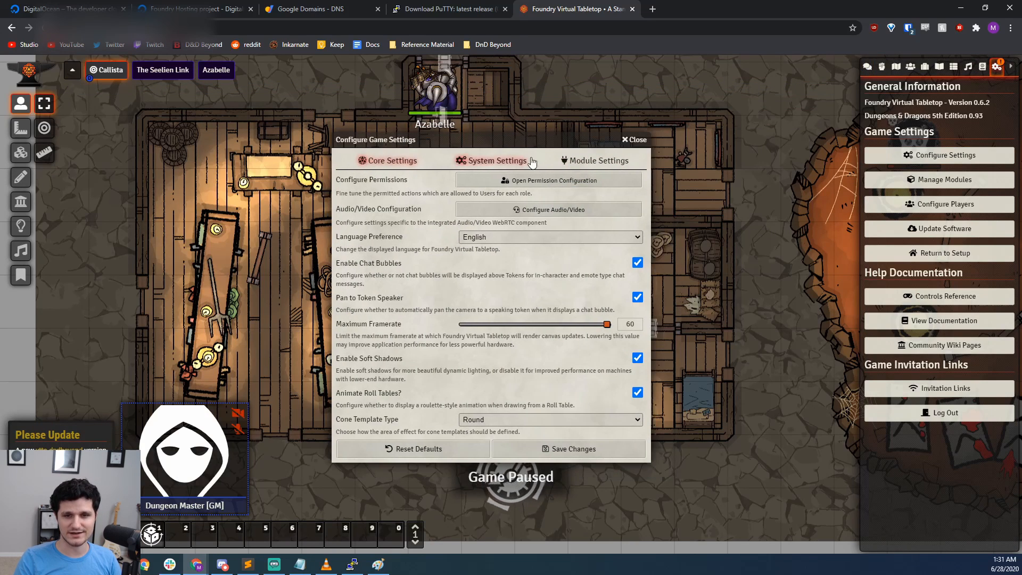
click(550, 209)
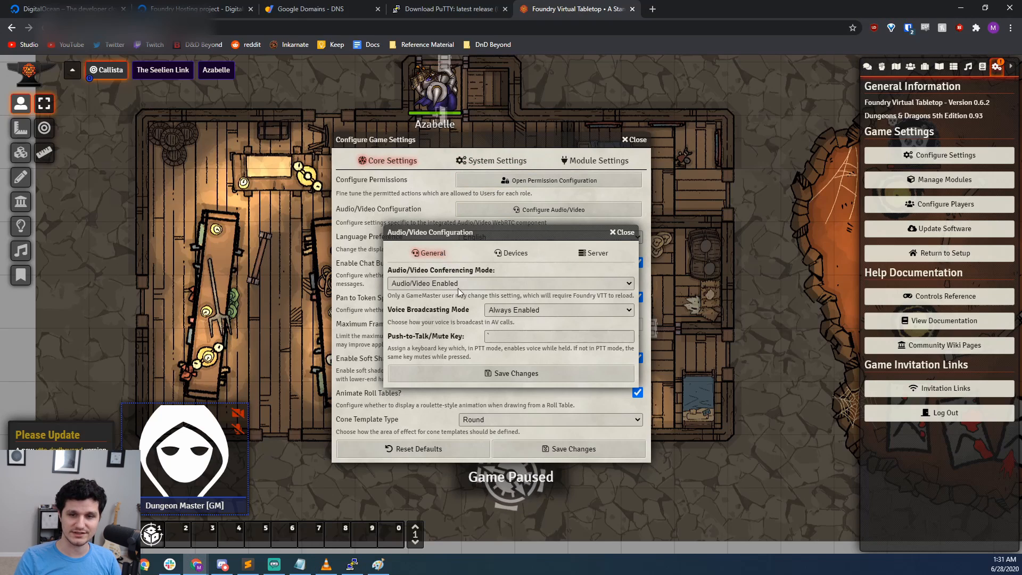
click(592, 253)
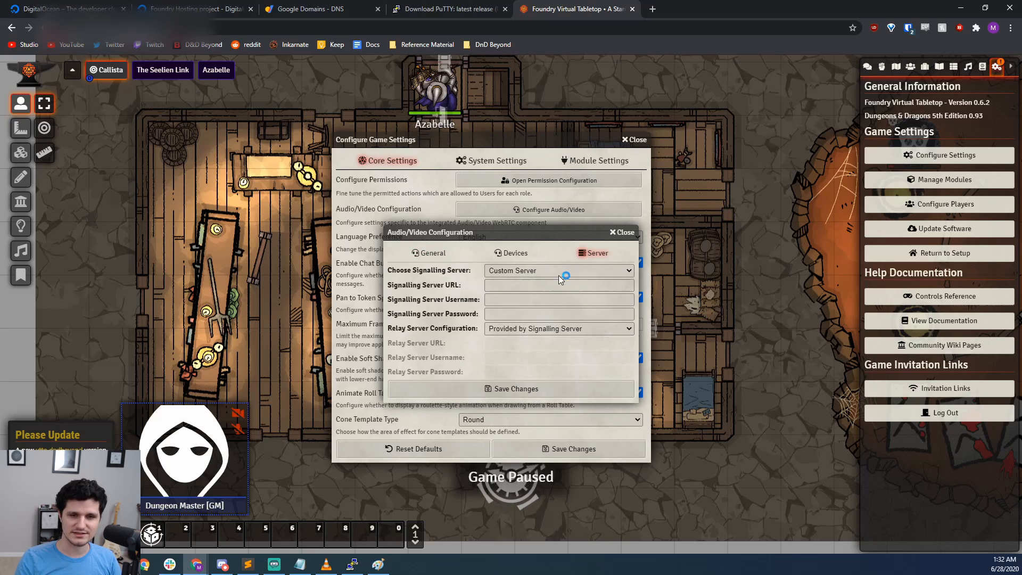
click(559, 285)
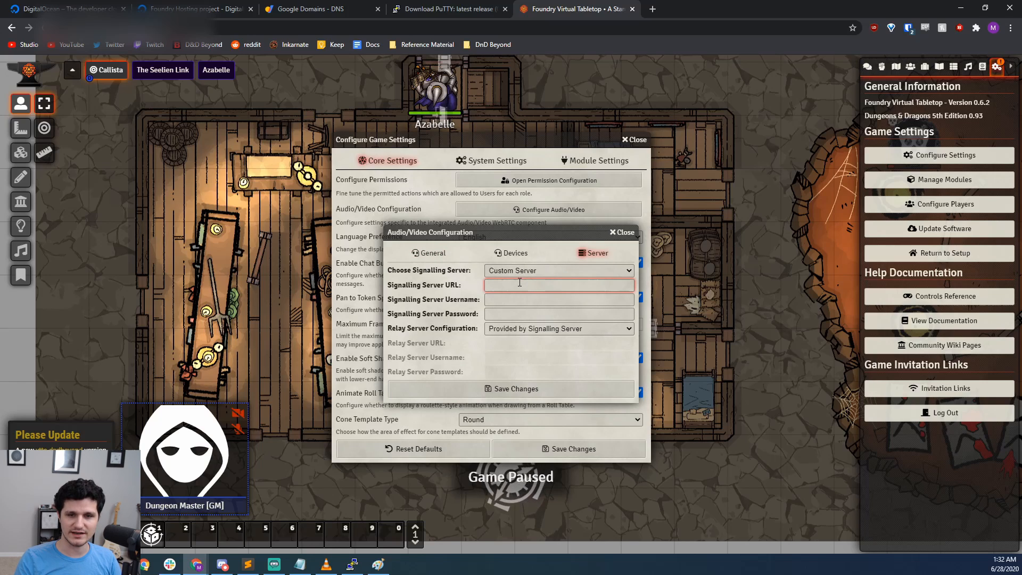
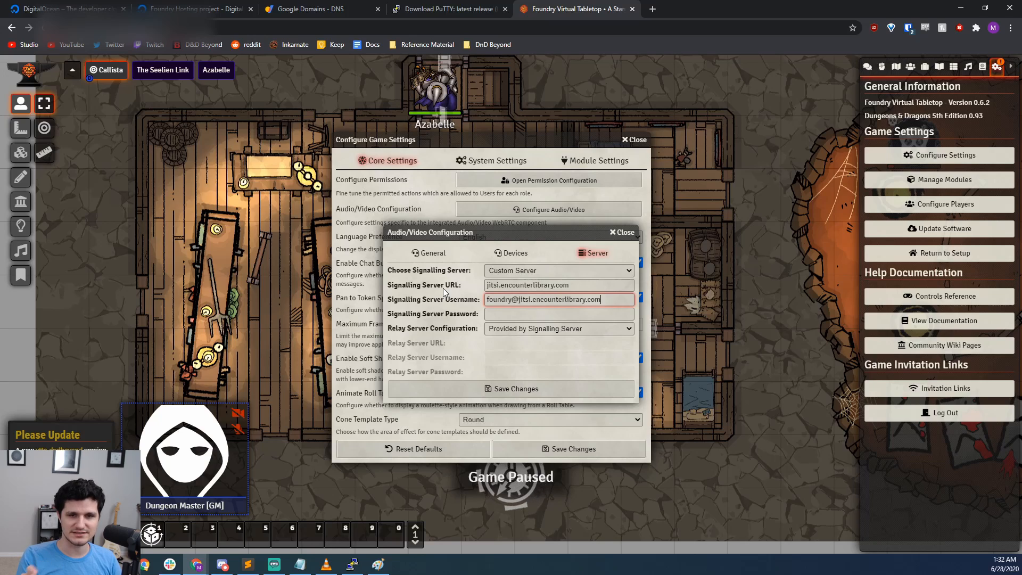
Enter the signalling server password and check the relay server option
click(558, 314)
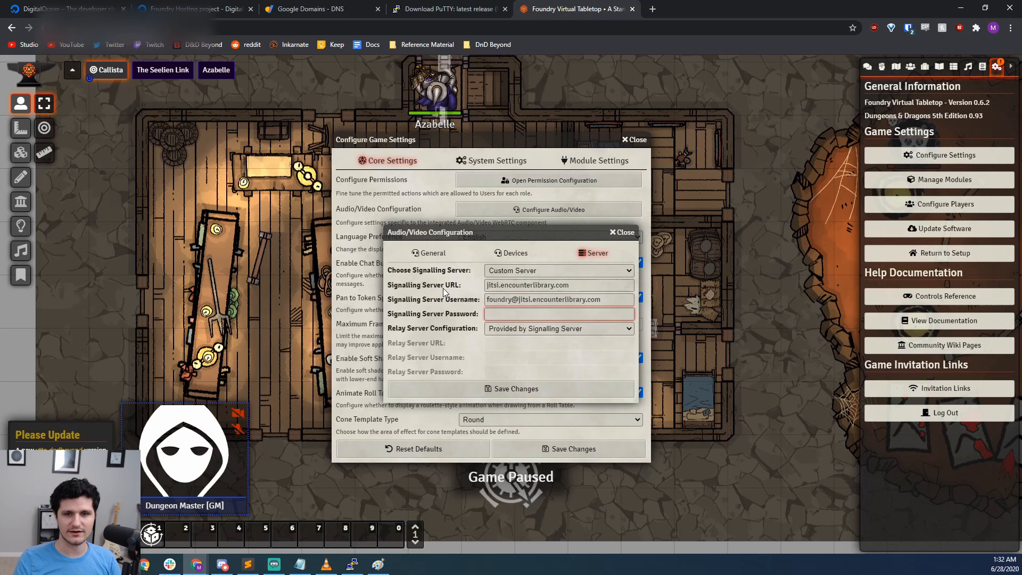
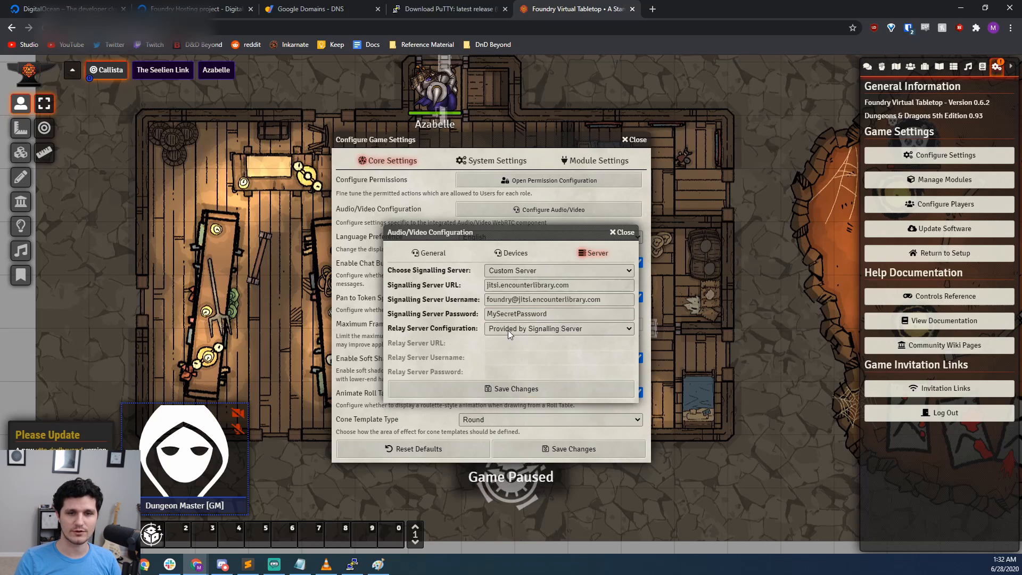
click(557, 328)
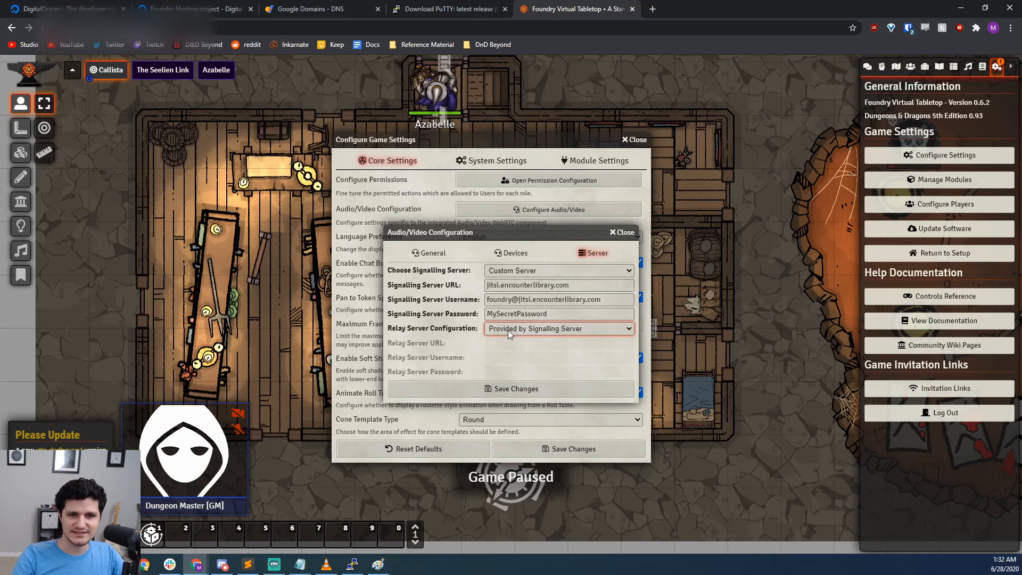
click(428, 253)
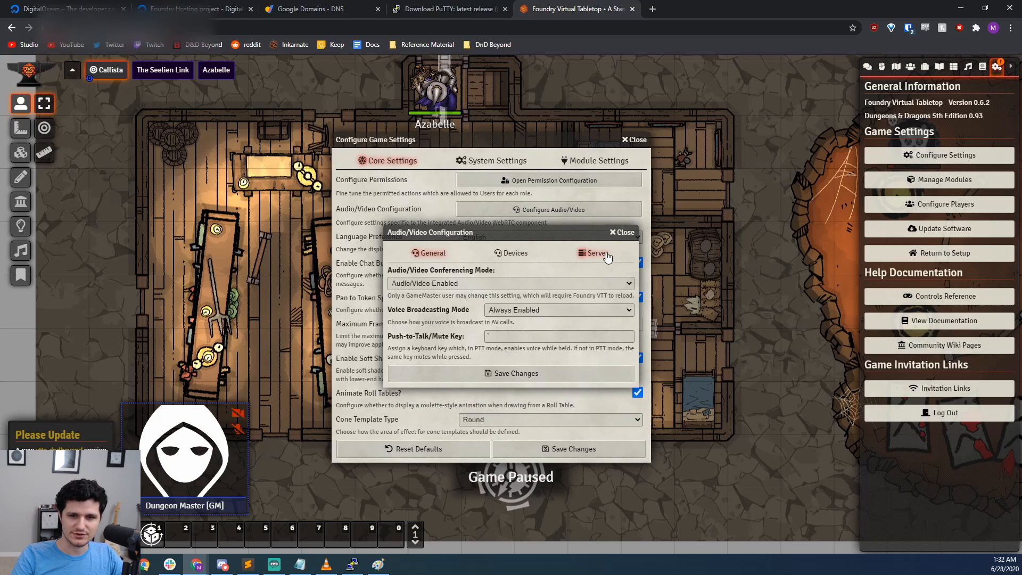
click(621, 232)
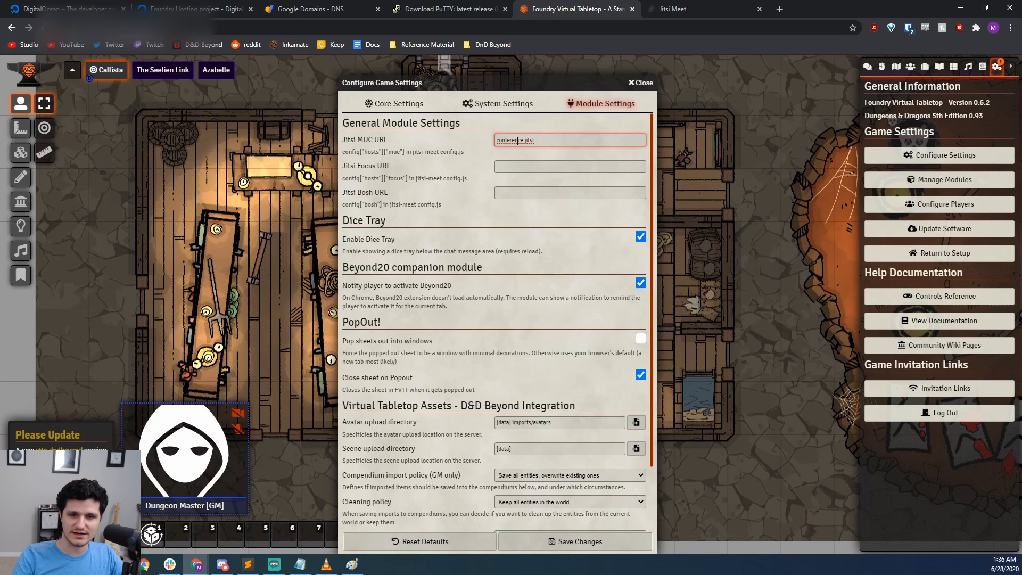
Enter encounterlibrary.com as the Jitsi MUC URL and fill in the Focus and Bosh URLs
text(encounterlibrary.com)
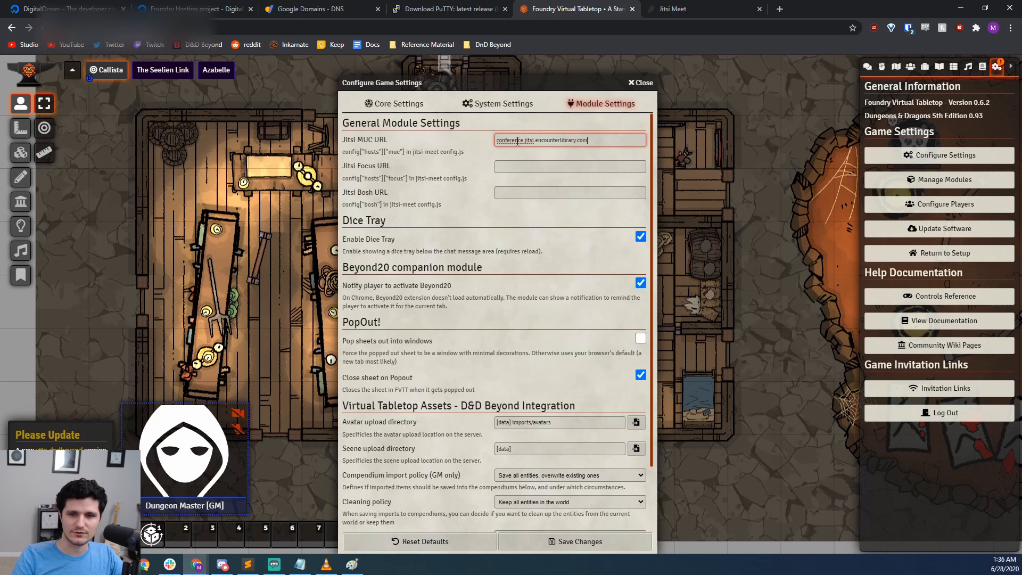
click(570, 166)
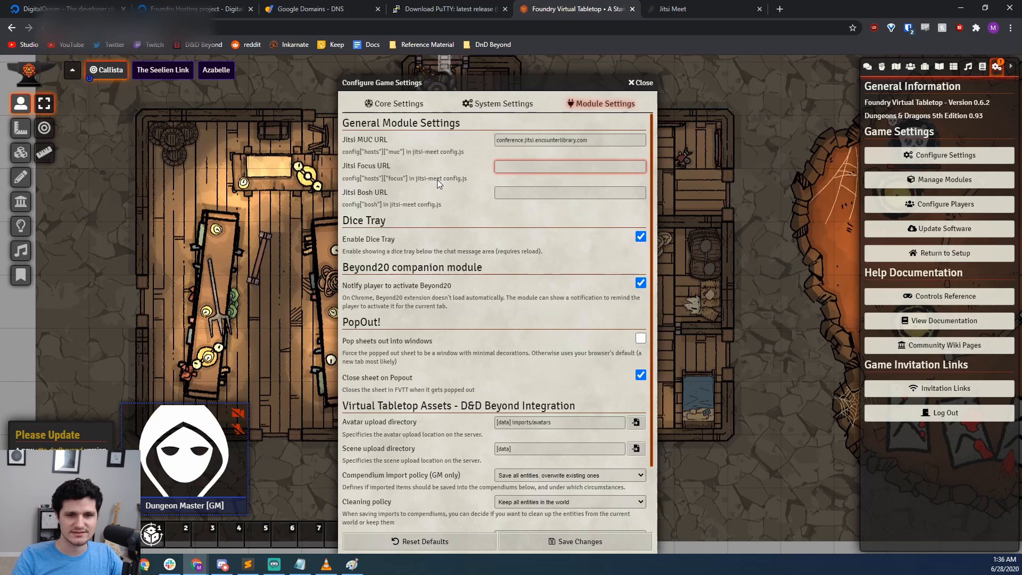
text(focus.jitis.encounterlibrary.com)
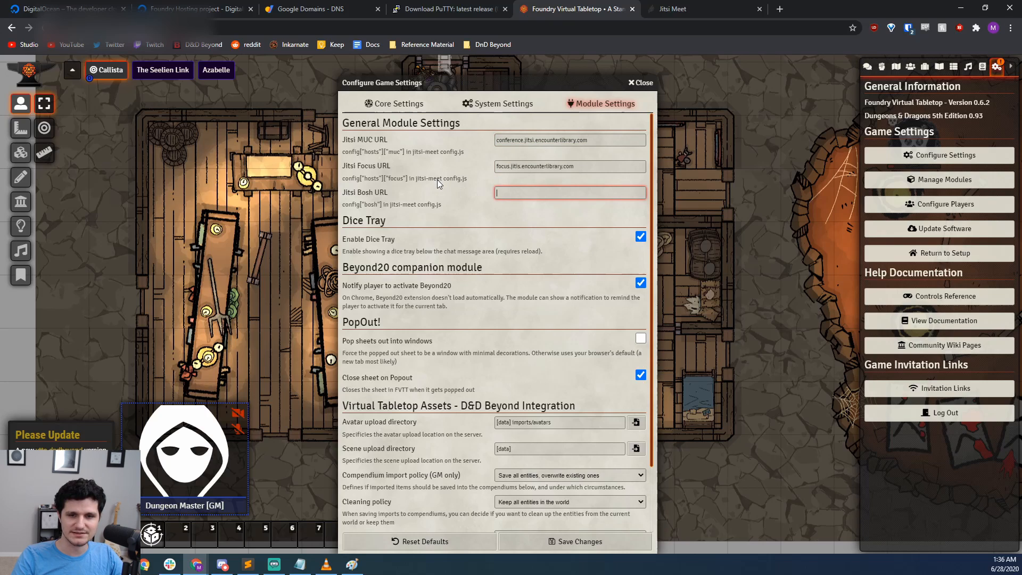
text(//jitsi.encounterlib)
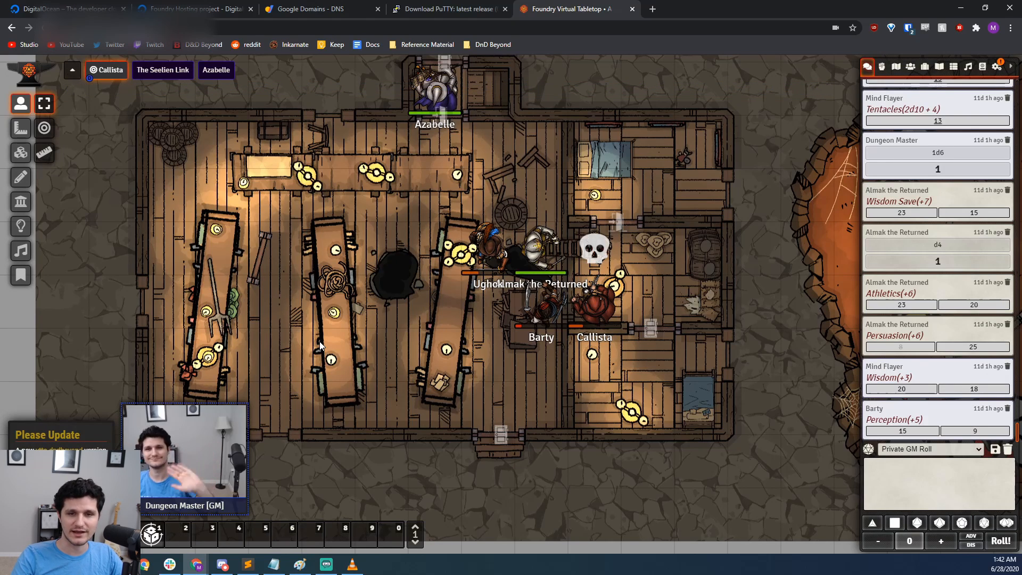
mouse_move(352, 352)
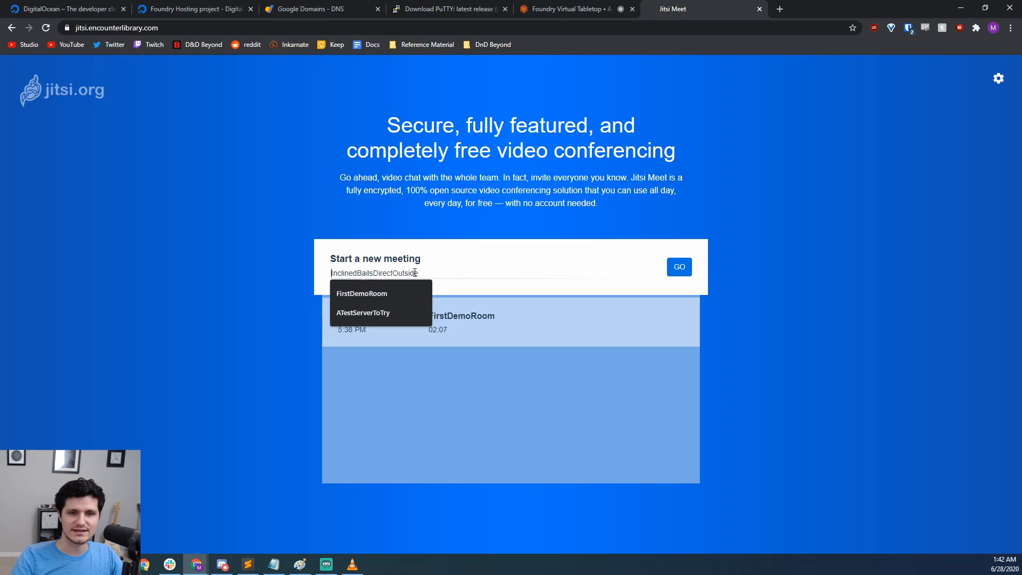
Start SecondDemoRoom, log in as host 'foundry', then return to the Foundry tab
text(SecondDemo)
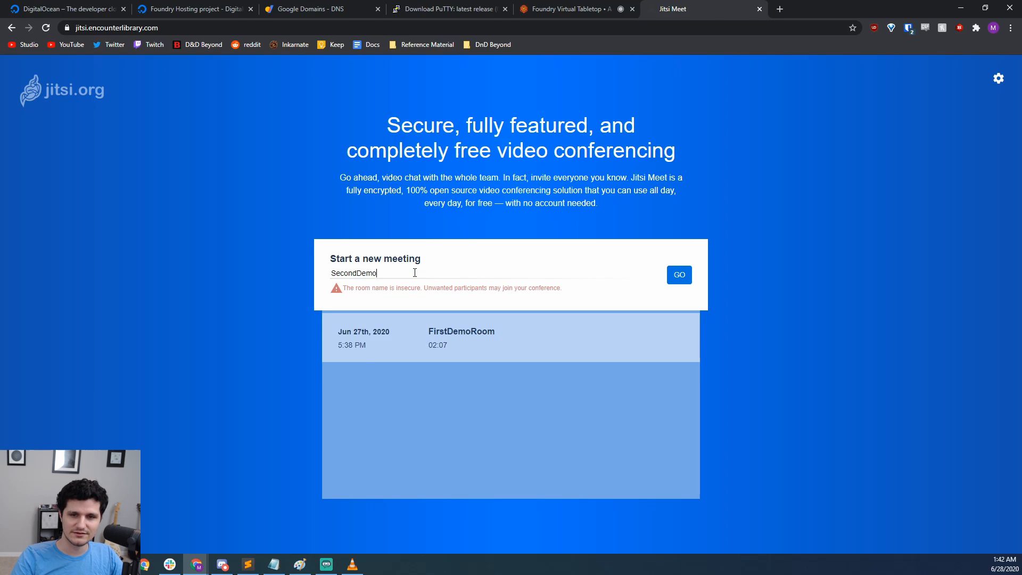
text(Room)
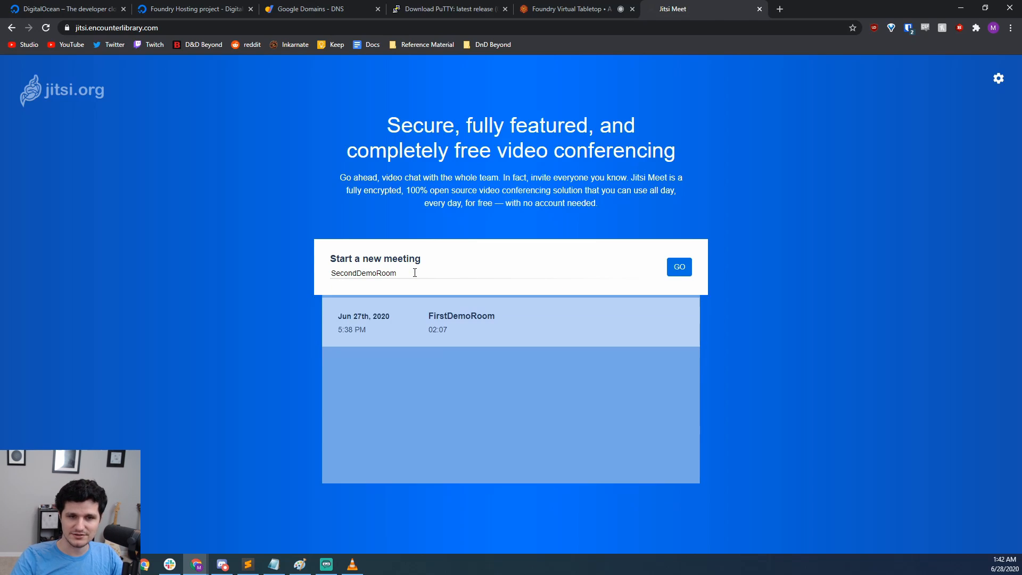
click(679, 267)
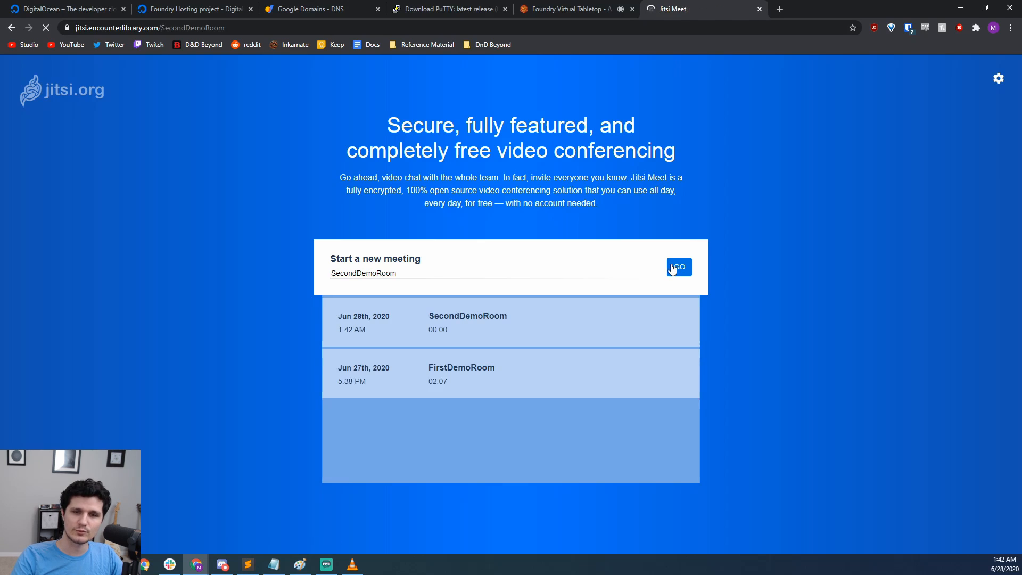
click(678, 267)
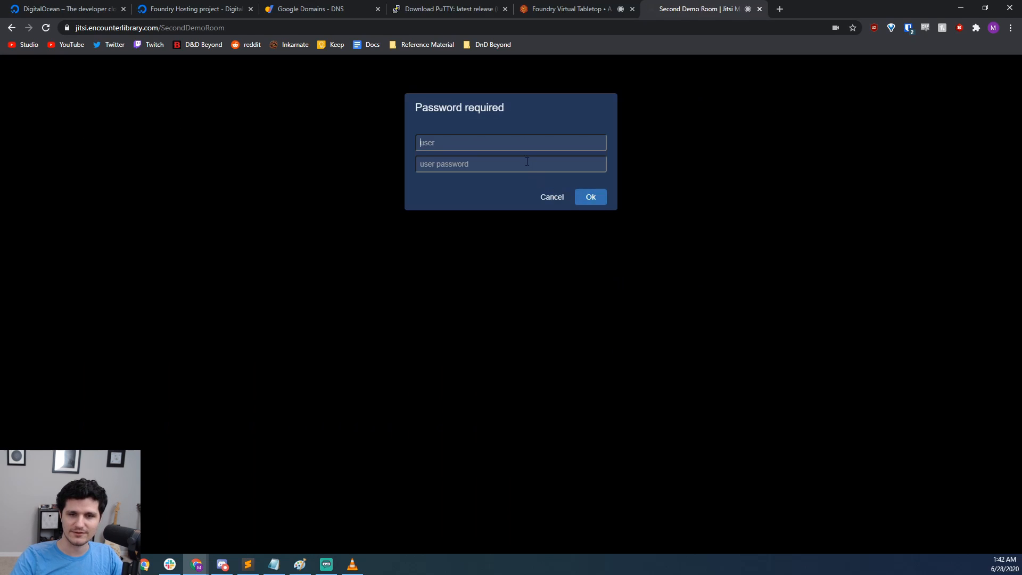
text(foundry)
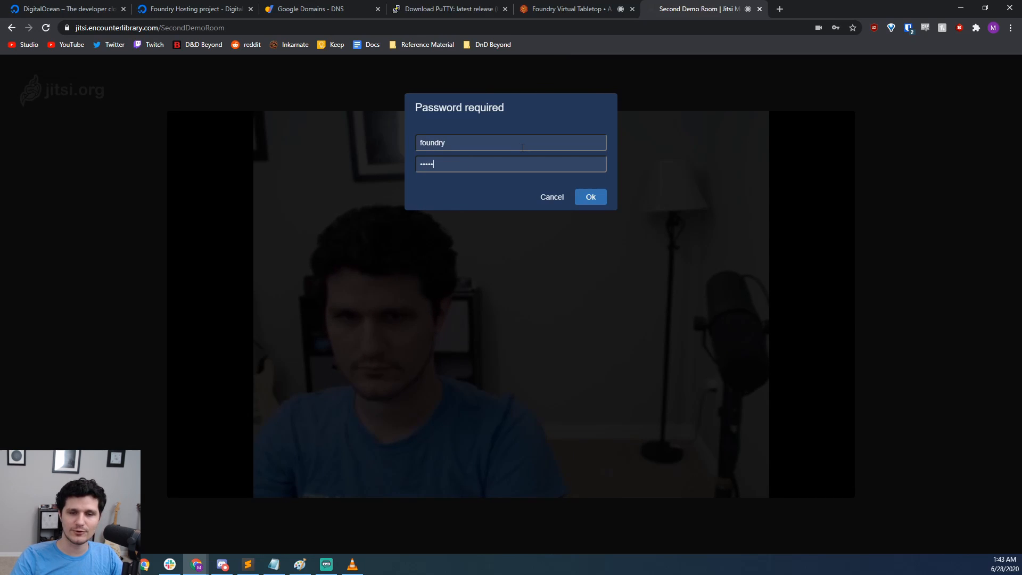
click(589, 197)
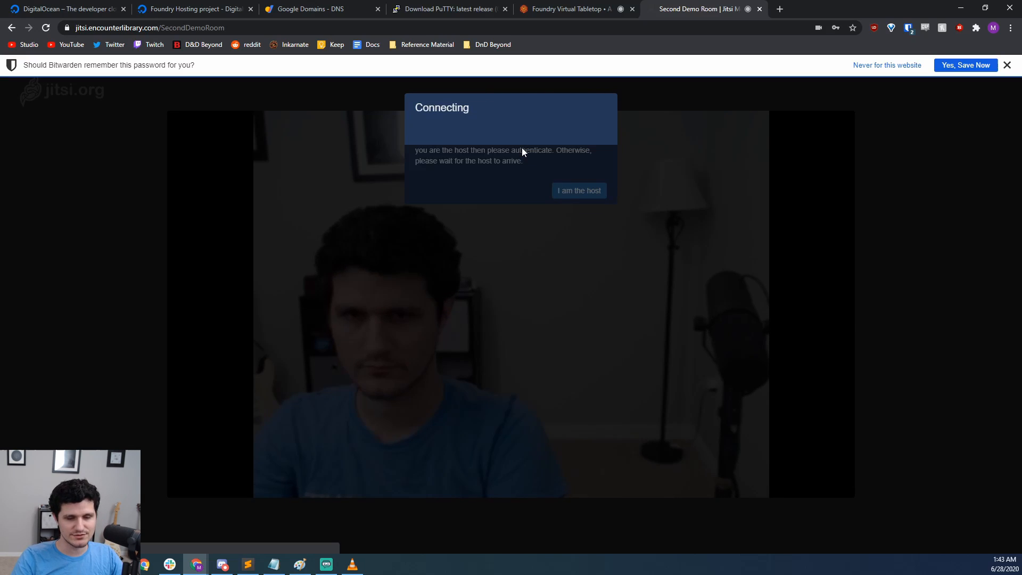
click(578, 191)
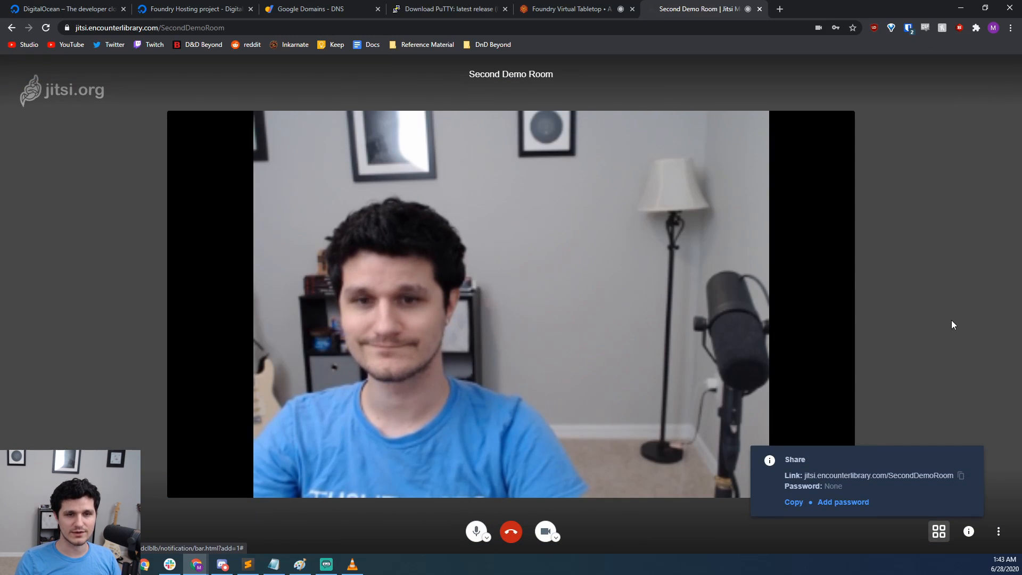
mouse_move(456, 389)
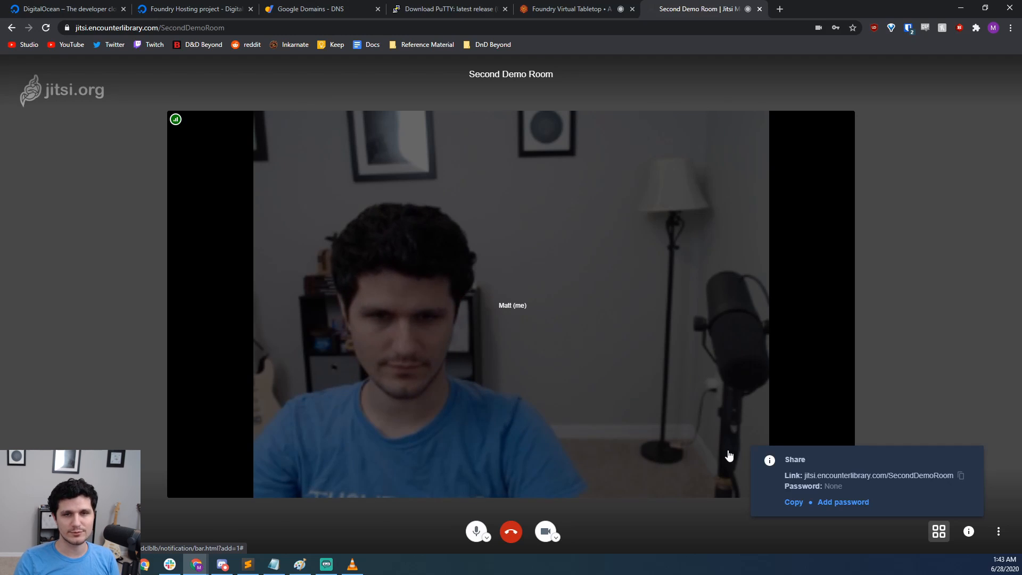
mouse_move(680, 223)
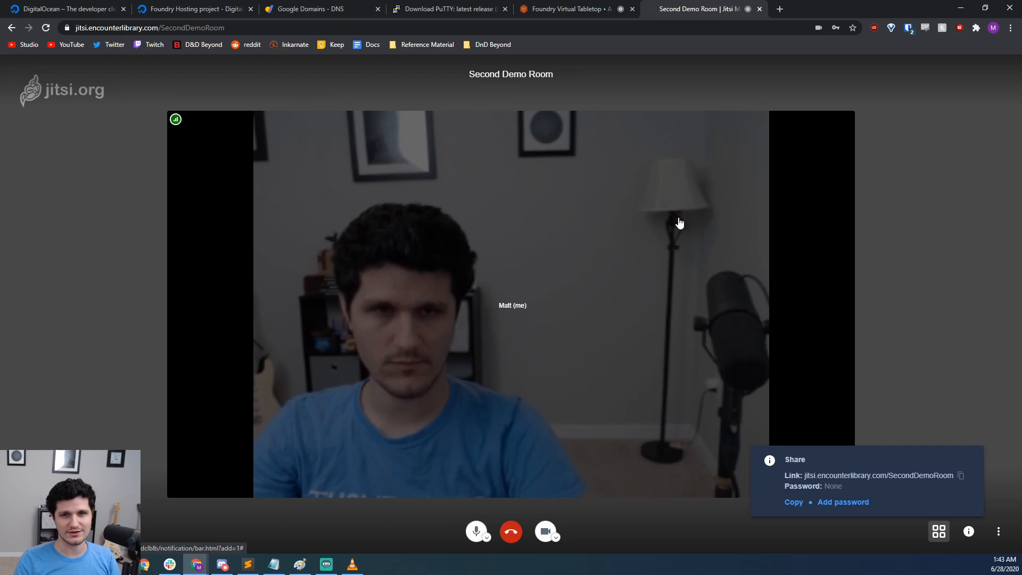
click(570, 9)
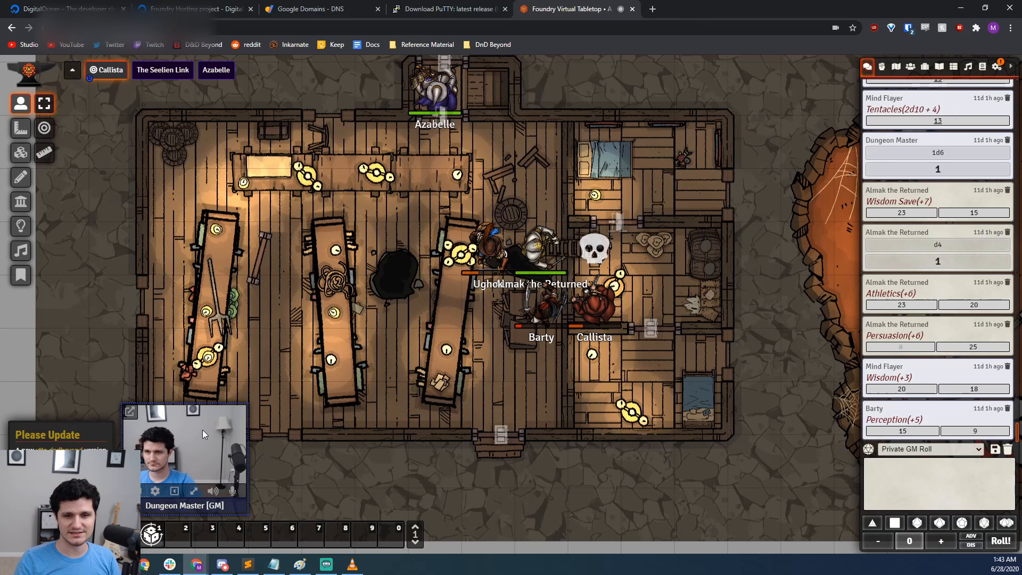
Show the DigitalOcean Foundry Hosting project with the jitsi droplet at 68.183.126.96
click(193, 8)
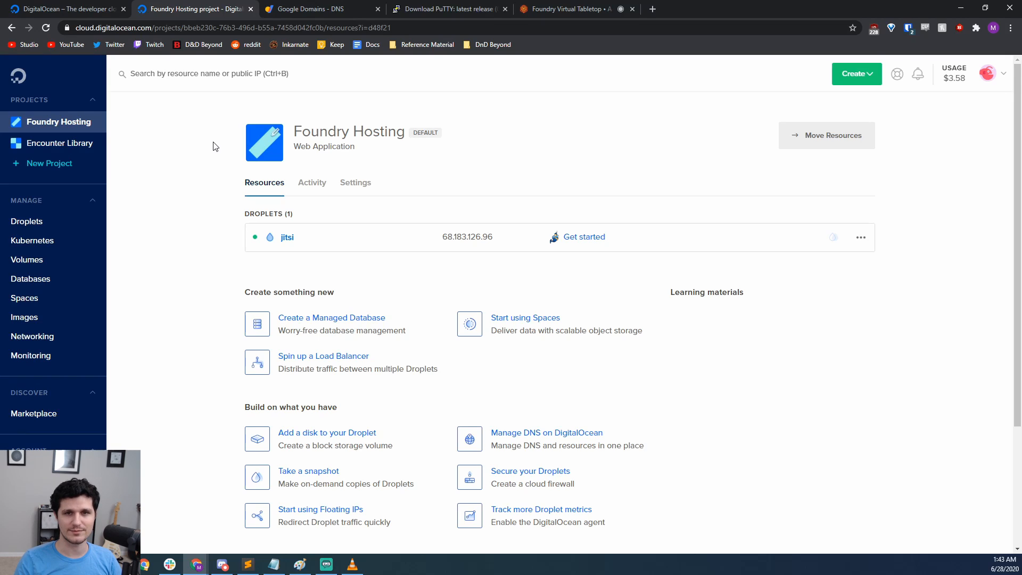
mouse_move(137, 261)
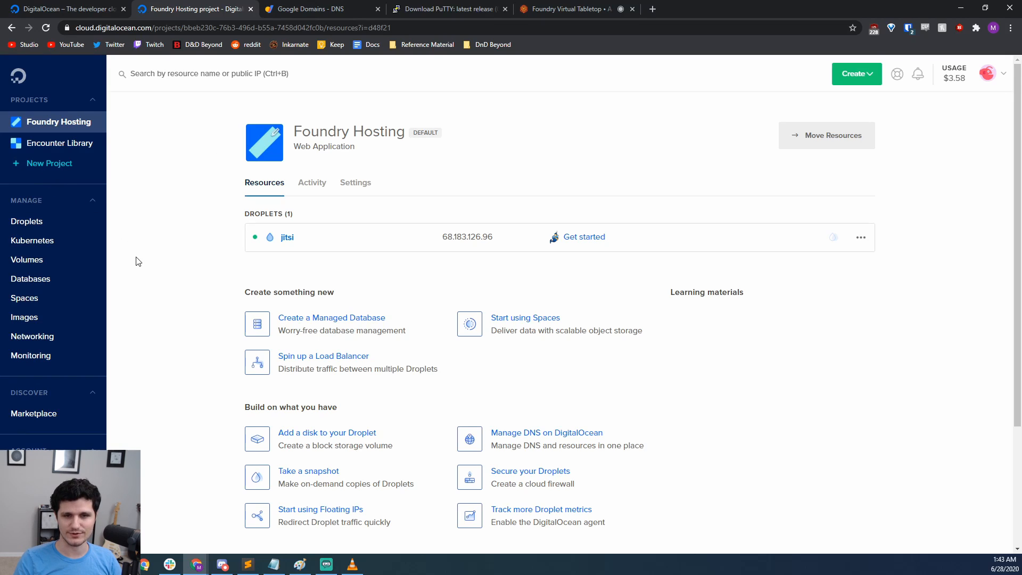